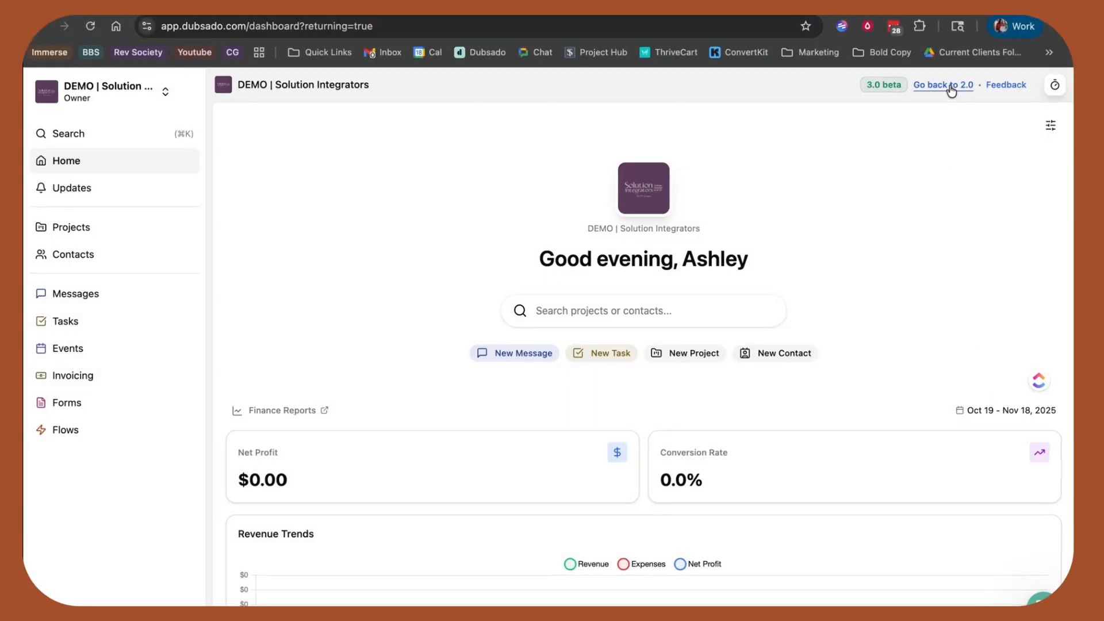
{"action": "mouse_move", "coordinate": [933, 110]}
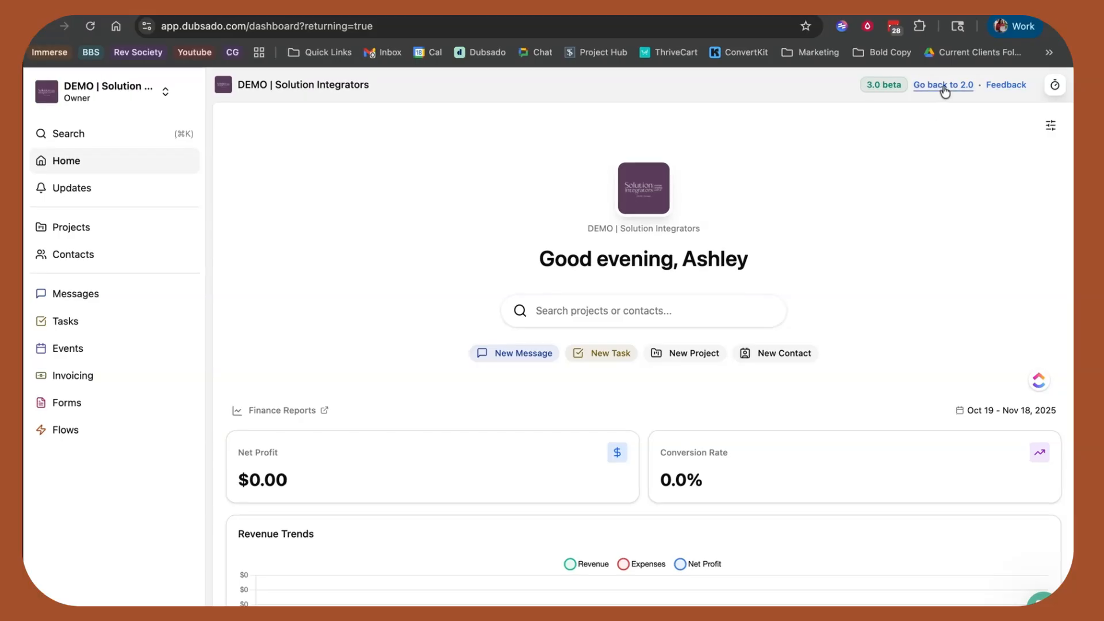
{"action": "mouse_move", "coordinate": [934, 158]}
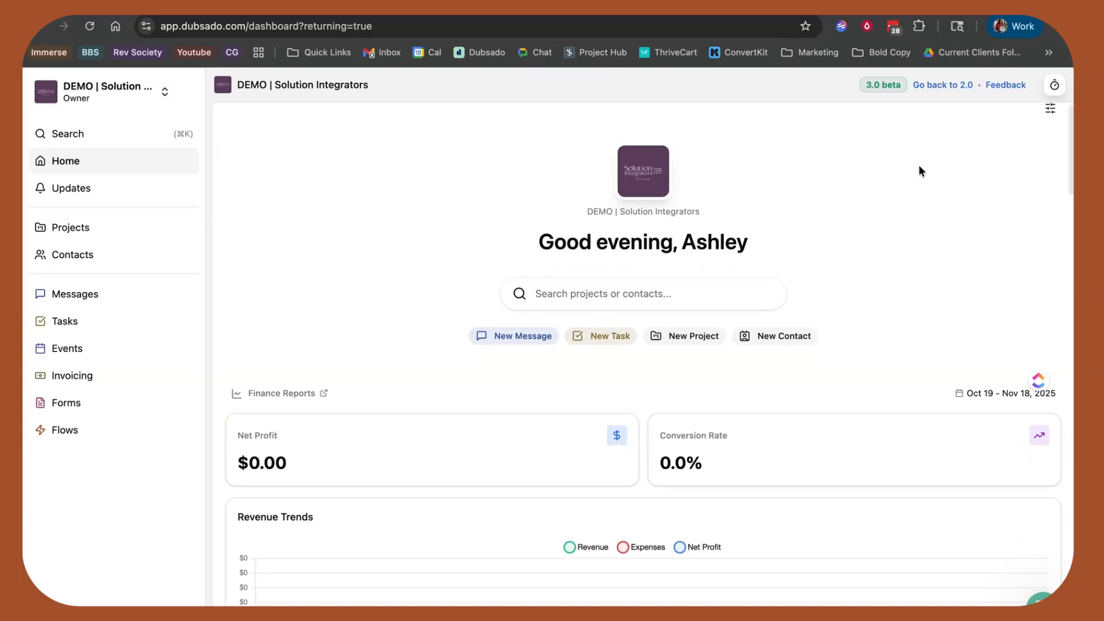
{"action": "mouse_move", "coordinate": [1049, 127]}
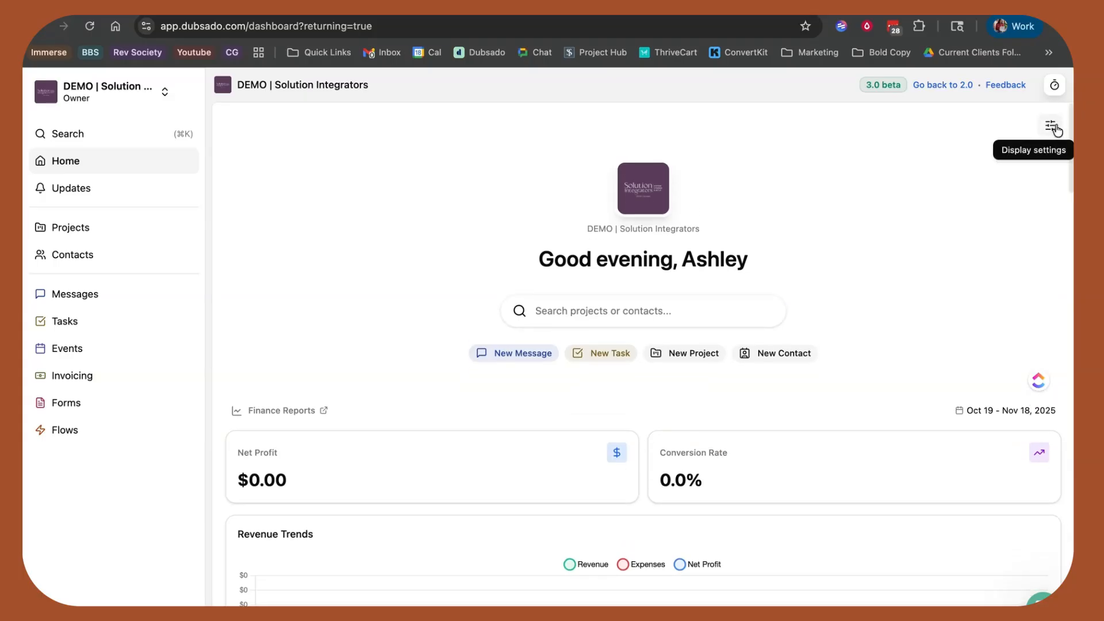
Step: Scroll through the dashboard and bring up the report date range choices
{"action": "left_click", "coordinate": [1050, 125]}
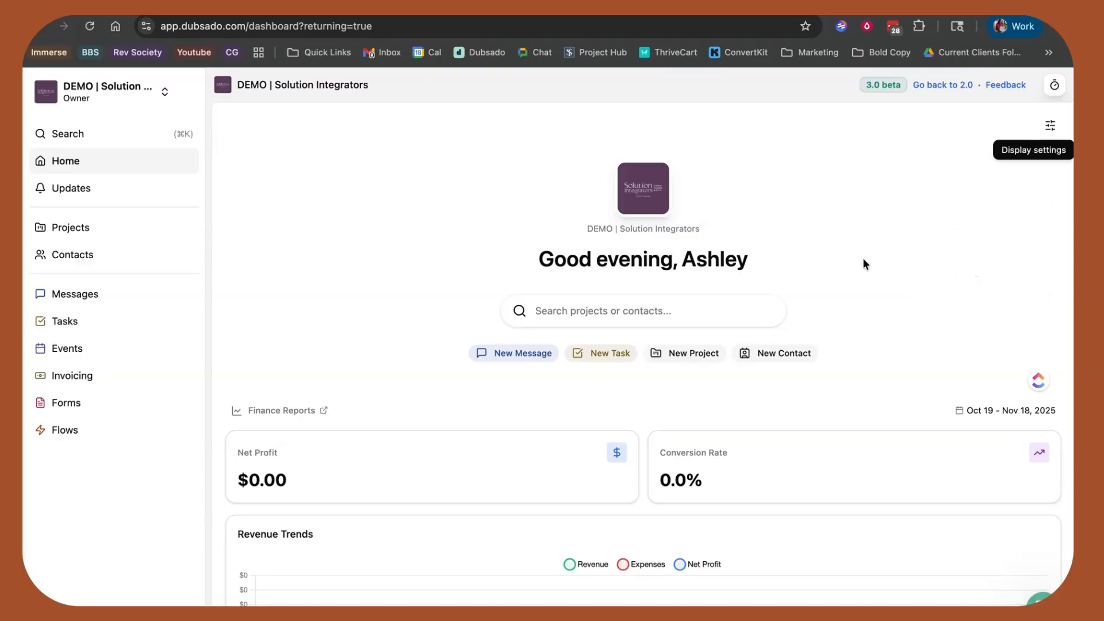
{"action": "scroll", "scroll_direction": "down", "scroll_amount": 3}
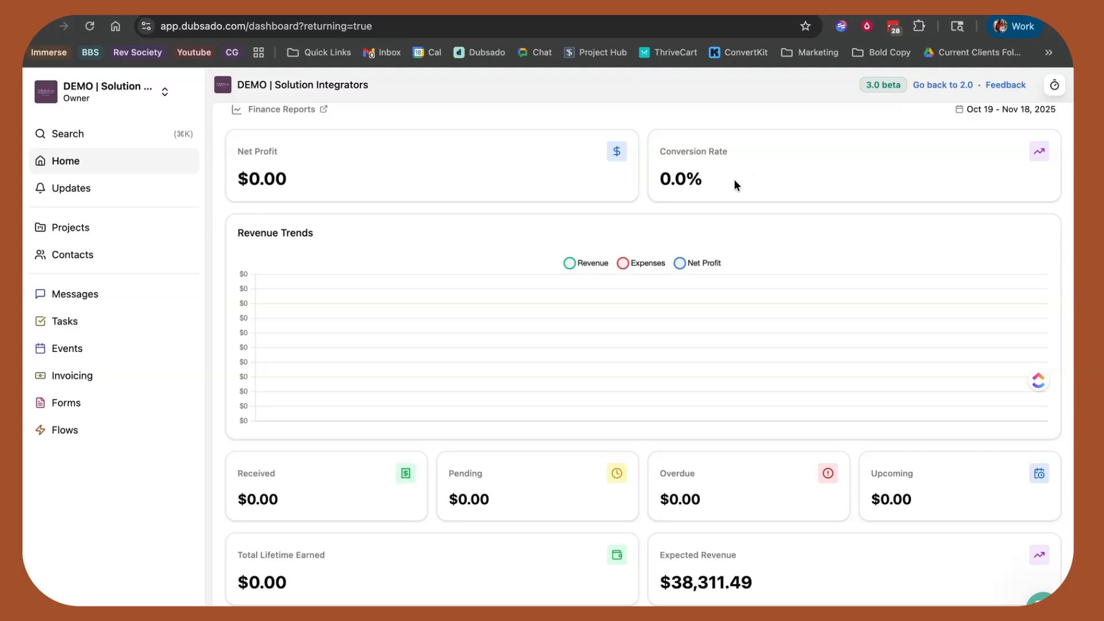
{"action": "scroll", "scroll_direction": "down", "scroll_amount": 3}
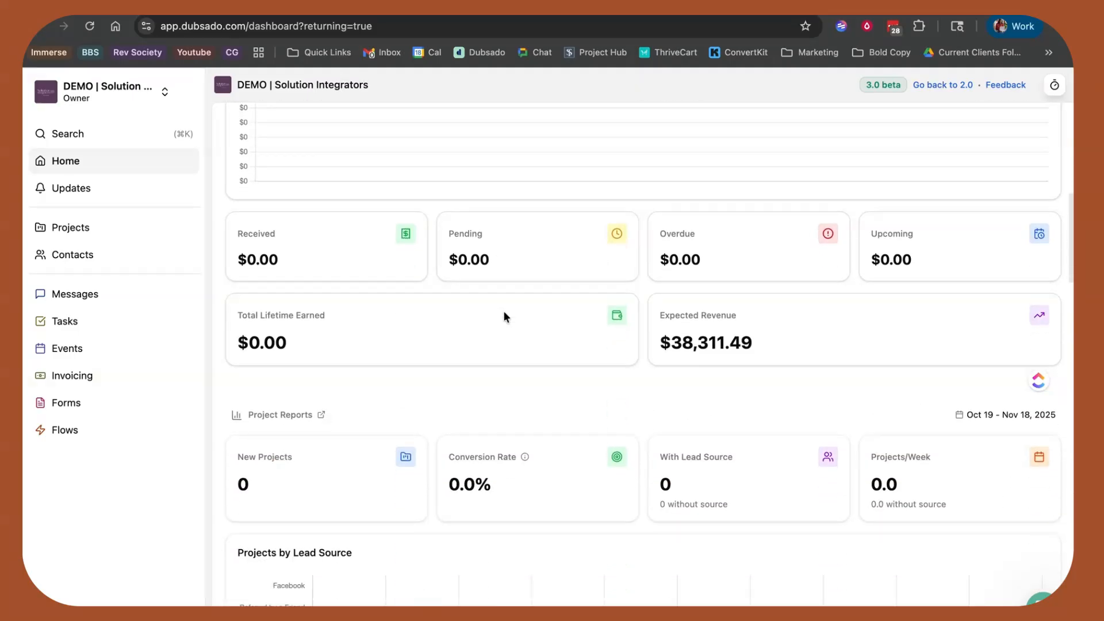
{"action": "scroll", "scroll_direction": "down", "scroll_amount": 3}
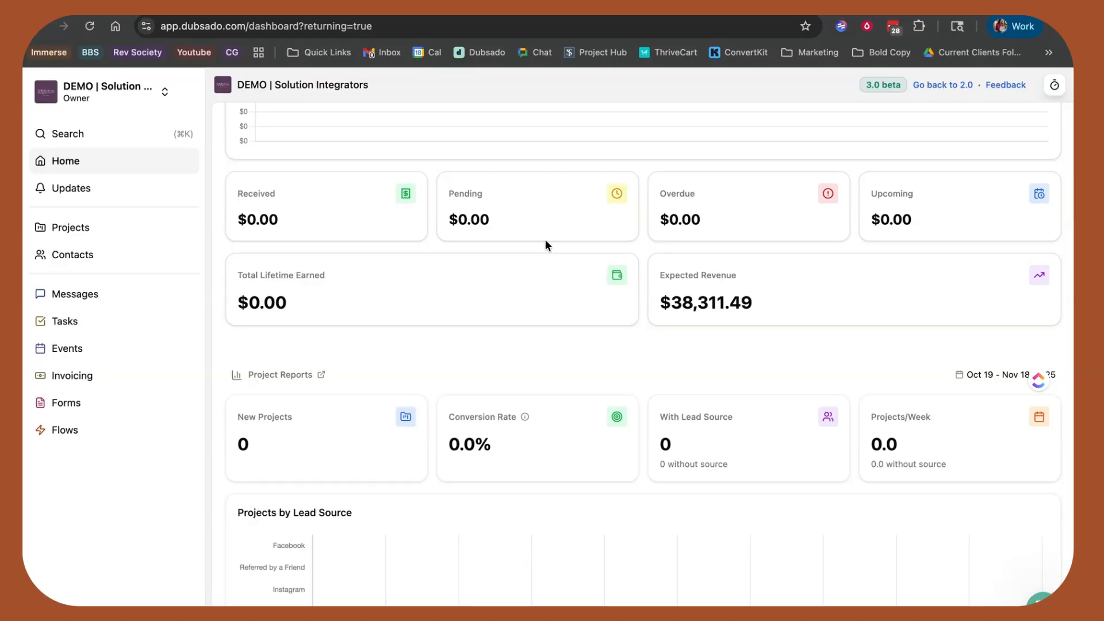
{"action": "scroll", "scroll_direction": "down", "scroll_amount": 3}
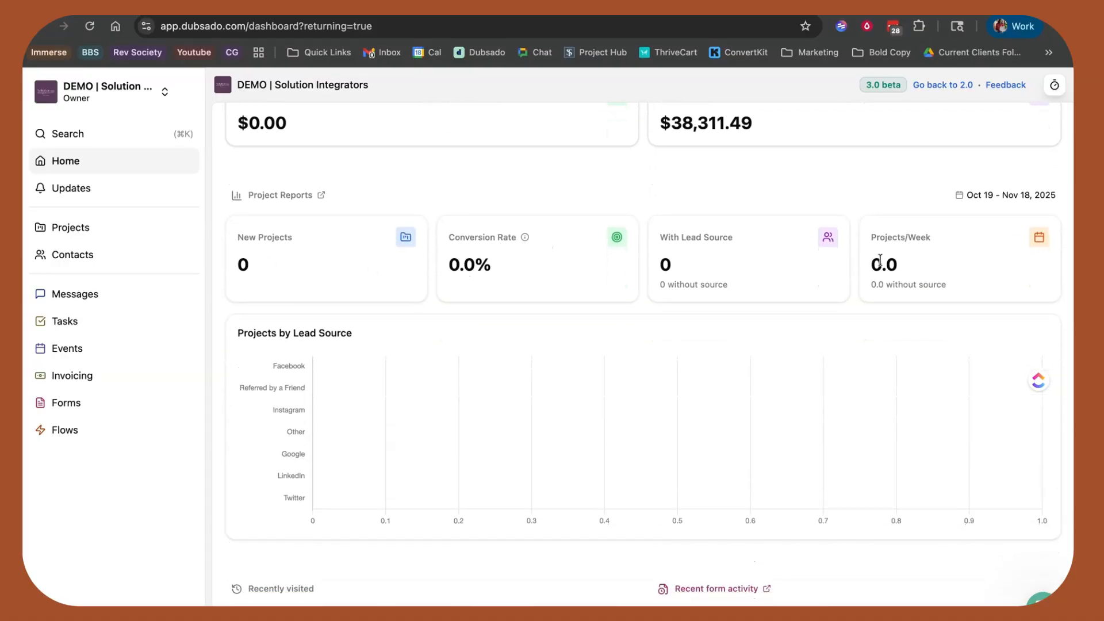
{"action": "scroll", "scroll_direction": "down", "scroll_amount": 3}
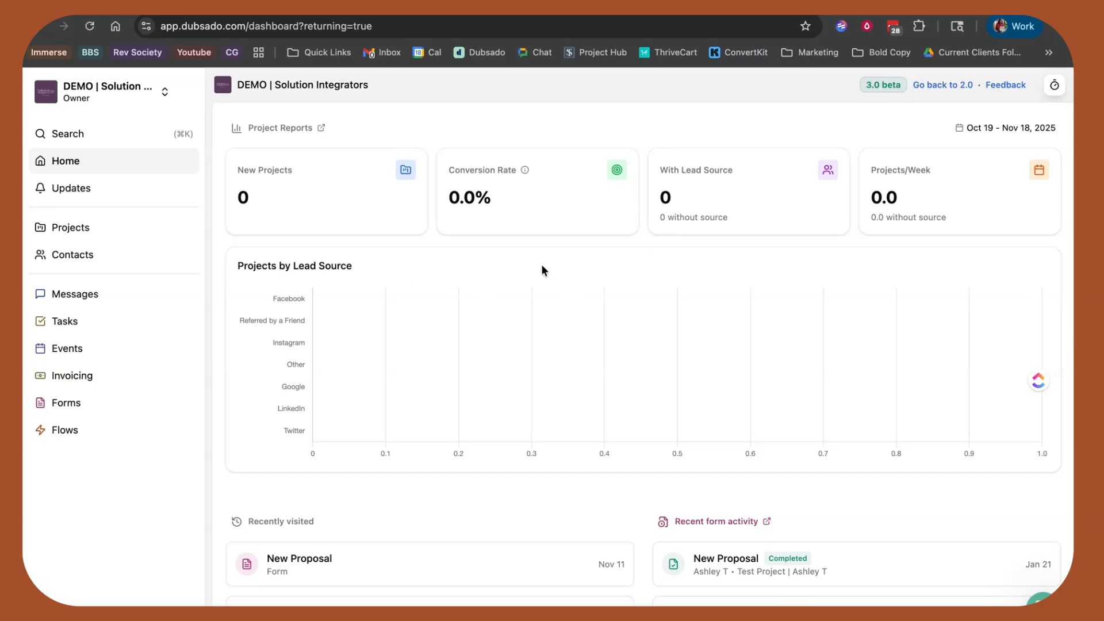
{"action": "mouse_move", "coordinate": [441, 275]}
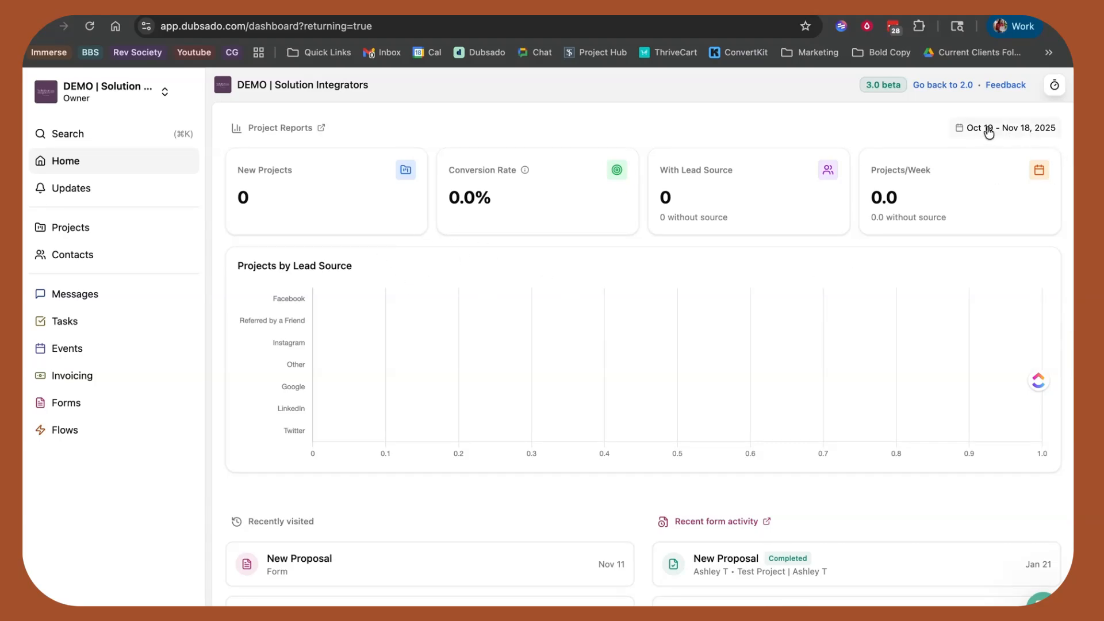
{"action": "left_click", "coordinate": [1005, 127]}
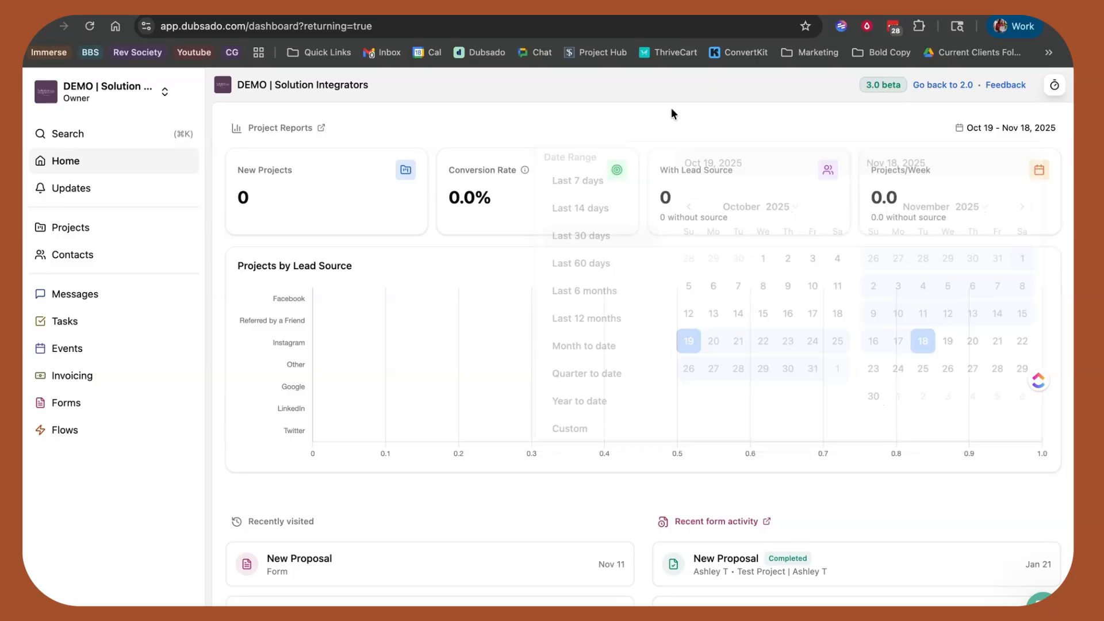
{"action": "scroll", "scroll_direction": "down", "scroll_amount": 3}
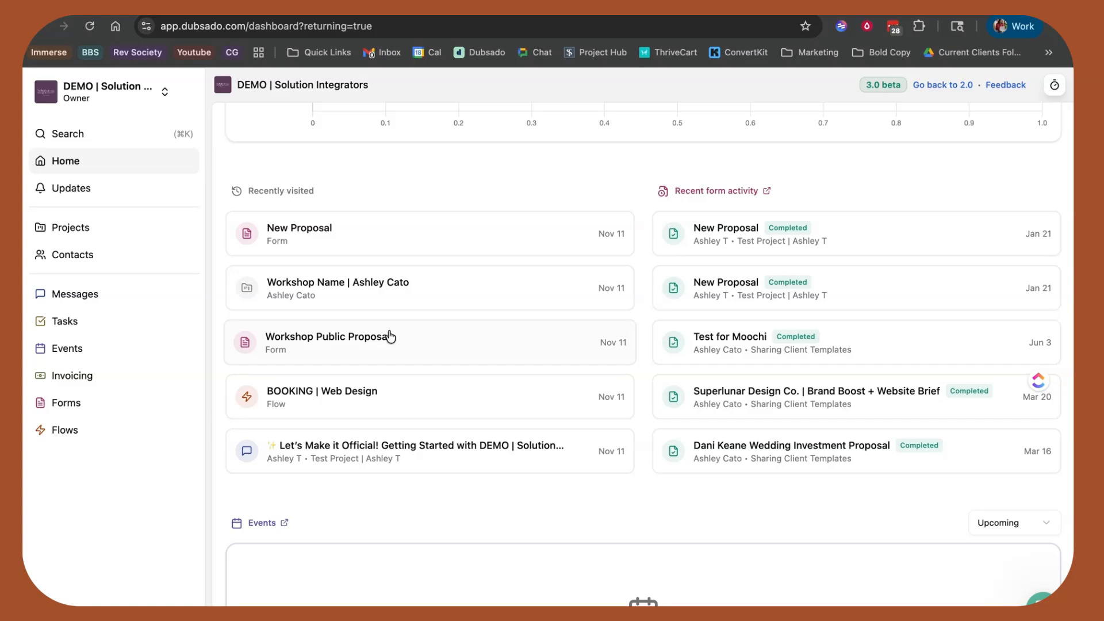
{"action": "mouse_move", "coordinate": [583, 202]}
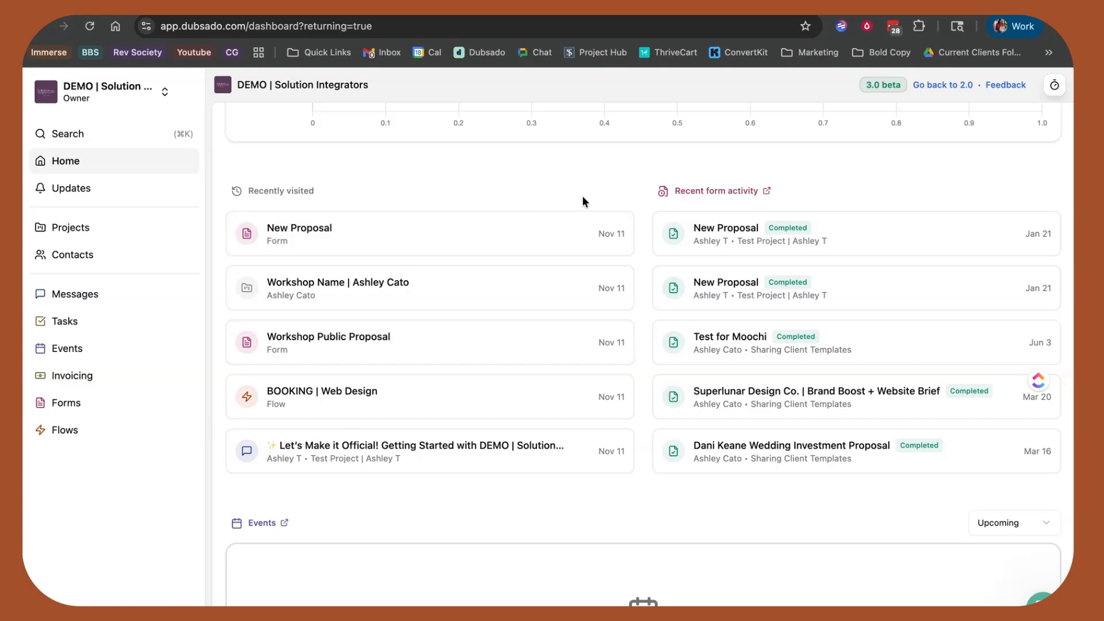
{"action": "mouse_move", "coordinate": [696, 269]}
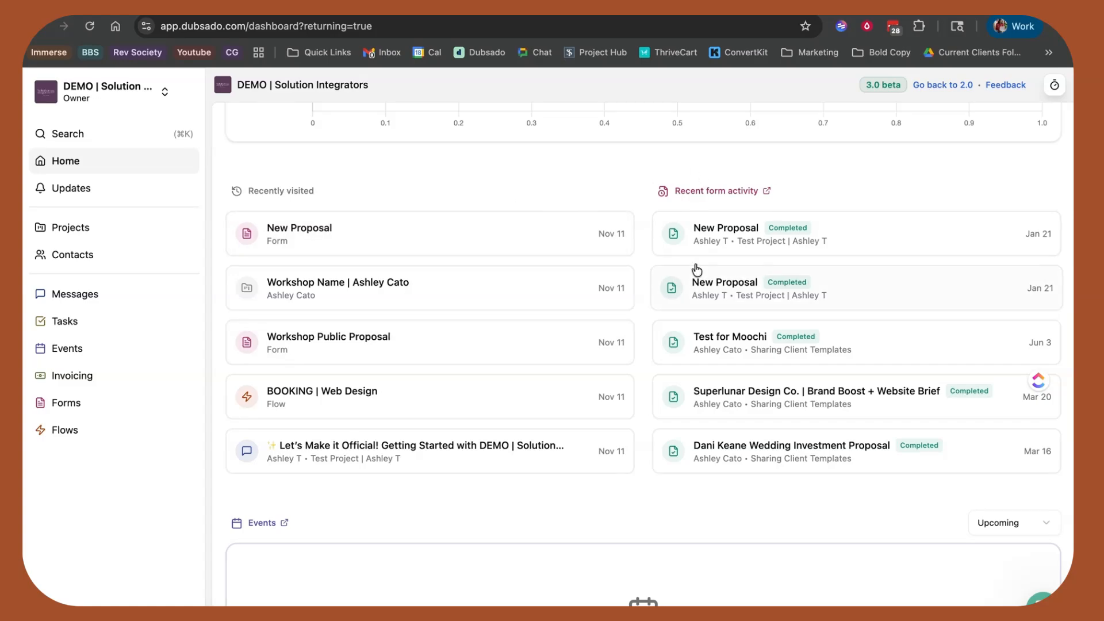
{"action": "mouse_move", "coordinate": [878, 262]}
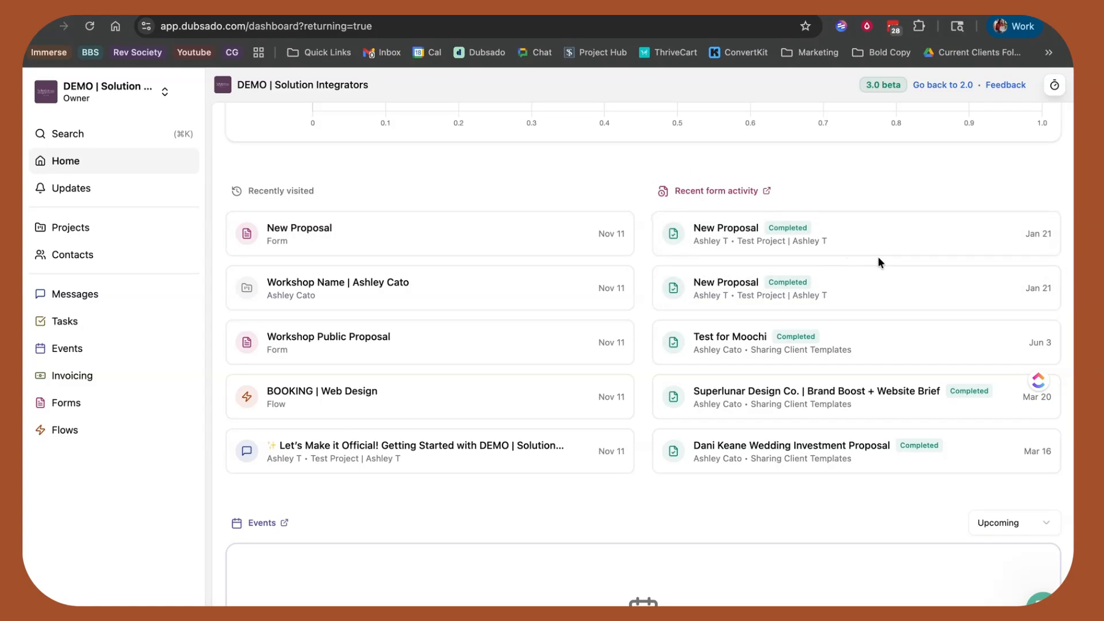
Step: Go to the full Projects list and bring up its display settings
{"action": "scroll", "scroll_direction": "down", "scroll_amount": 3}
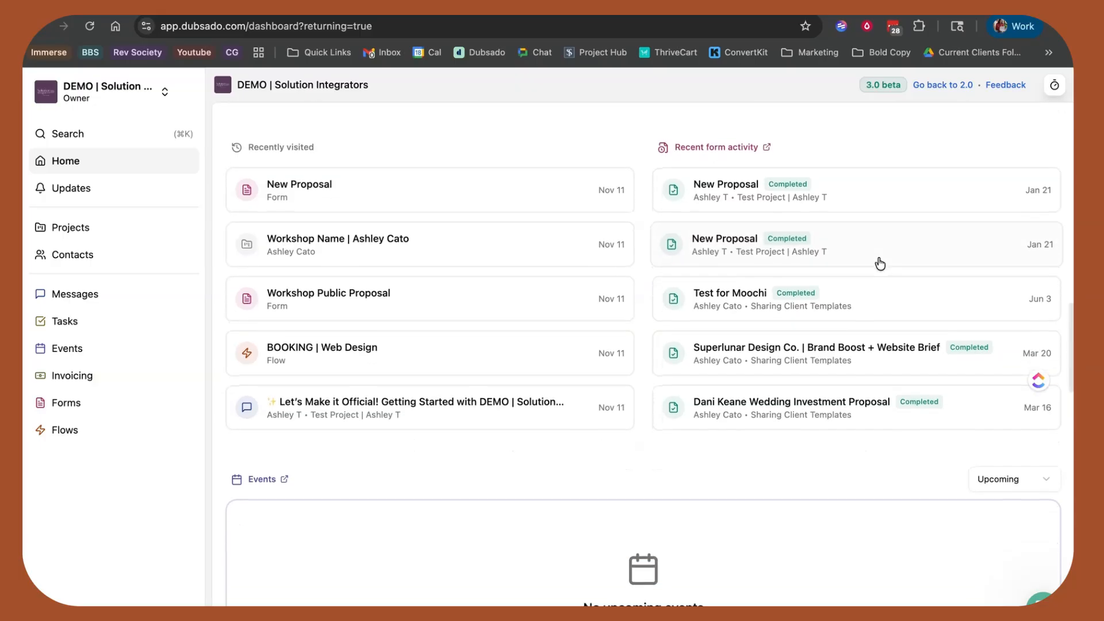
{"action": "scroll", "scroll_direction": "down", "scroll_amount": 3}
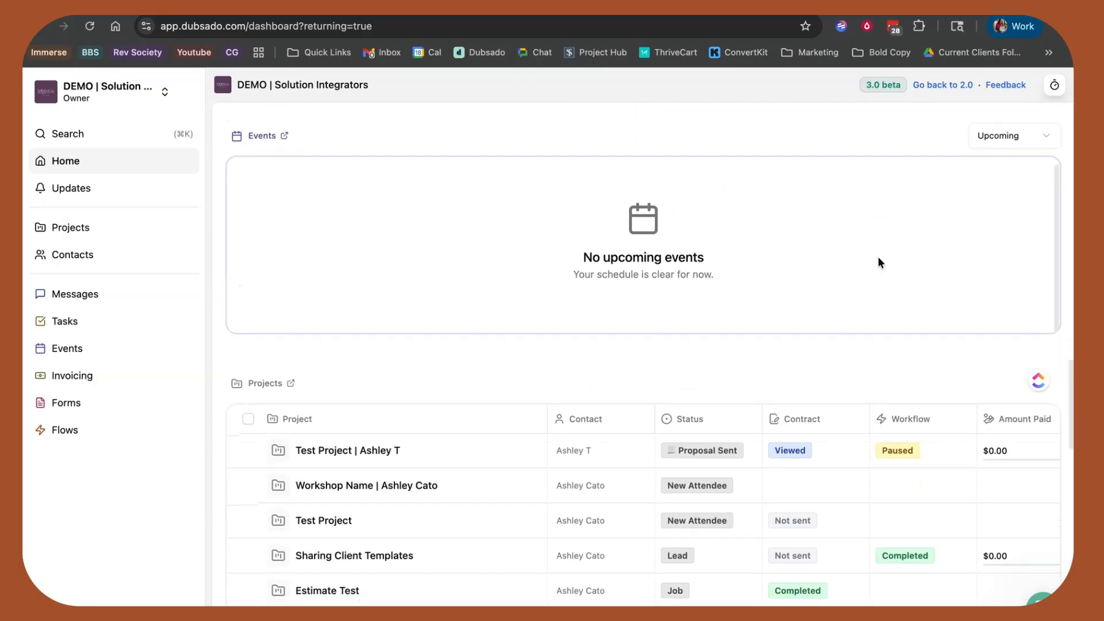
{"action": "scroll", "scroll_direction": "down", "scroll_amount": 3}
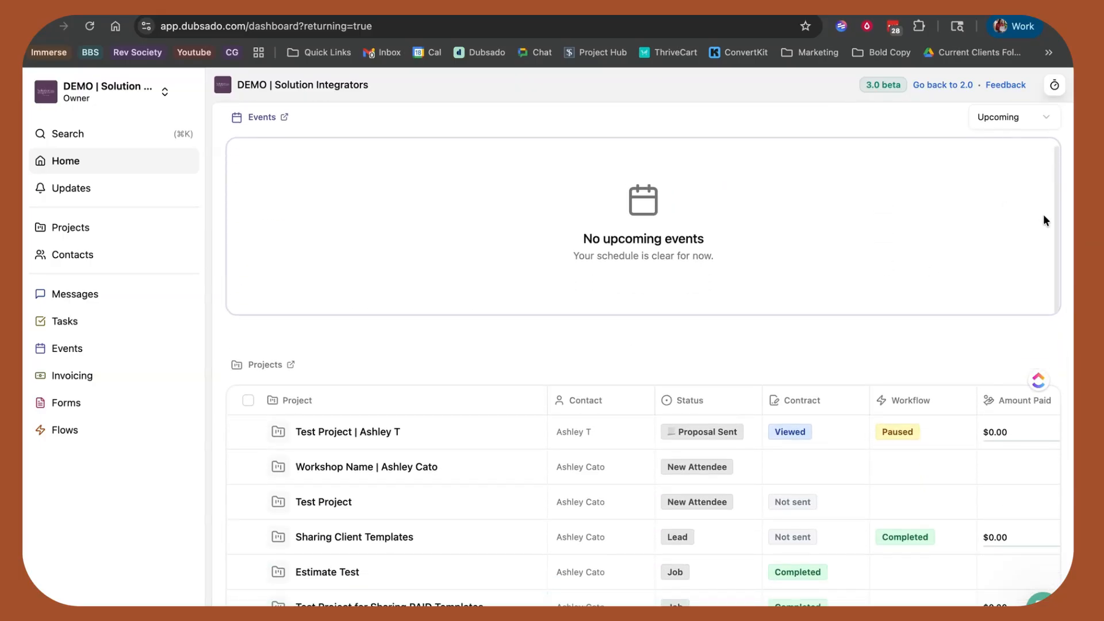
{"action": "scroll", "scroll_direction": "down", "scroll_amount": 3}
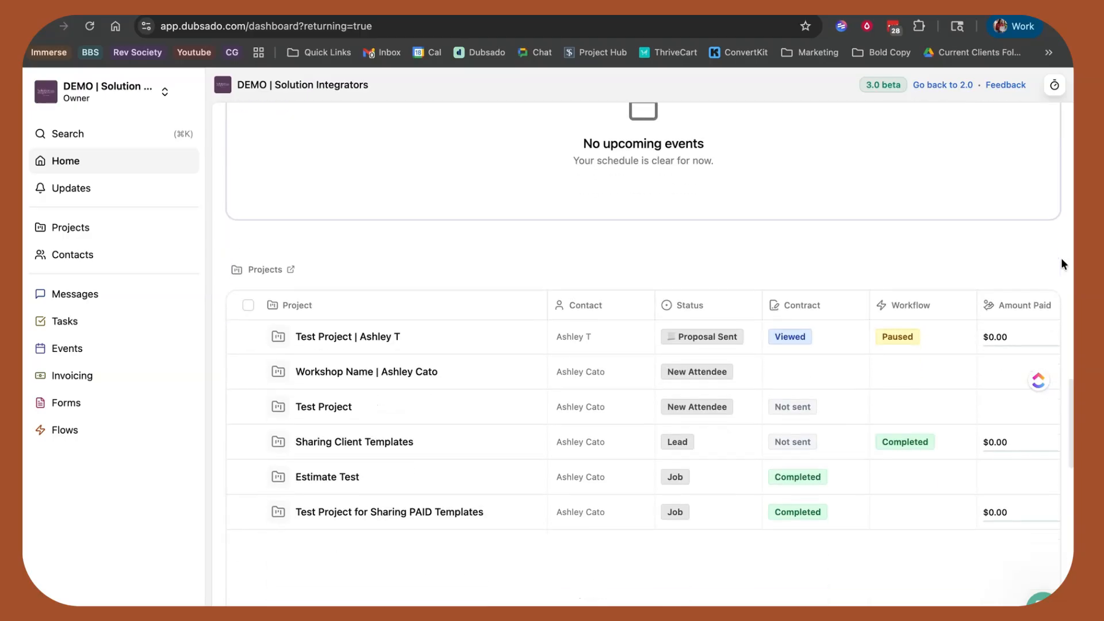
{"action": "scroll", "scroll_direction": "down", "scroll_amount": 3}
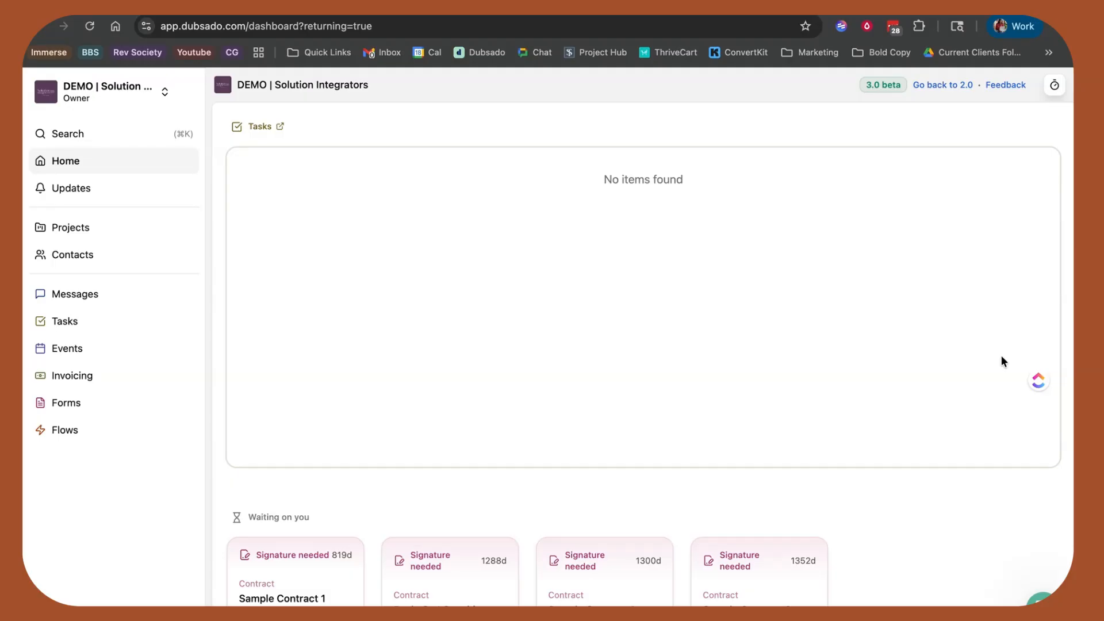
{"action": "mouse_move", "coordinate": [550, 303]}
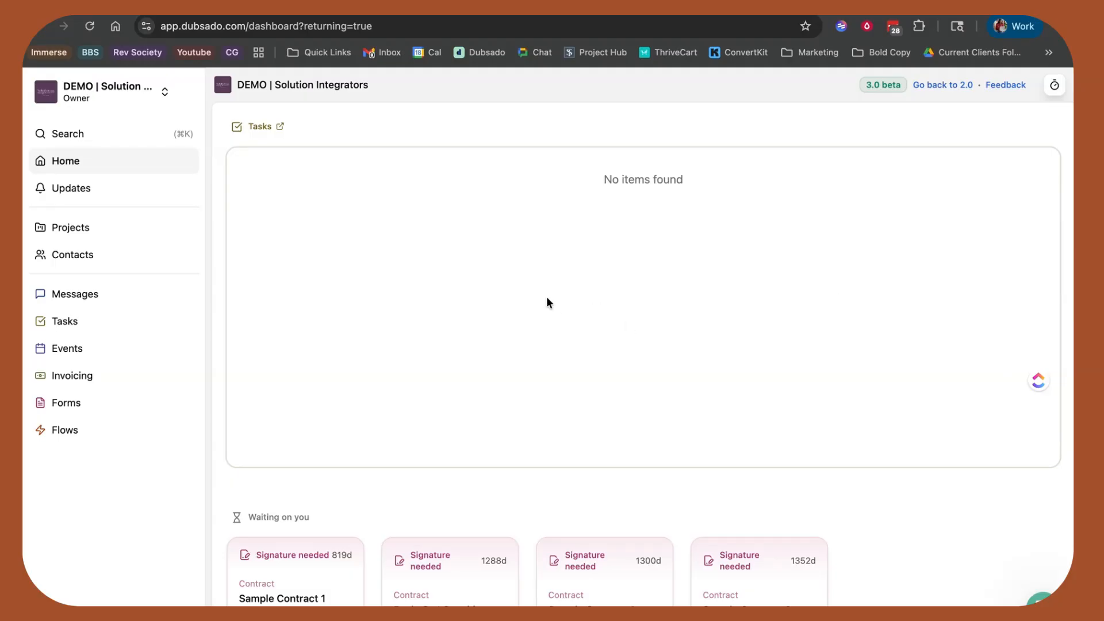
{"action": "mouse_move", "coordinate": [293, 121]}
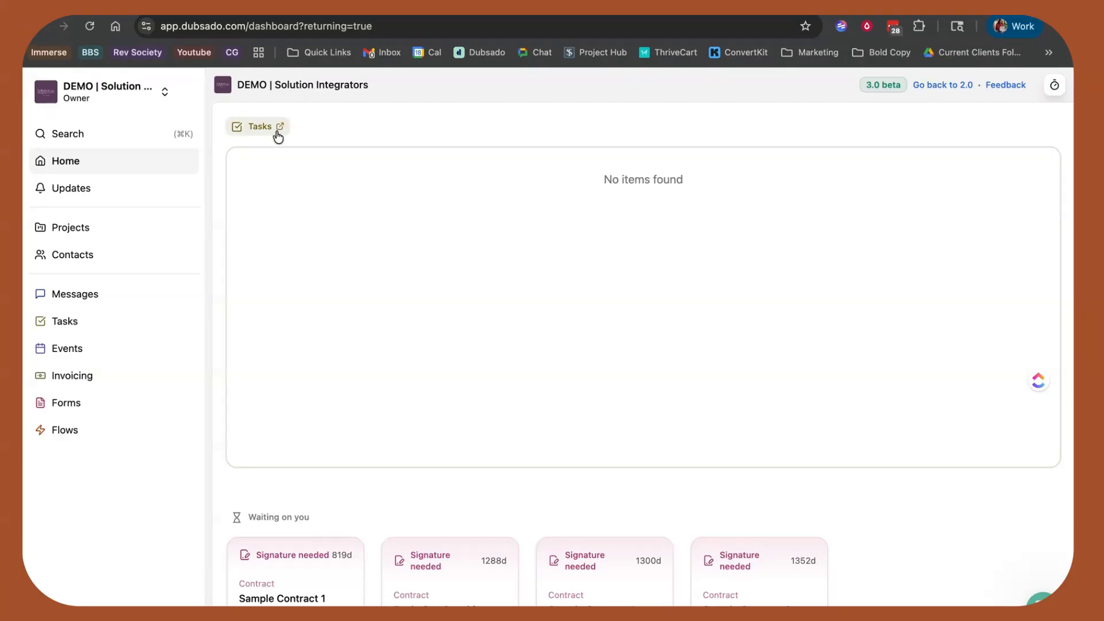
{"action": "mouse_move", "coordinate": [313, 248]}
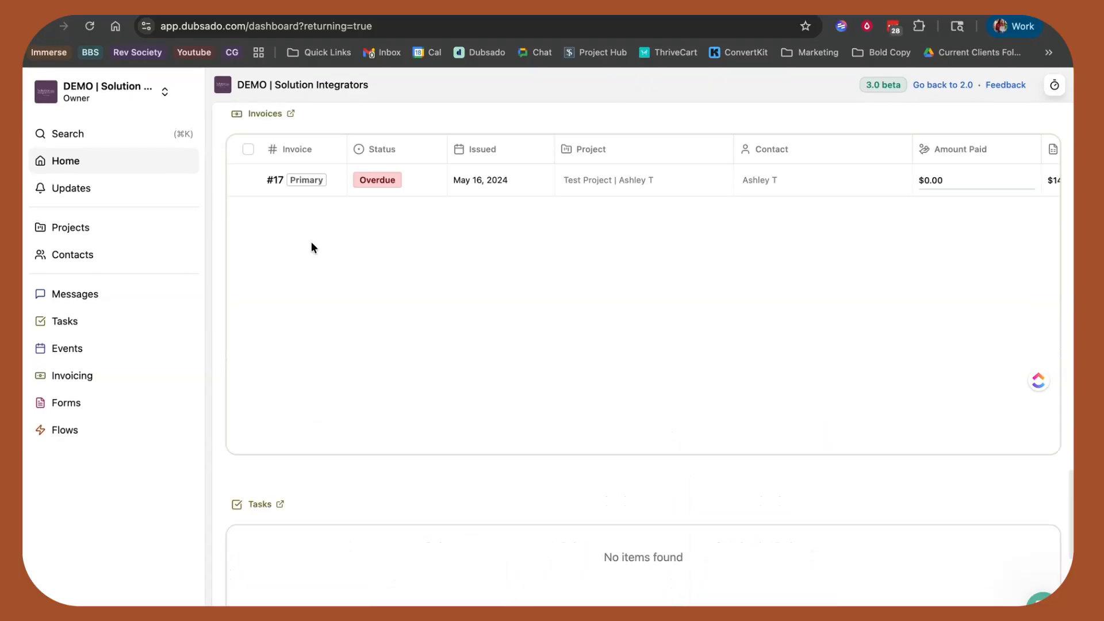
{"action": "left_click", "coordinate": [72, 226]}
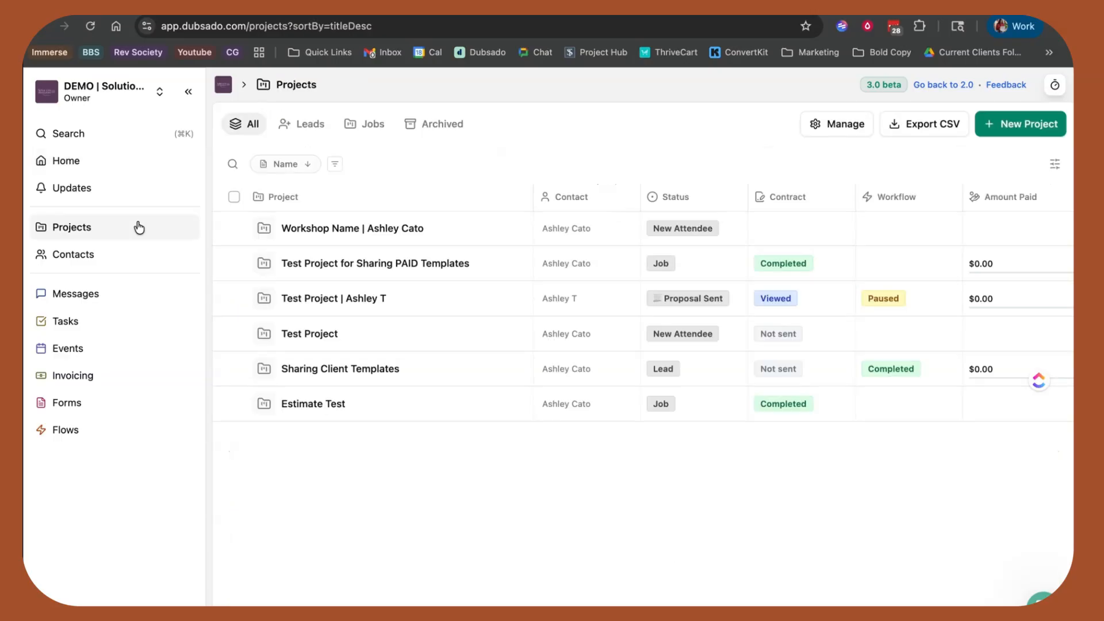
{"action": "mouse_move", "coordinate": [206, 216]}
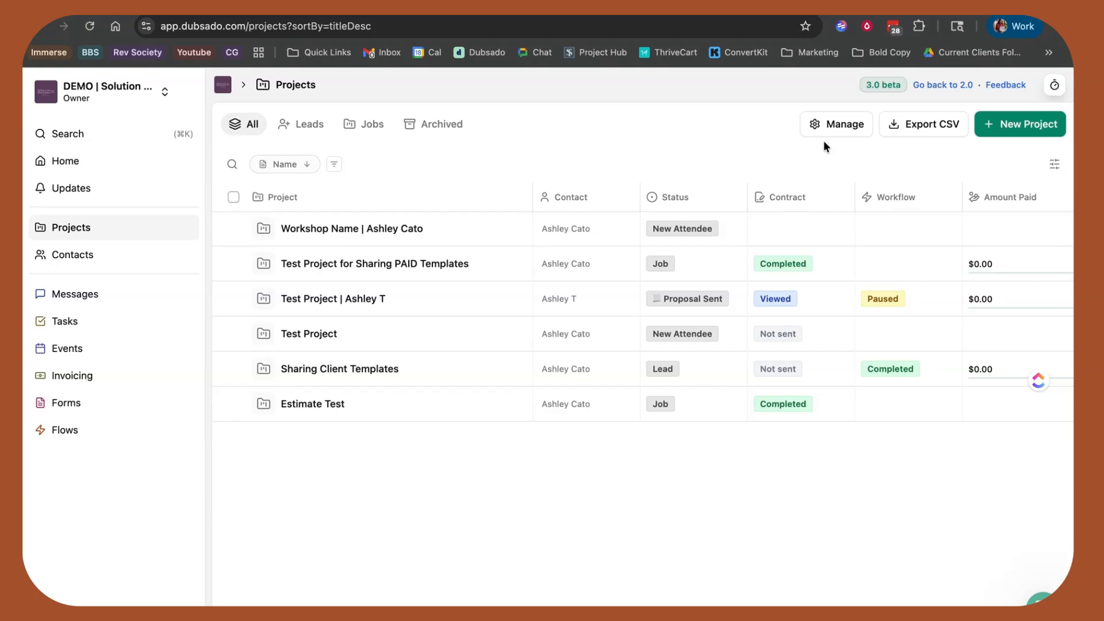
{"action": "left_click", "coordinate": [1054, 164]}
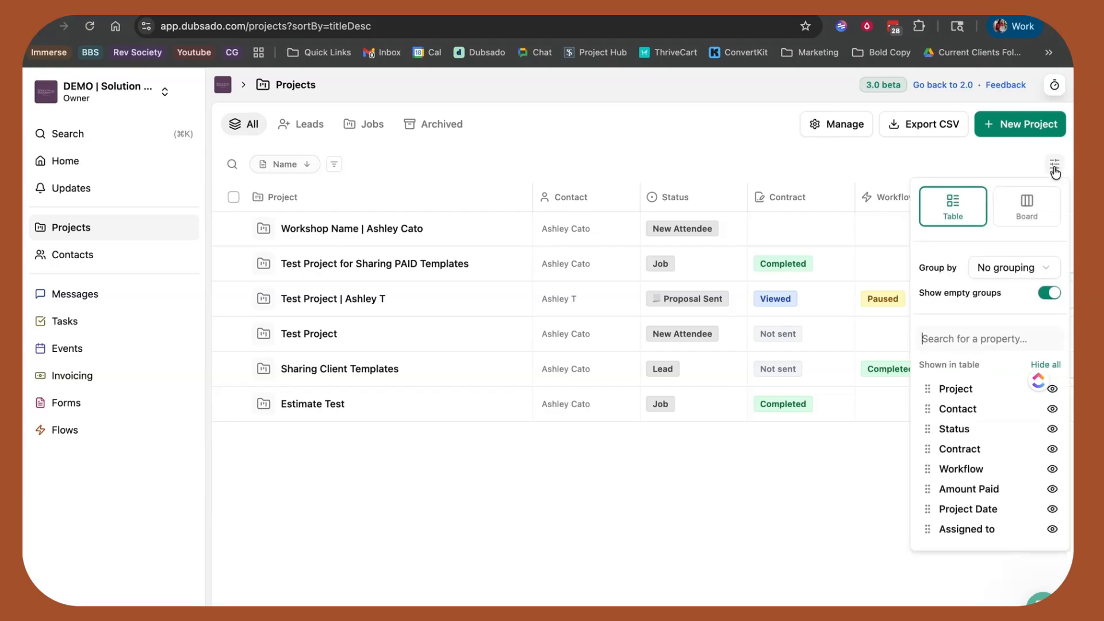
{"action": "mouse_move", "coordinate": [952, 221]}
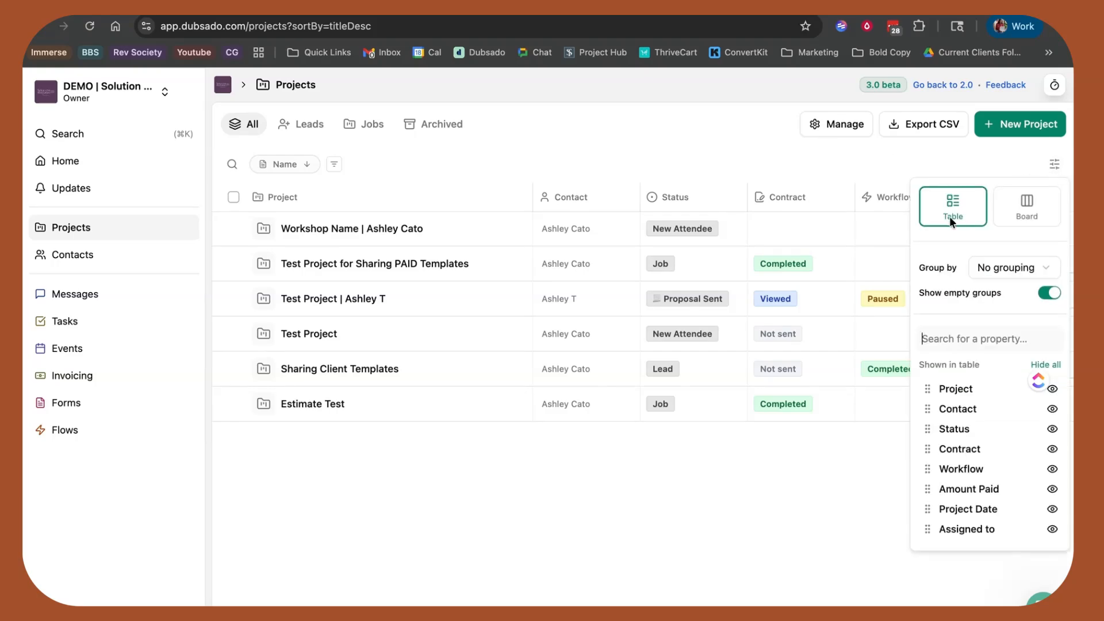
Step: Show projects as a status-grouped board and hide status, contract, amount paid and more from cards
{"action": "left_click", "coordinate": [1027, 206]}
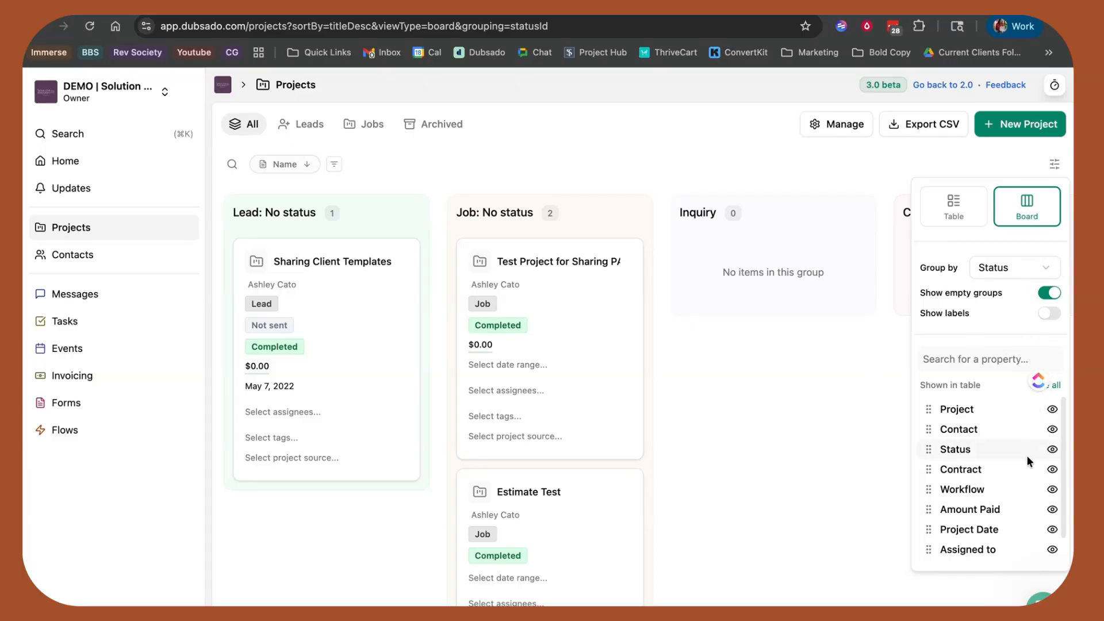
{"action": "mouse_move", "coordinate": [1024, 468]}
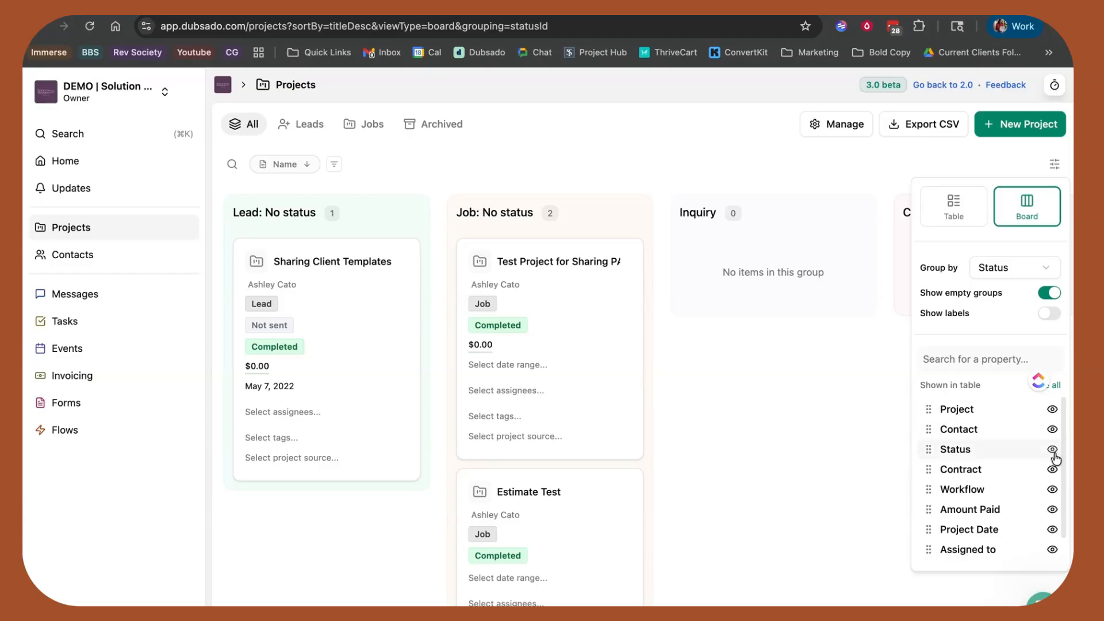
{"action": "left_click", "coordinate": [1052, 449]}
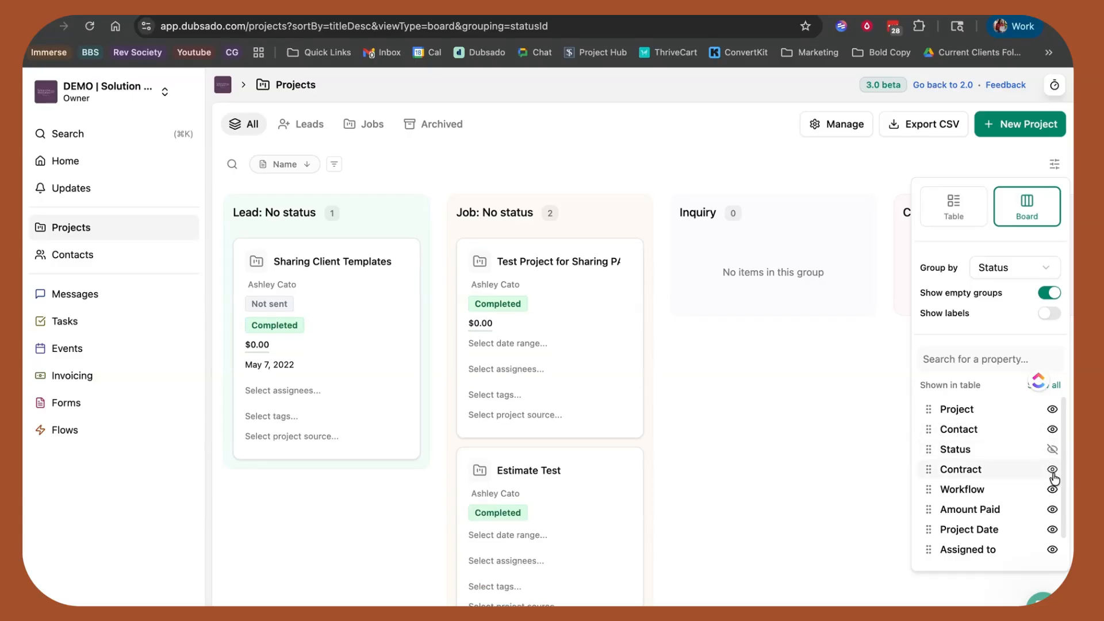
{"action": "left_click", "coordinate": [1052, 469]}
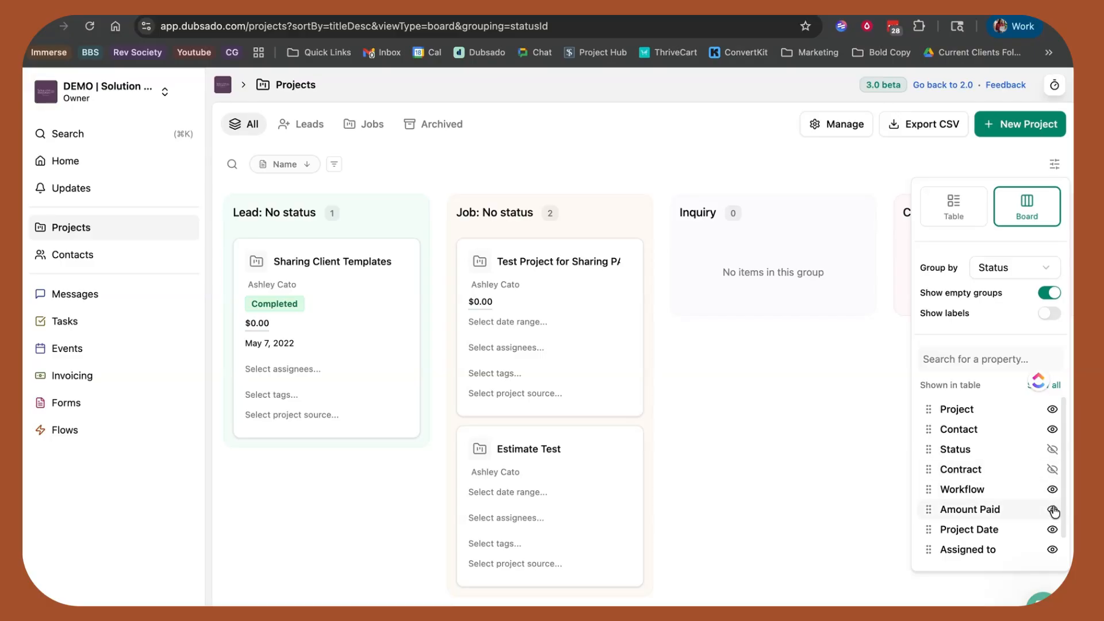
{"action": "left_click", "coordinate": [1053, 509]}
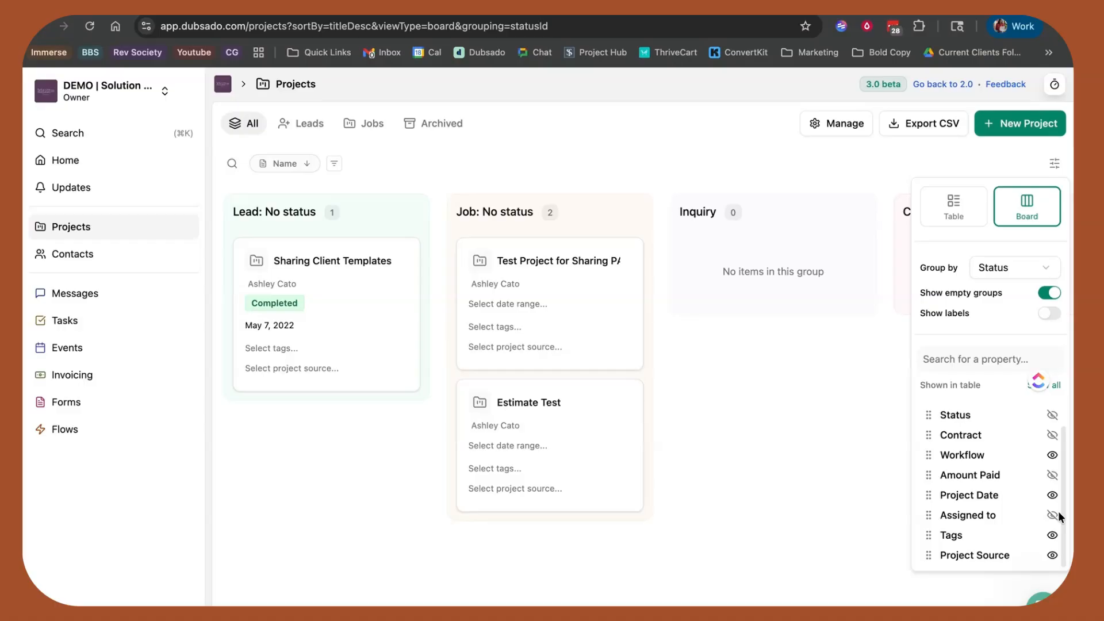
{"action": "left_click", "coordinate": [1052, 535]}
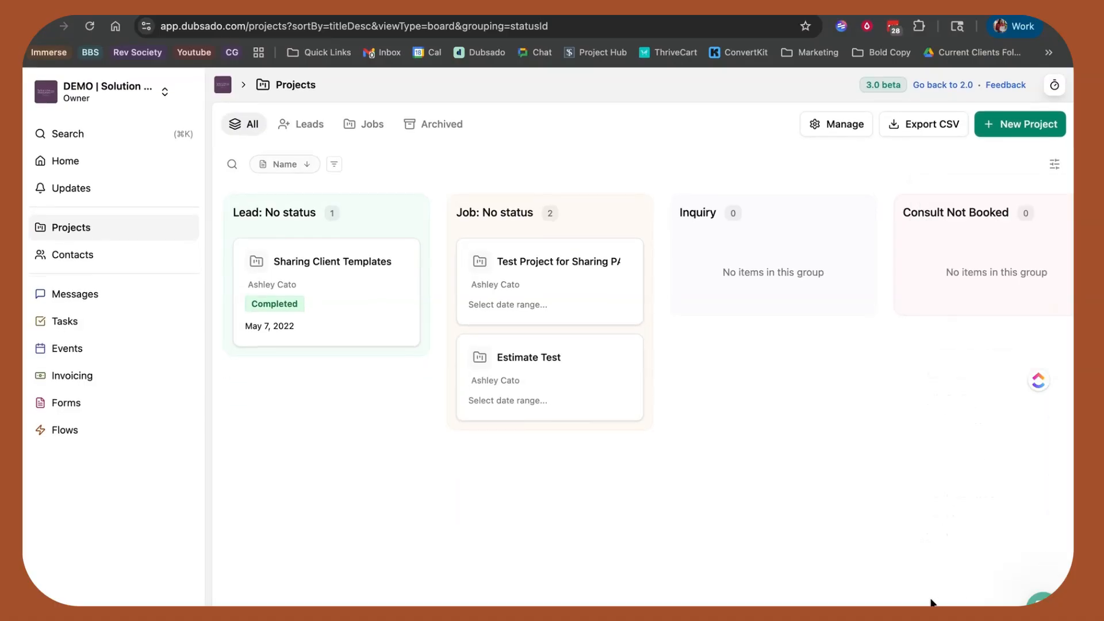
Step: Filter the board to Leads and scroll across its status columns
{"action": "left_click", "coordinate": [301, 124]}
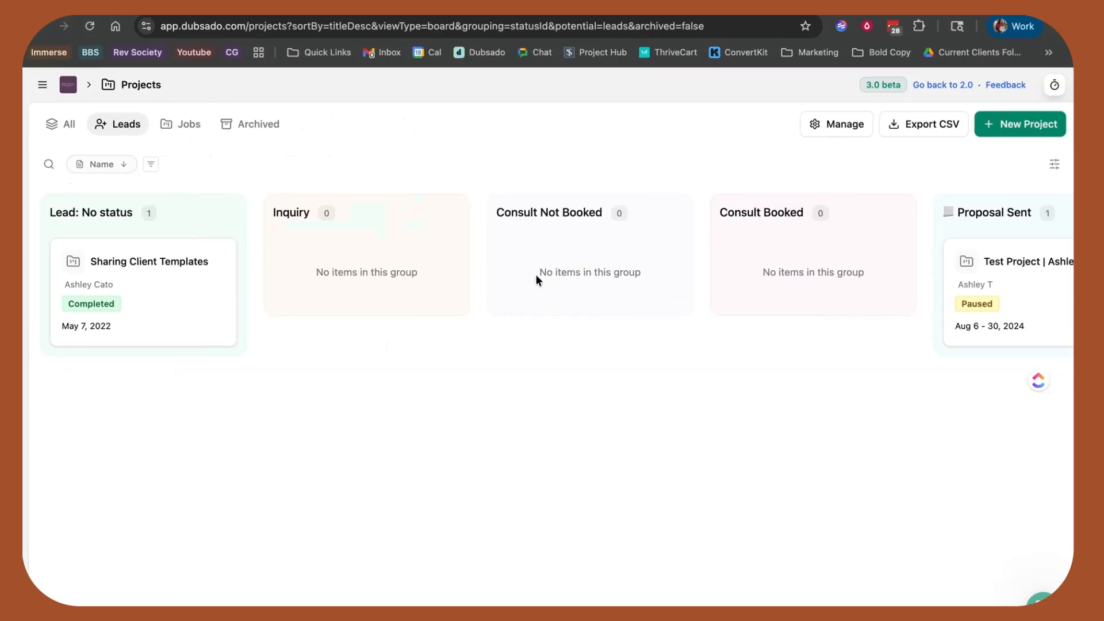
{"action": "scroll", "scroll_direction": "right", "scroll_amount": 3}
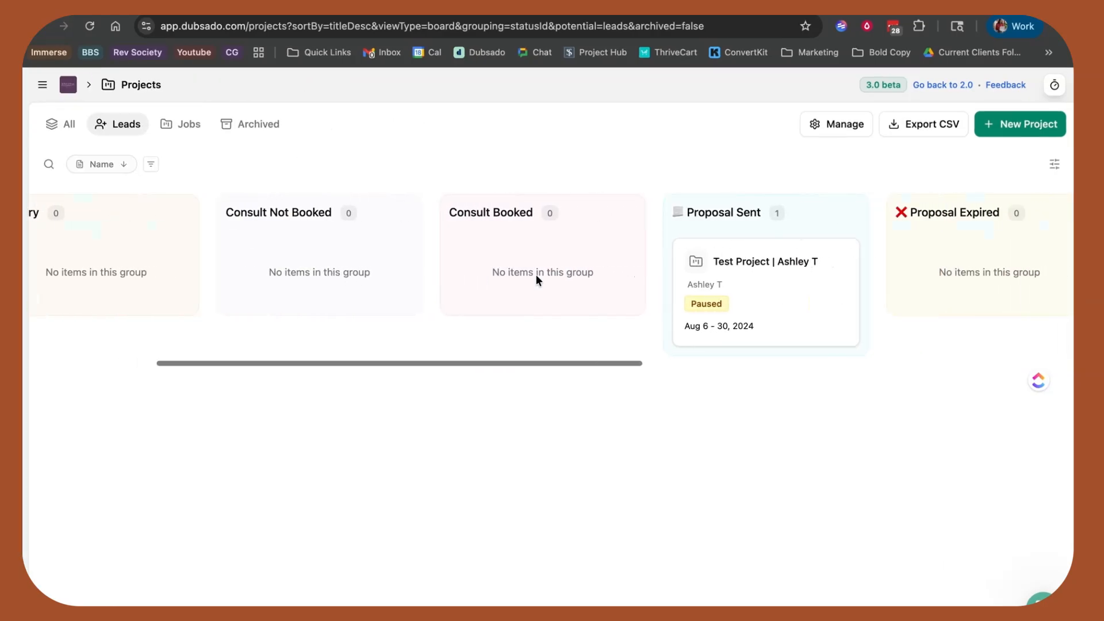
{"action": "scroll", "scroll_direction": "right", "scroll_amount": 3}
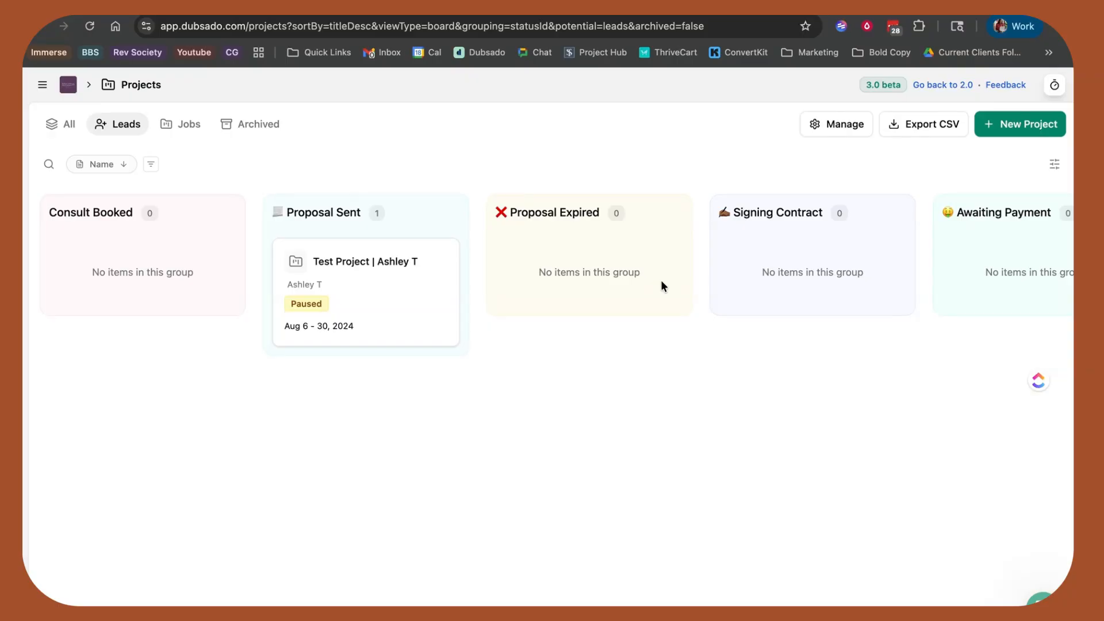
{"action": "mouse_move", "coordinate": [496, 292]}
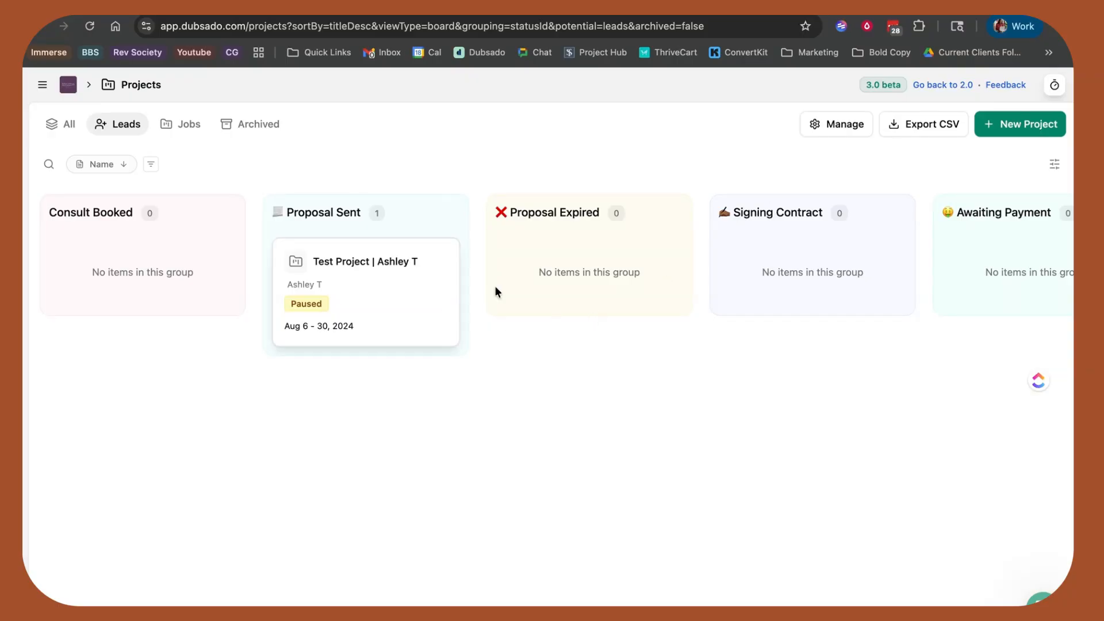
{"action": "left_click", "coordinate": [1055, 164]}
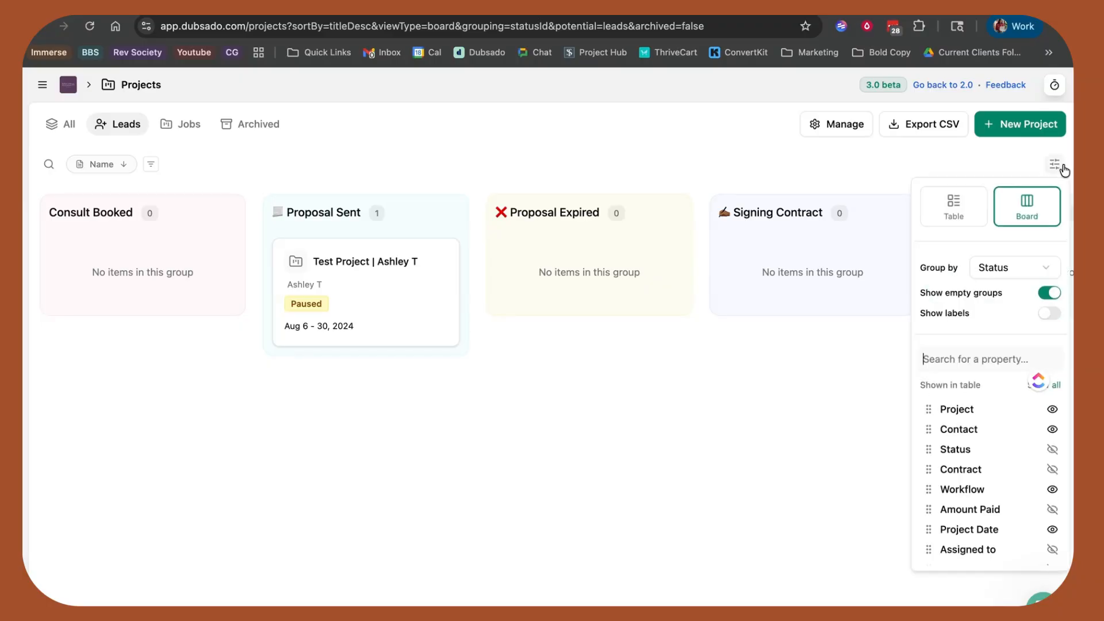
{"action": "left_click", "coordinate": [1011, 266]}
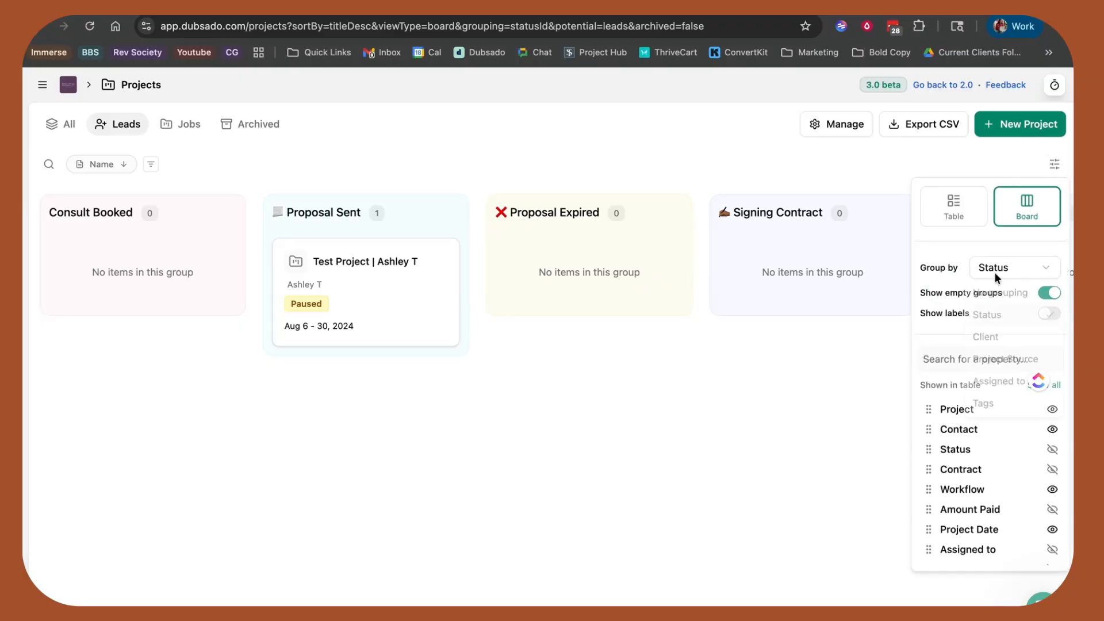
{"action": "left_click", "coordinate": [1011, 268]}
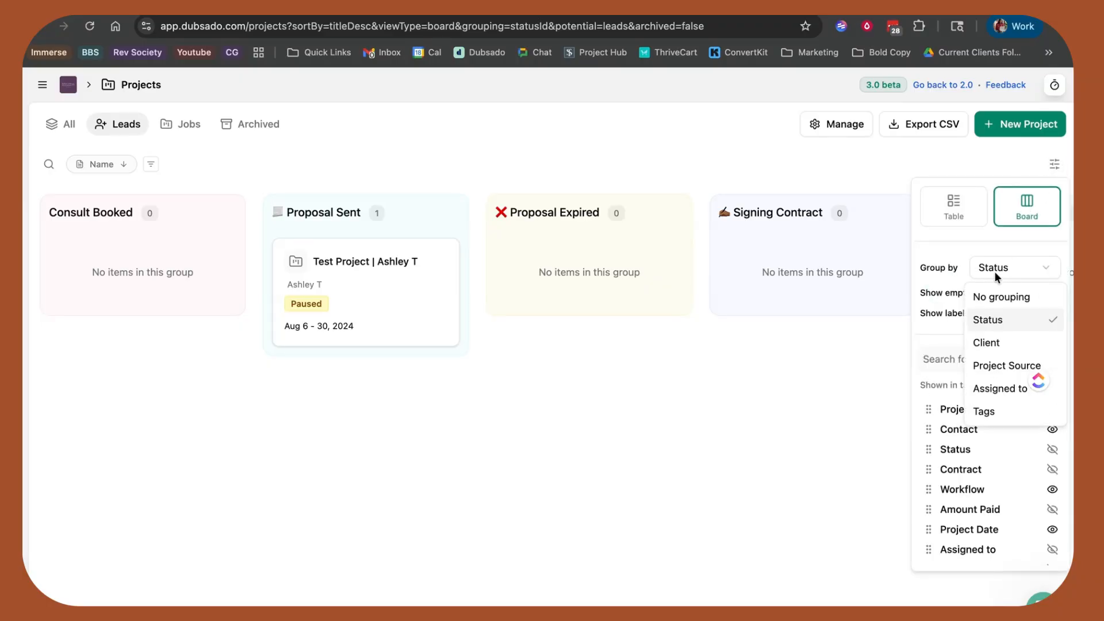
{"action": "mouse_move", "coordinate": [995, 319]}
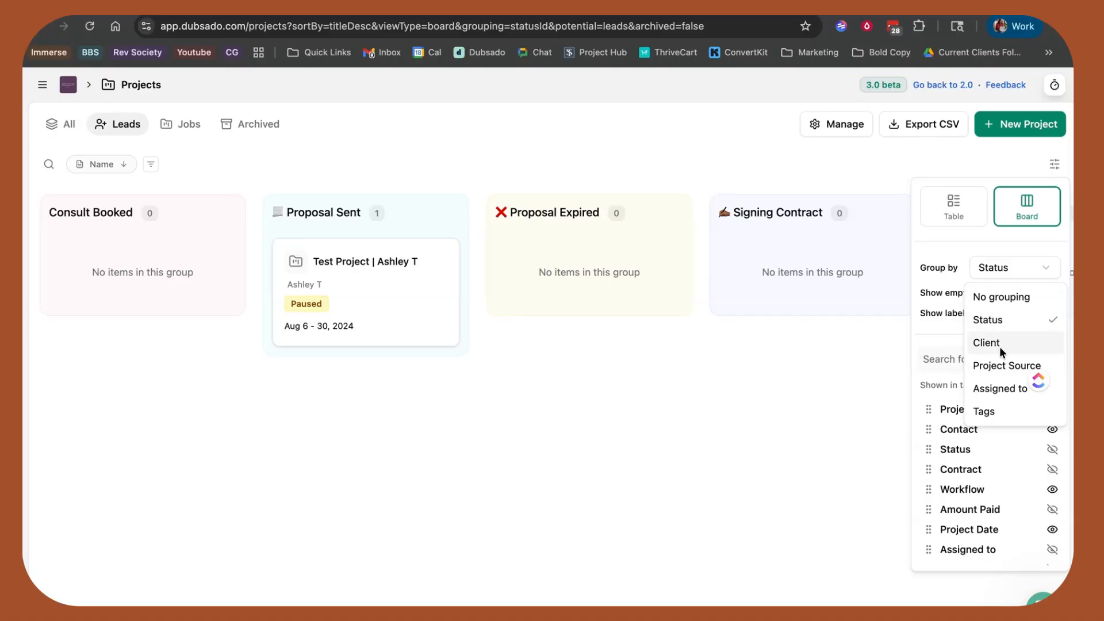
{"action": "mouse_move", "coordinate": [998, 387]}
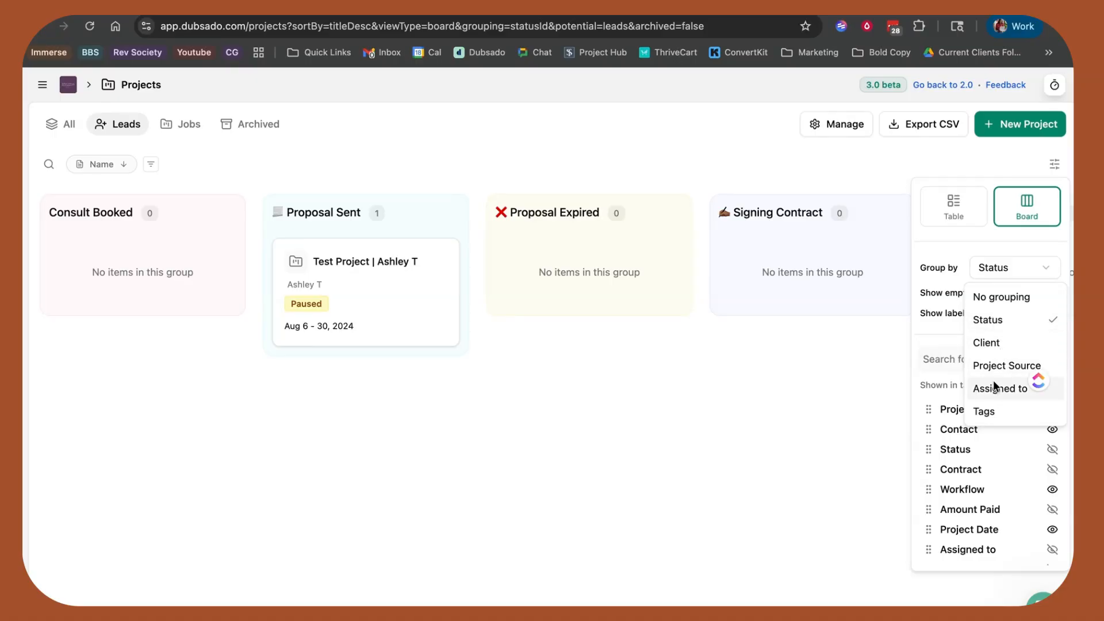
{"action": "left_click", "coordinate": [987, 319]}
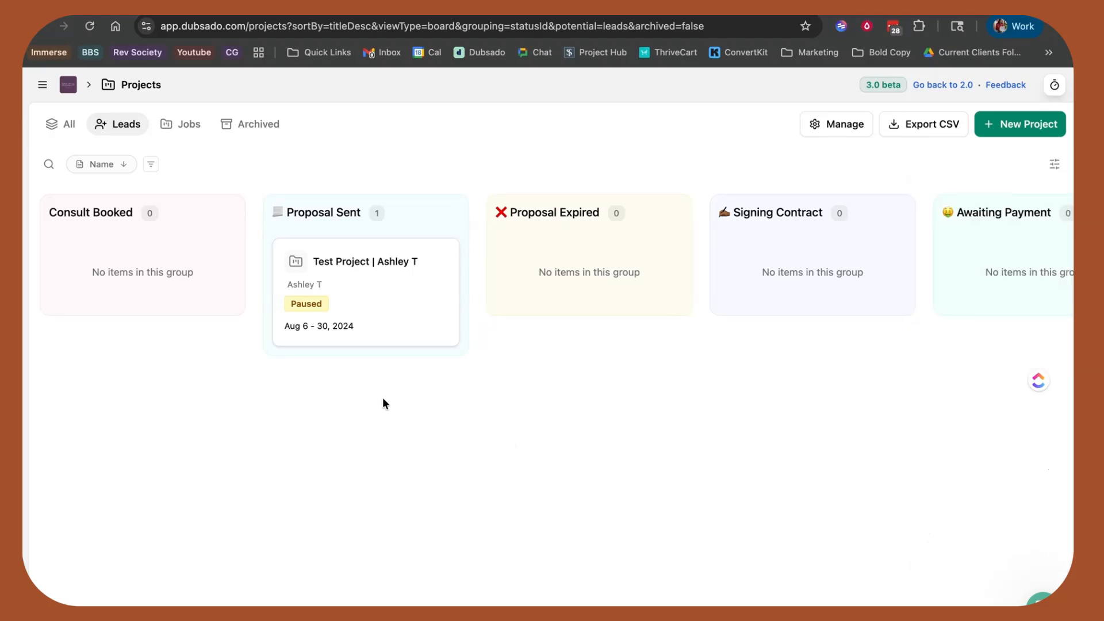
Step: Expand the sidebar navigation and go to the Messages area
{"action": "left_click", "coordinate": [42, 84]}
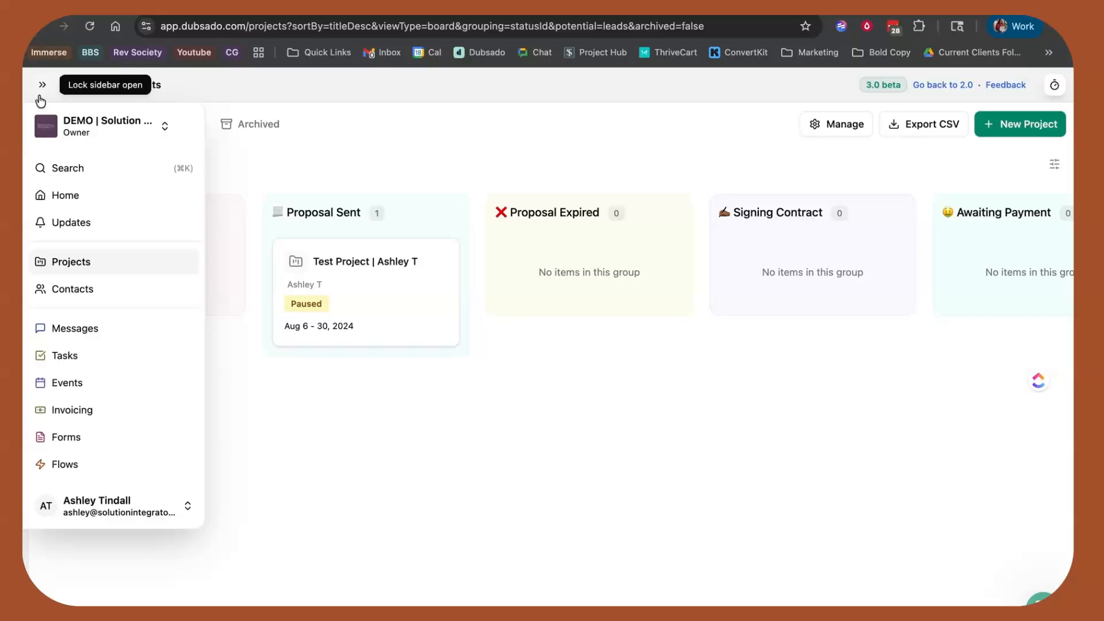
{"action": "left_click", "coordinate": [76, 327]}
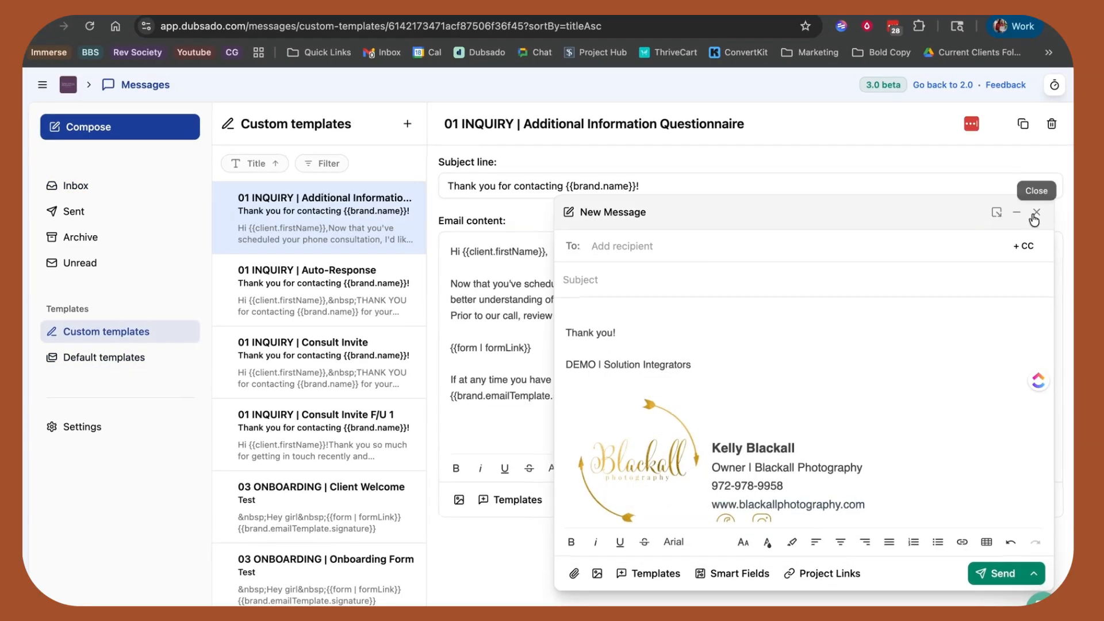
Step: Close the draft, browse the default email templates, then go to email settings
{"action": "left_click", "coordinate": [1035, 214]}
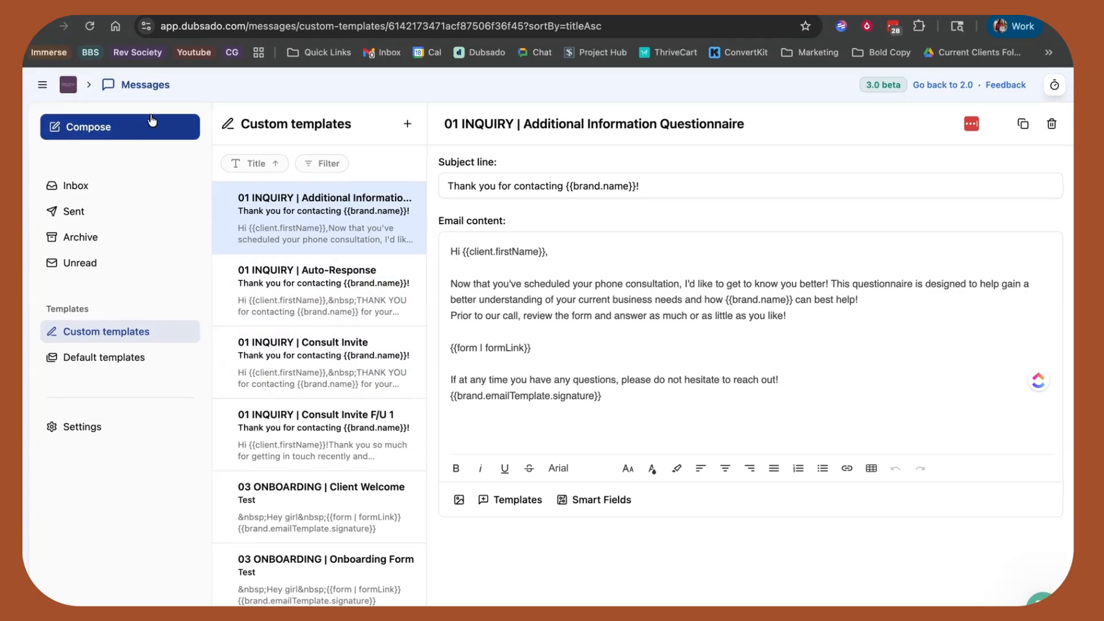
{"action": "mouse_move", "coordinate": [139, 279]}
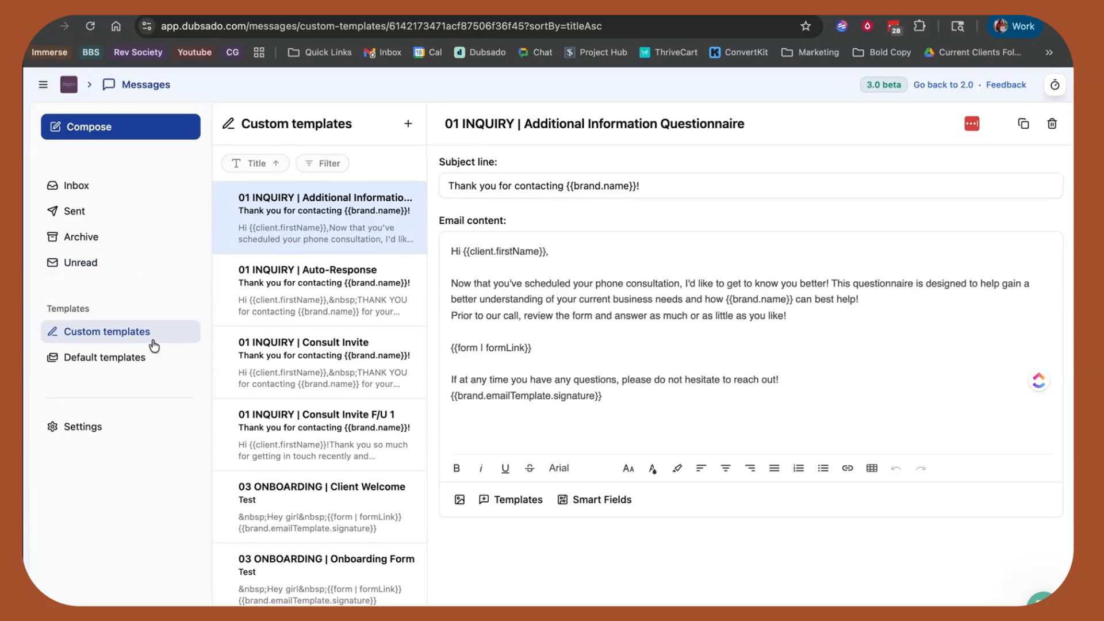
{"action": "left_click", "coordinate": [105, 356]}
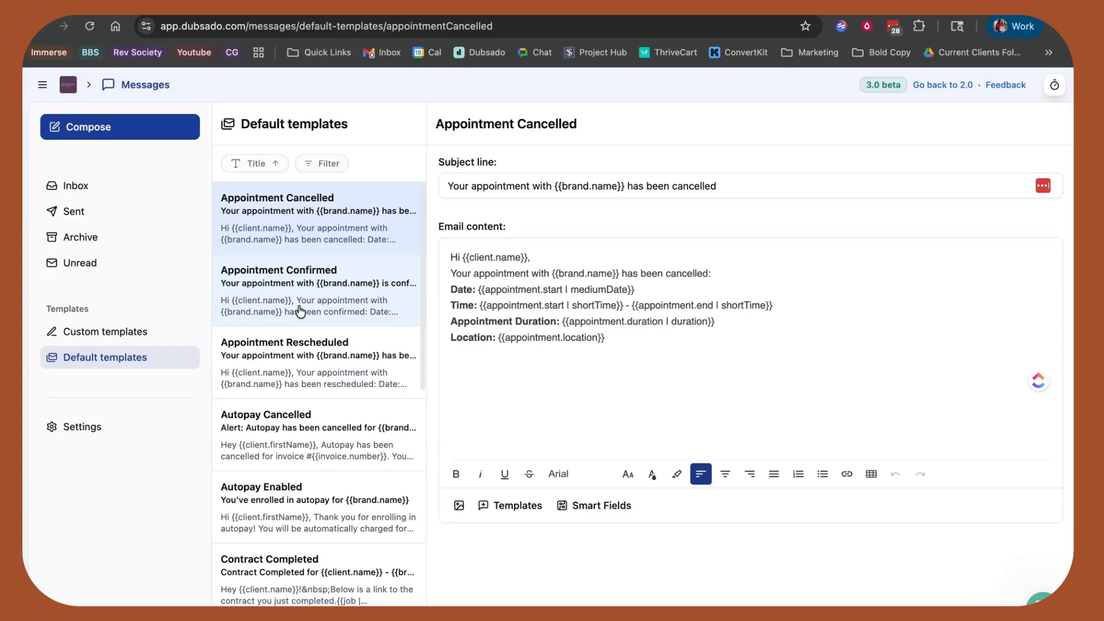
{"action": "scroll", "scroll_direction": "down", "scroll_amount": 3}
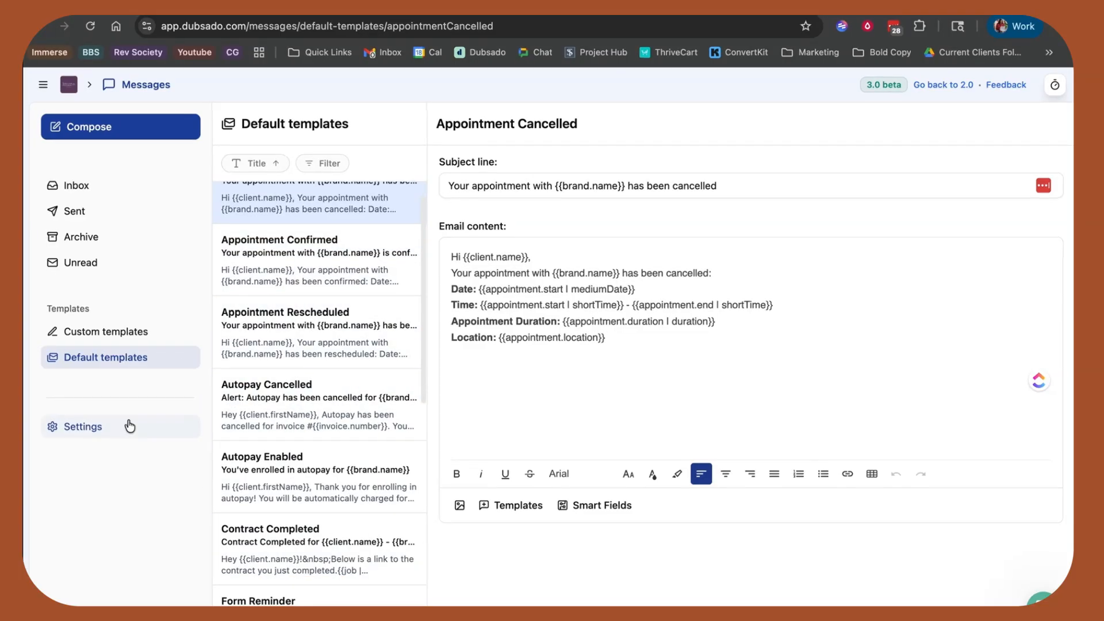
{"action": "left_click", "coordinate": [83, 427]}
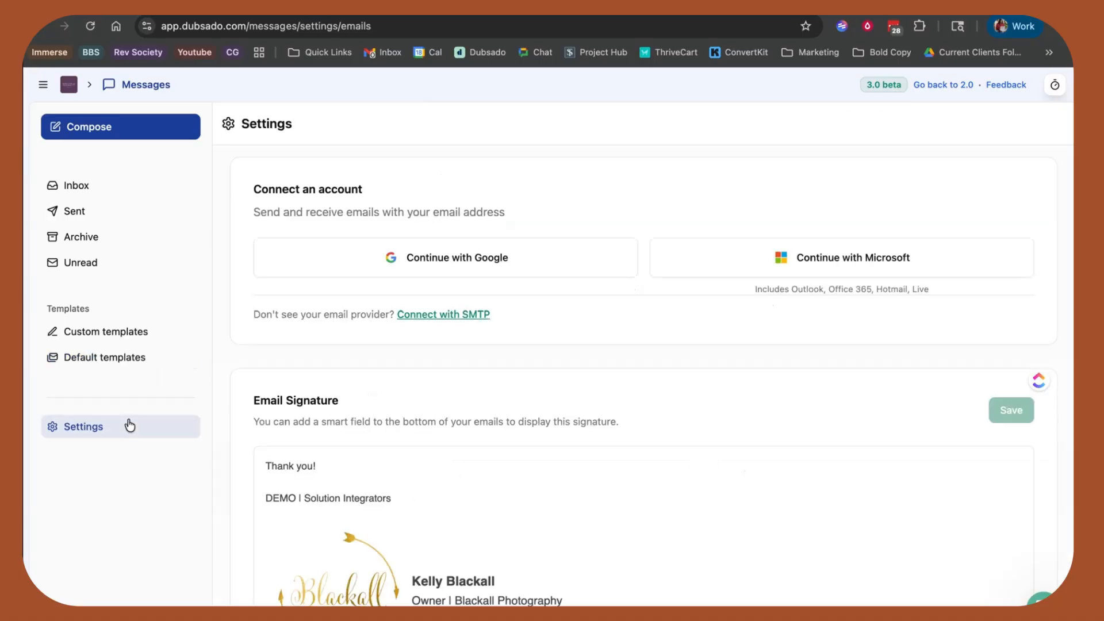
Step: Select the logo image in the email signature, remove it and save the signature
{"action": "scroll", "scroll_direction": "down", "scroll_amount": 3}
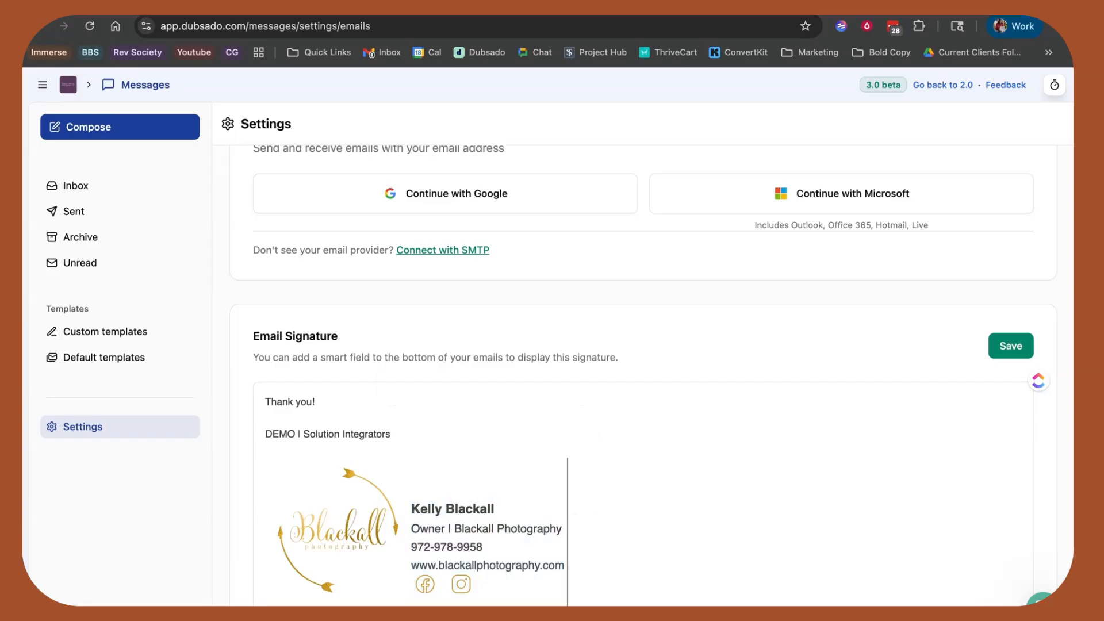
{"action": "left_click", "coordinate": [487, 524]}
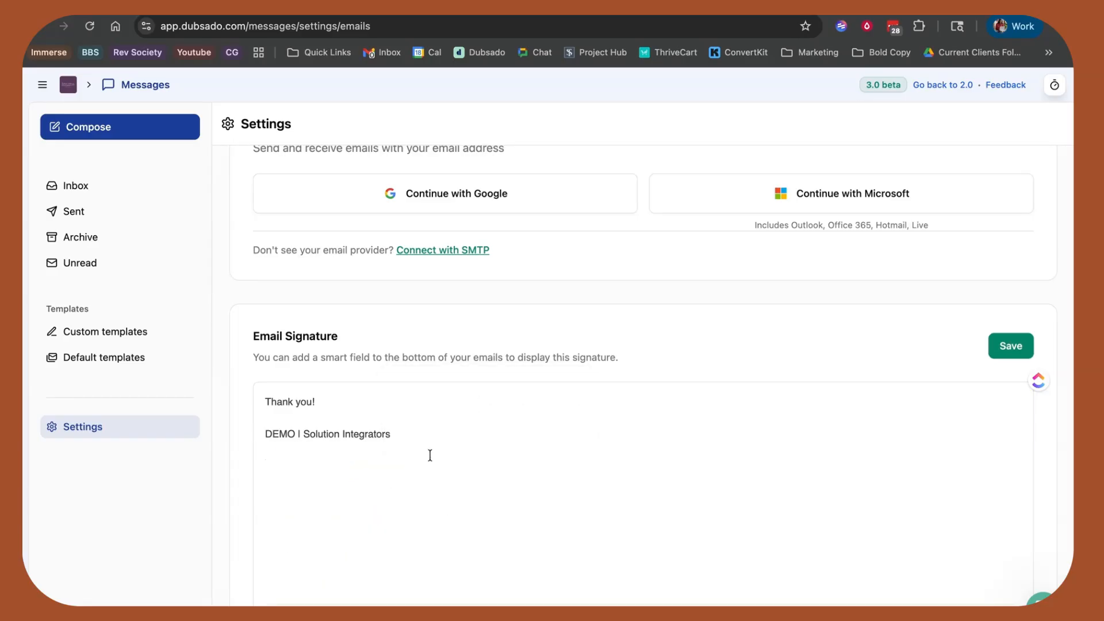
{"action": "left_click", "coordinate": [1010, 346]}
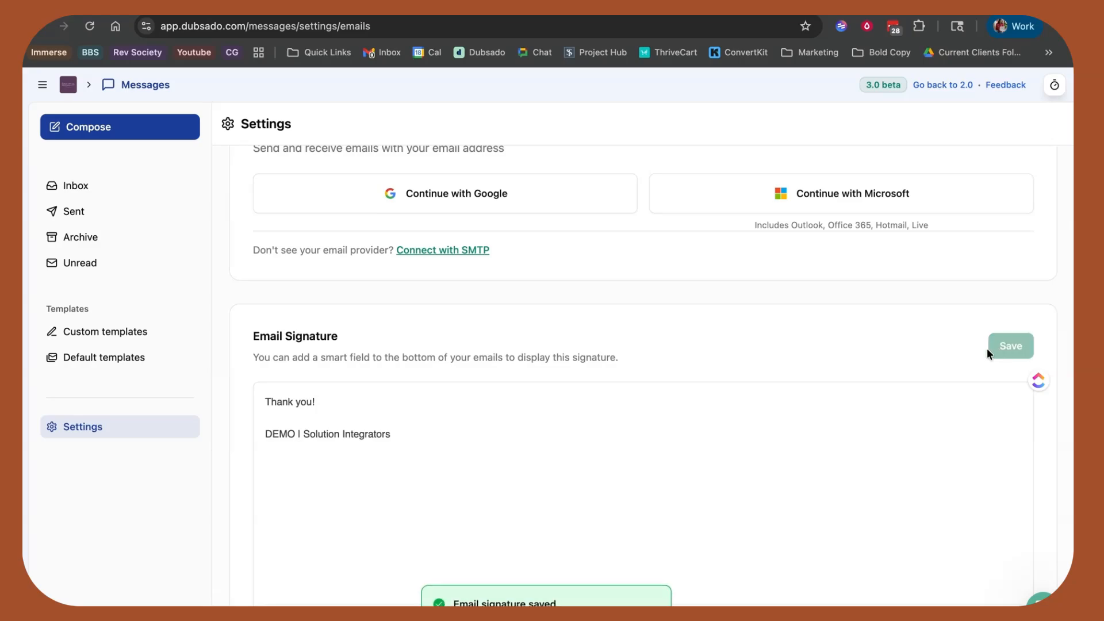
{"action": "mouse_move", "coordinate": [89, 126]}
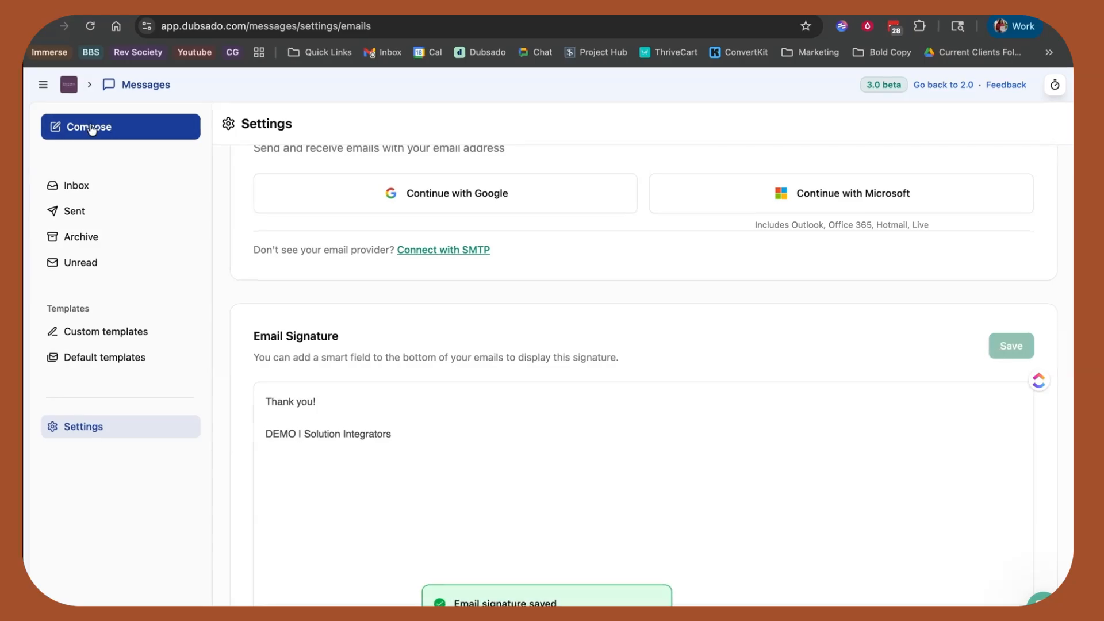
{"action": "mouse_move", "coordinate": [67, 518]}
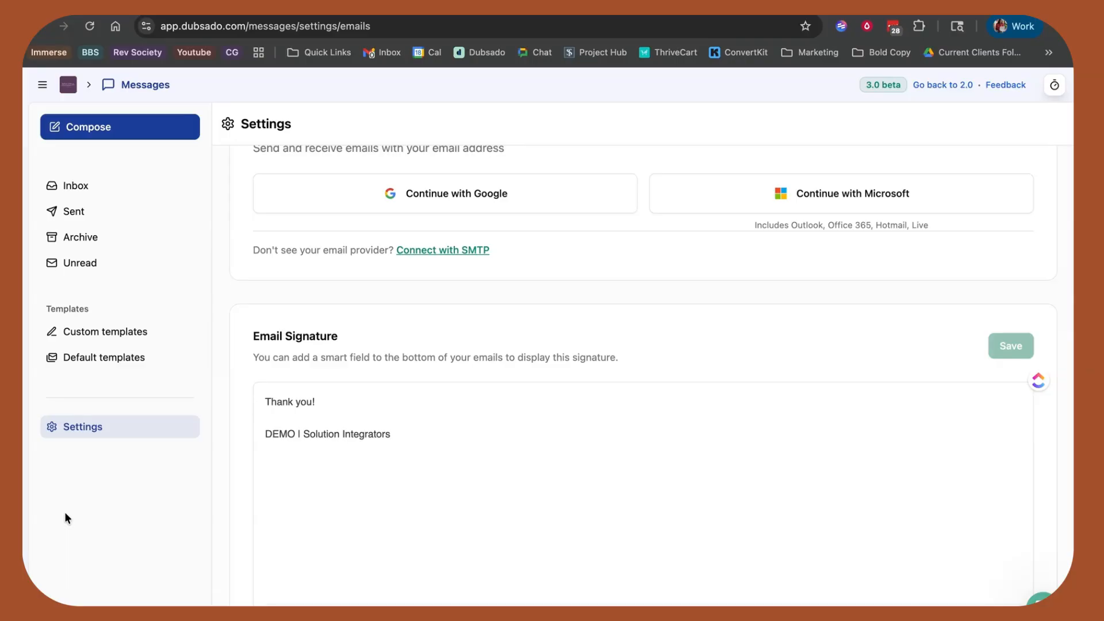
{"action": "mouse_move", "coordinate": [248, 209]}
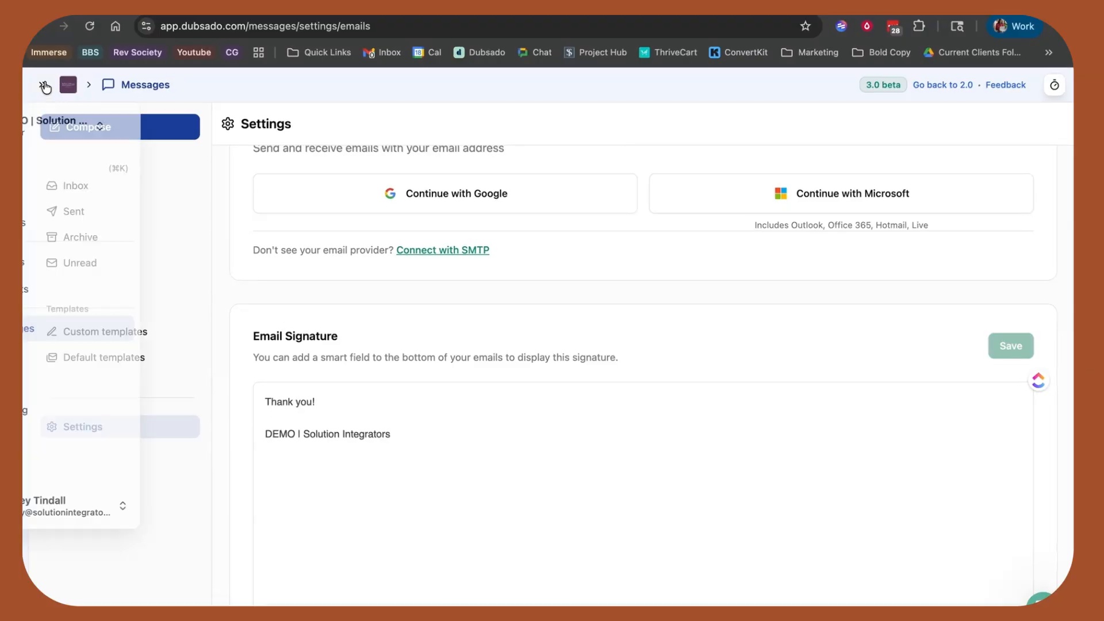
{"action": "left_click", "coordinate": [43, 83]}
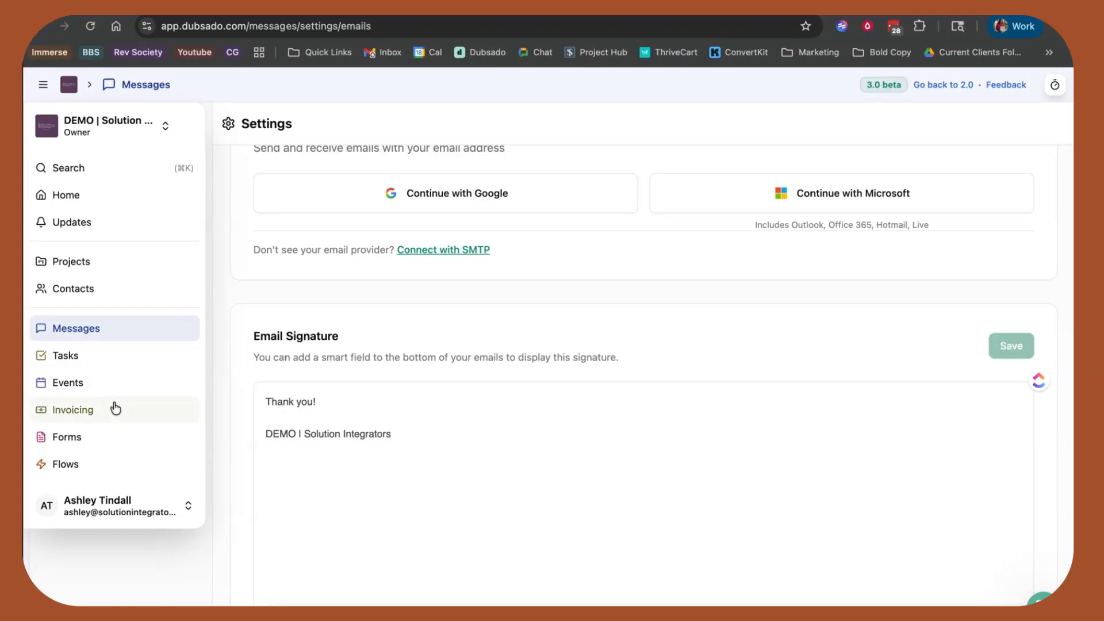
Step: Go to the Events calendar and filter out lead and job events
{"action": "left_click", "coordinate": [68, 381]}
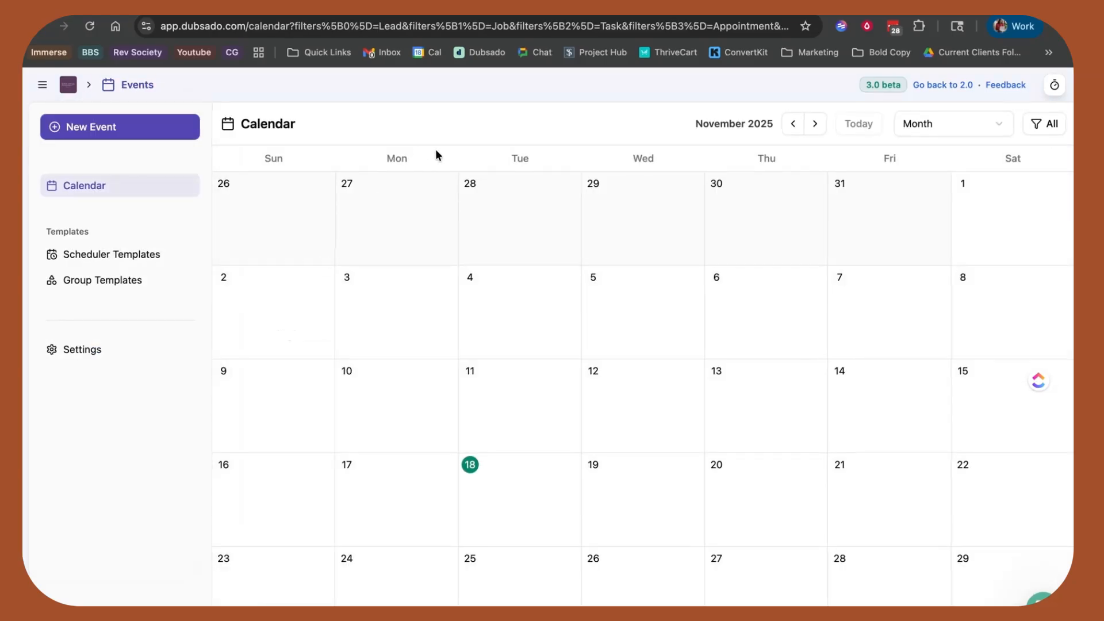
{"action": "left_click", "coordinate": [1045, 123]}
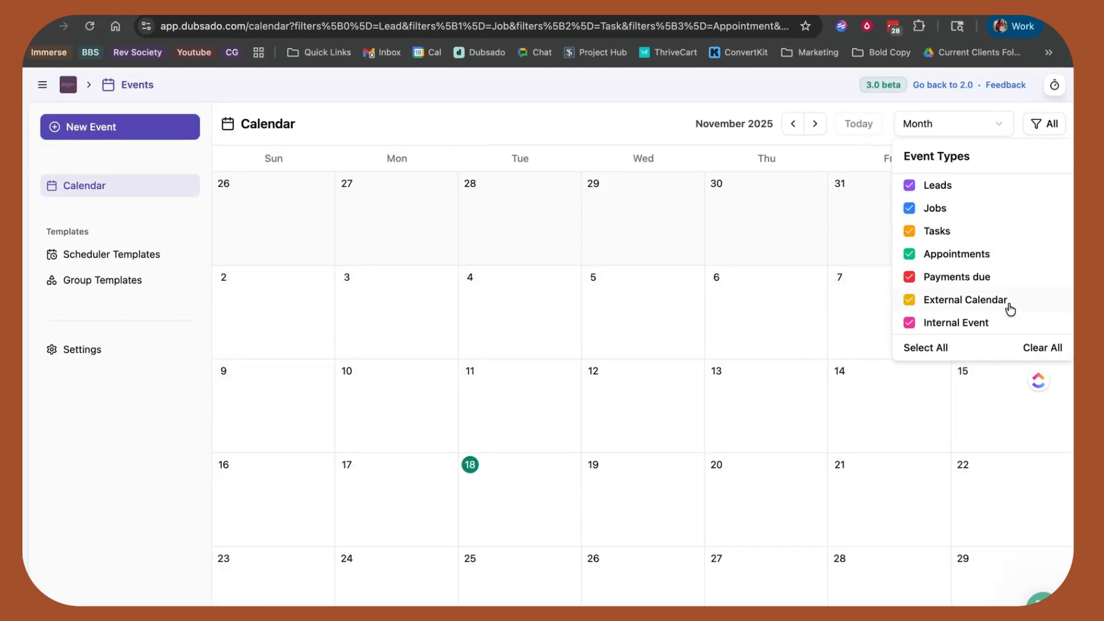
{"action": "mouse_move", "coordinate": [1026, 299]}
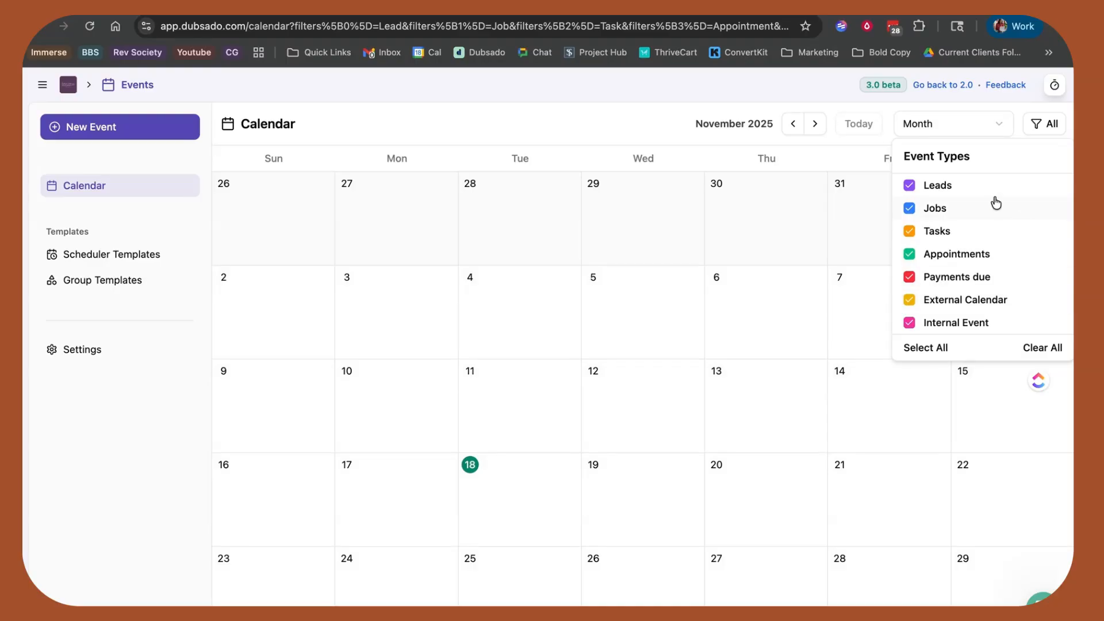
{"action": "left_click", "coordinate": [910, 183]}
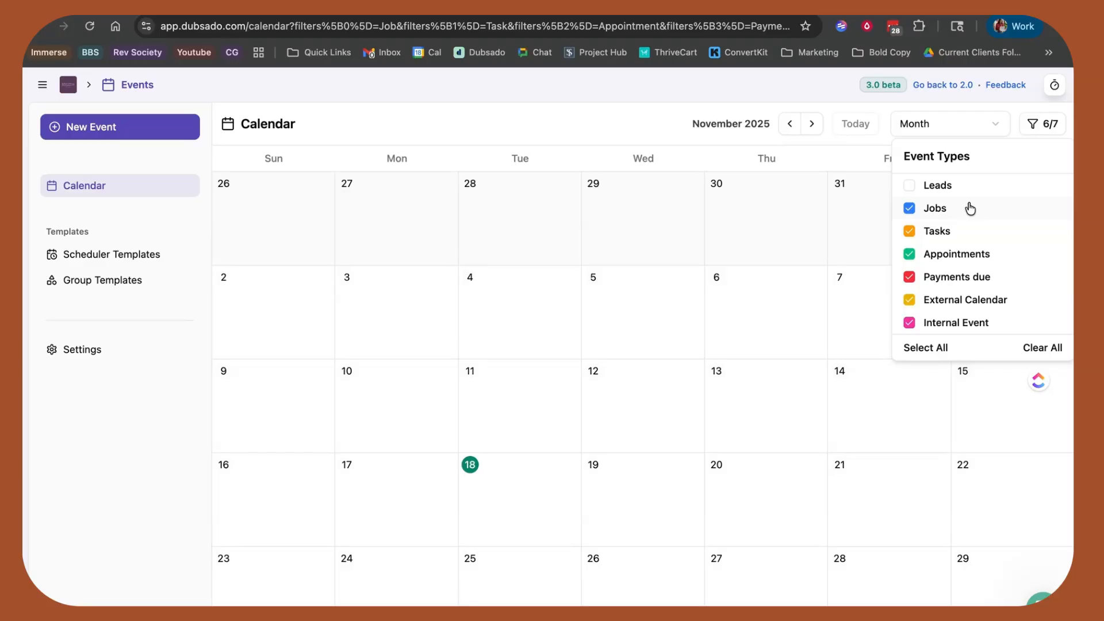
{"action": "left_click", "coordinate": [909, 208]}
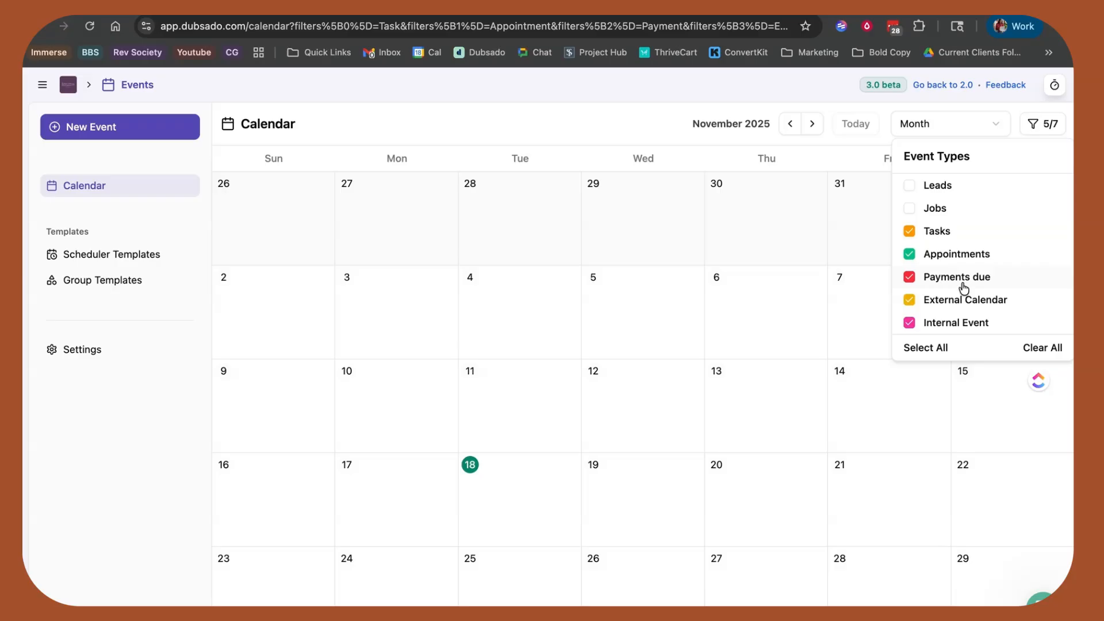
{"action": "left_click", "coordinate": [908, 277]}
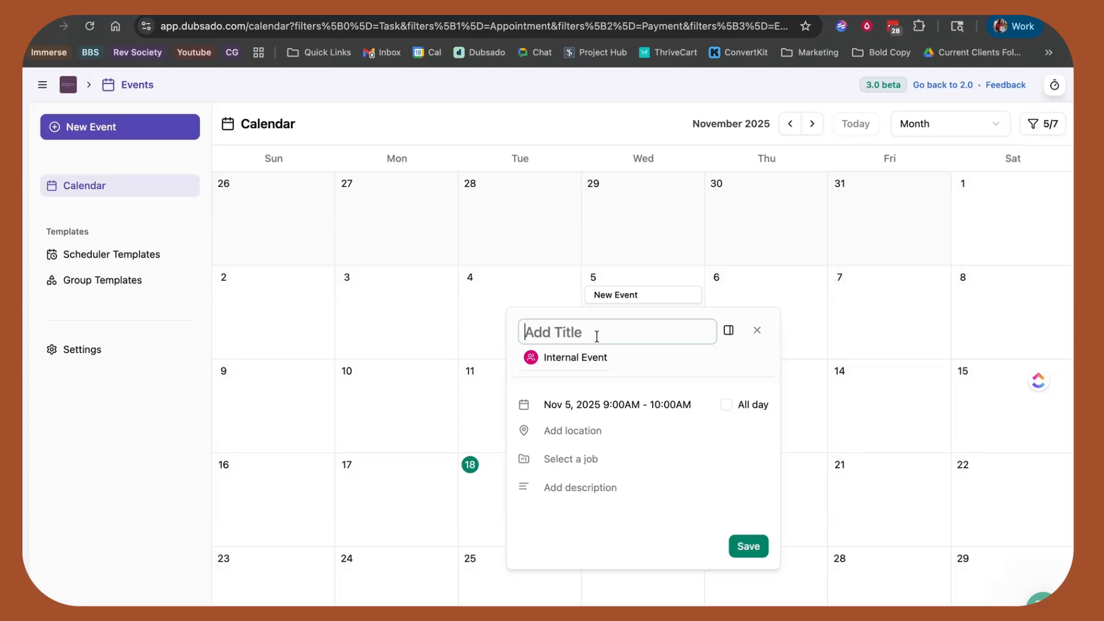
{"action": "mouse_move", "coordinate": [576, 464]}
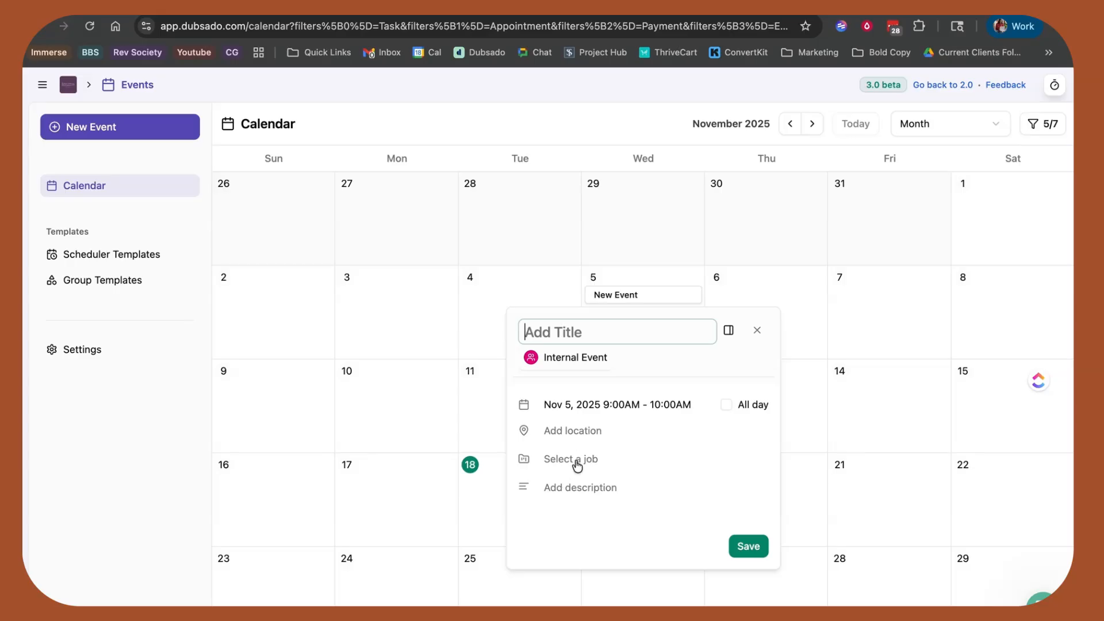
{"action": "mouse_move", "coordinate": [575, 465]}
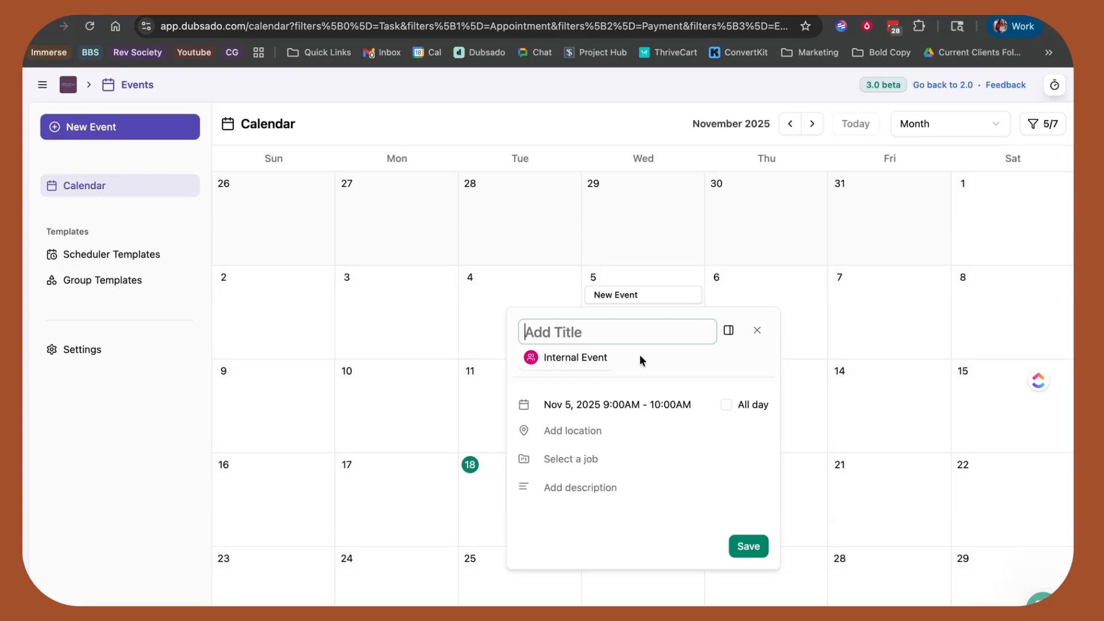
Step: Discard the unsaved November 5 event and return to the Projects list
{"action": "left_click", "coordinate": [756, 330]}
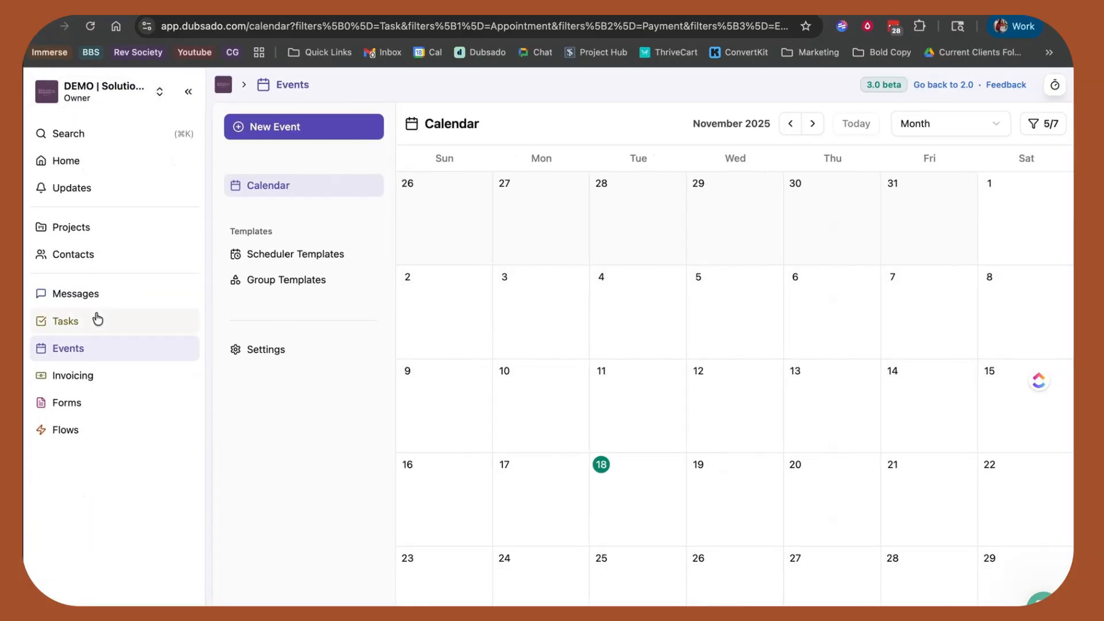
{"action": "left_click", "coordinate": [70, 227]}
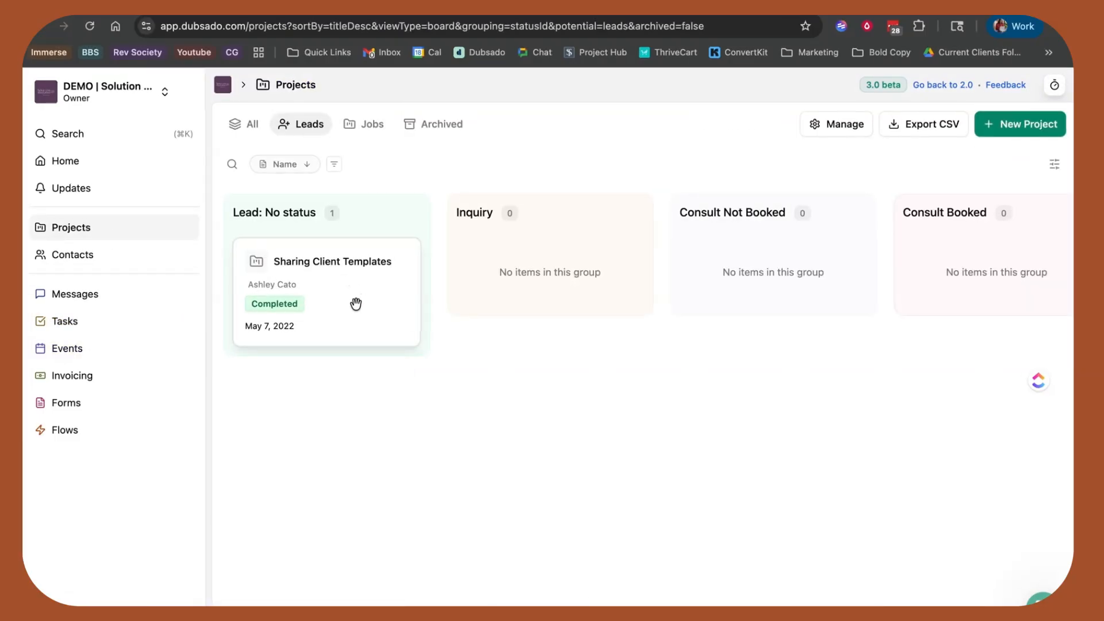
Step: Open the Sharing Client Templates project and scroll through its details, contact and portal info
{"action": "left_click", "coordinate": [331, 261]}
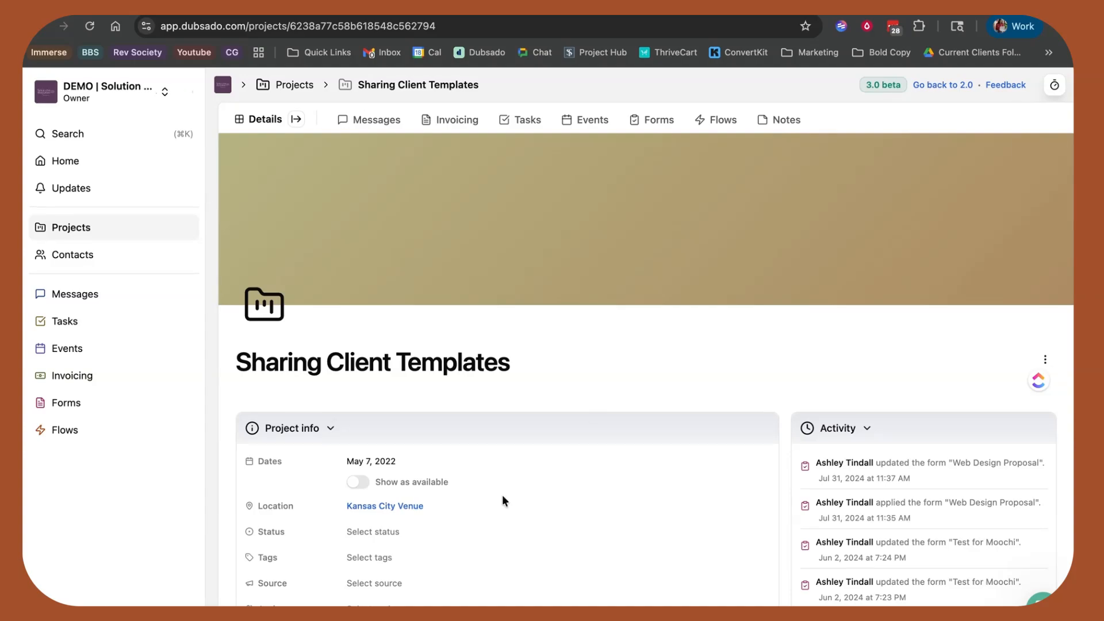
{"action": "scroll", "scroll_direction": "down", "scroll_amount": 3}
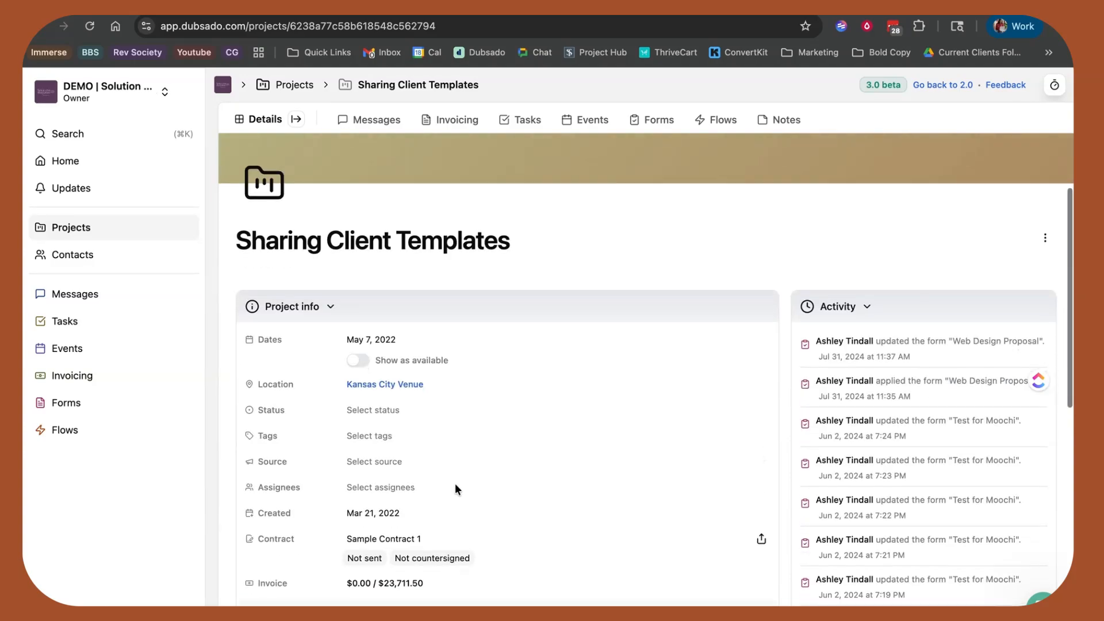
{"action": "scroll", "scroll_direction": "down", "scroll_amount": 3}
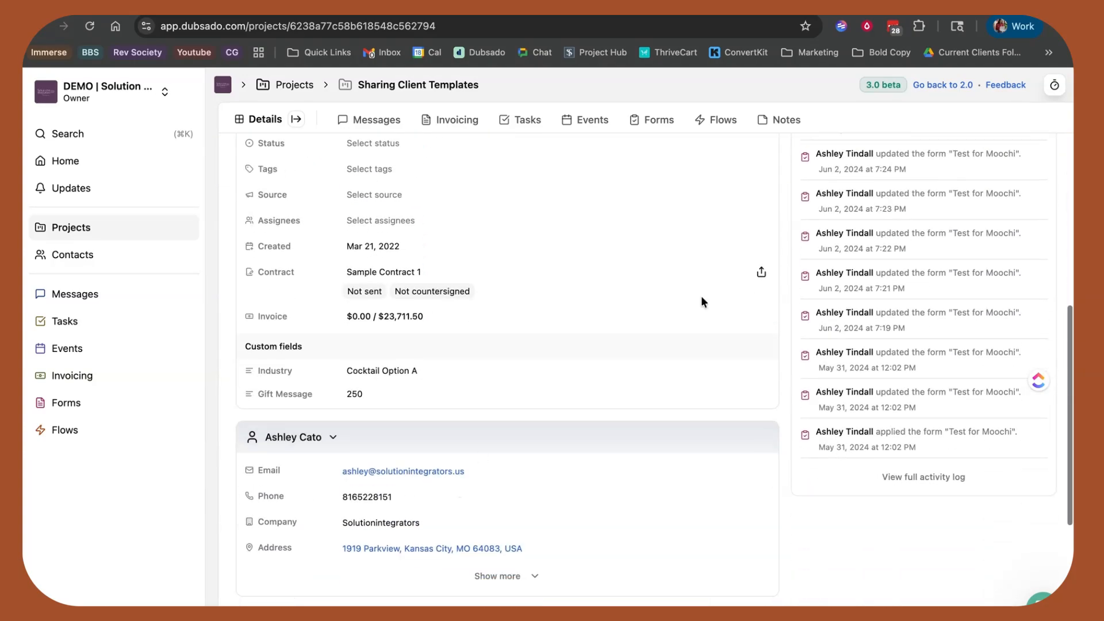
{"action": "scroll", "scroll_direction": "down", "scroll_amount": 3}
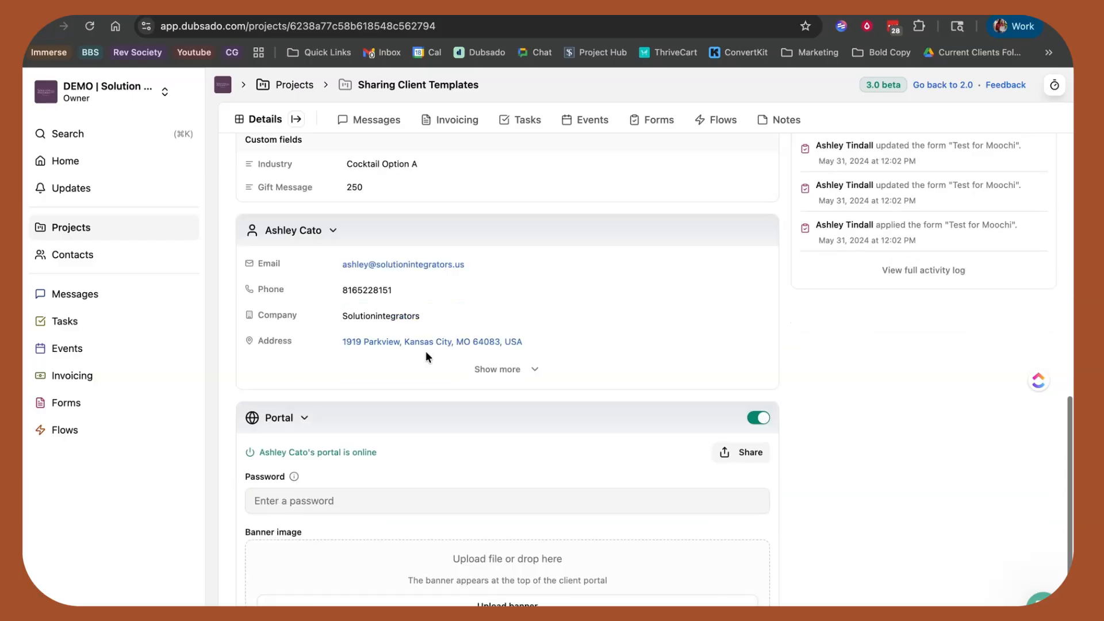
{"action": "scroll", "scroll_direction": "down", "scroll_amount": 3}
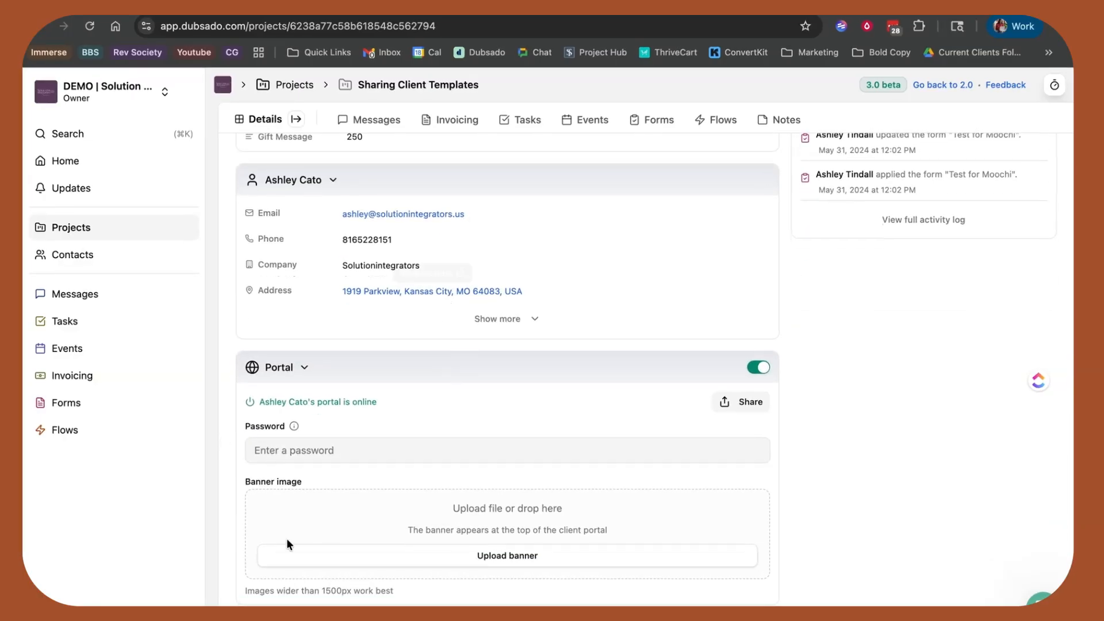
{"action": "left_click", "coordinate": [376, 119]}
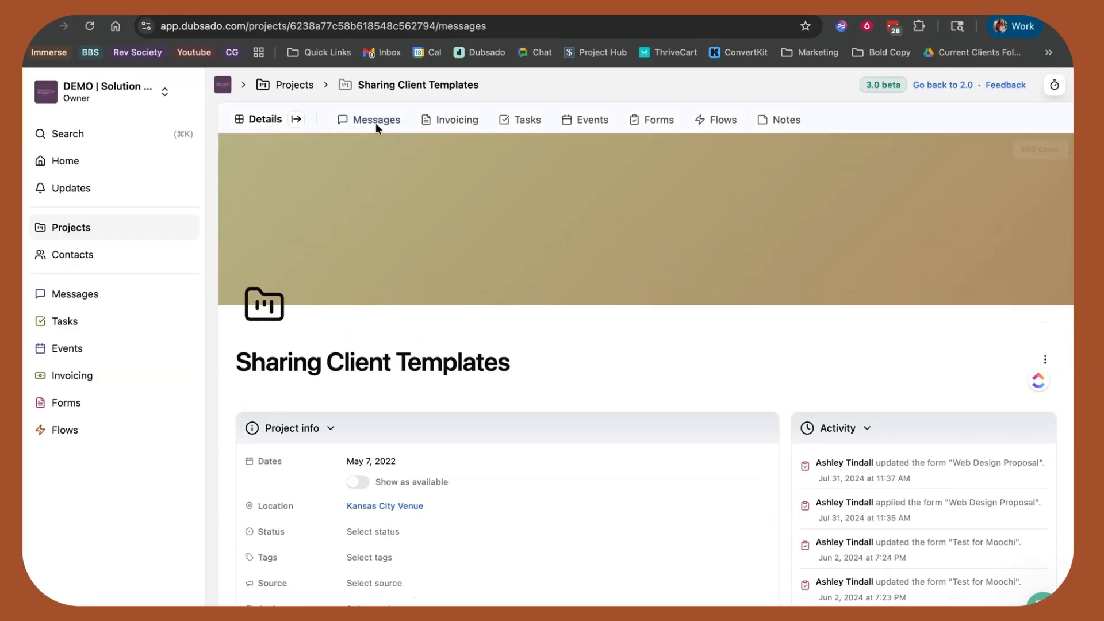
Step: Browse the project's Messages, Invoicing, Forms and Notes, ending on Events
{"action": "left_click", "coordinate": [374, 118]}
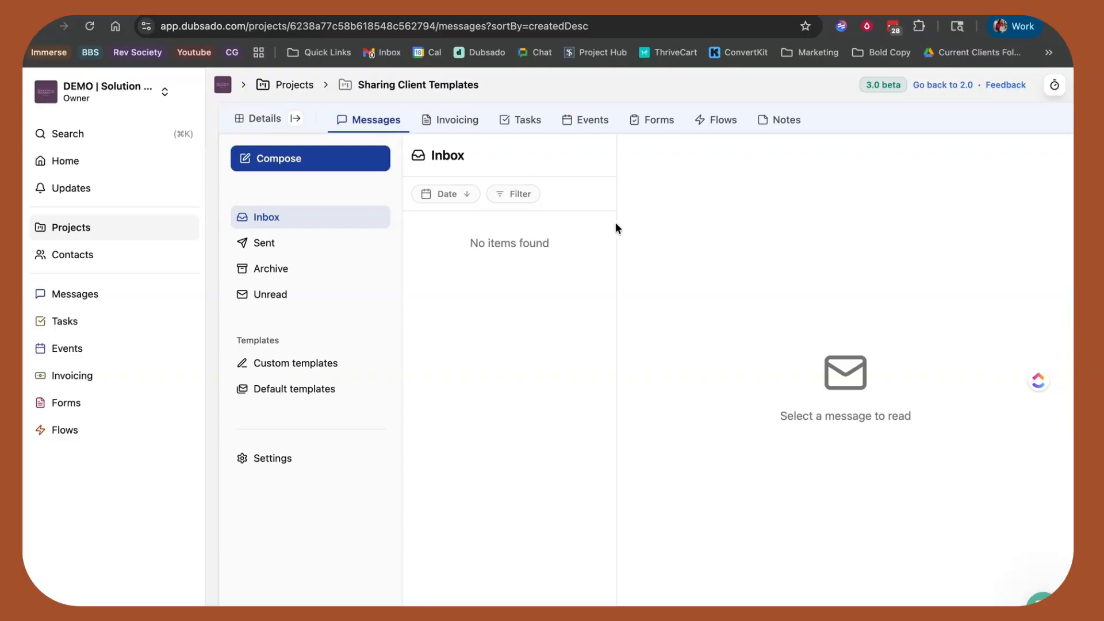
{"action": "mouse_move", "coordinate": [490, 244]}
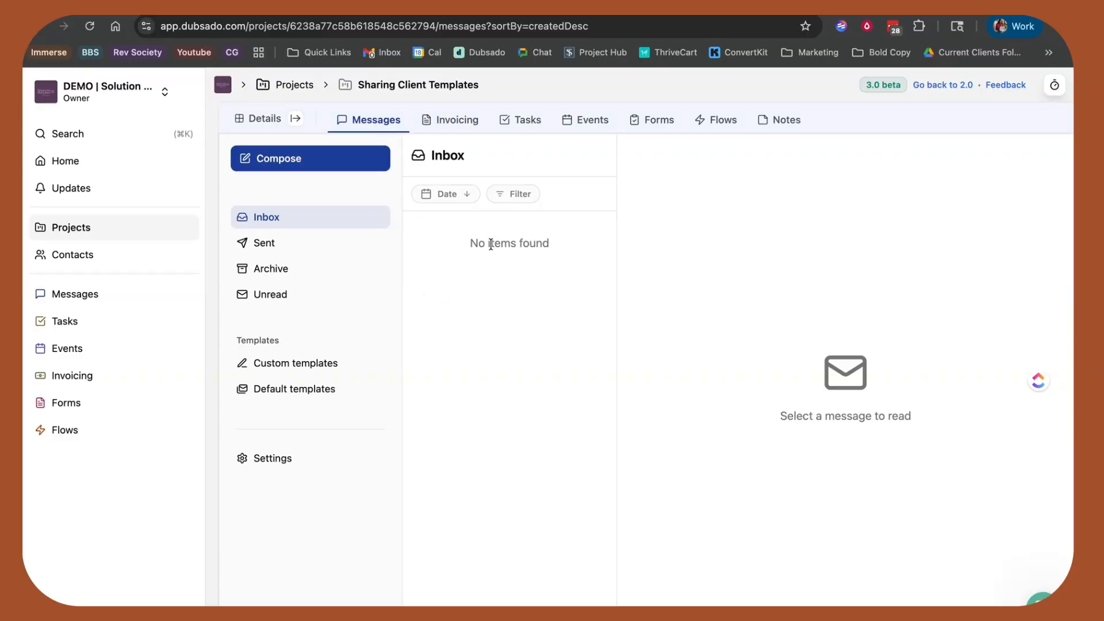
{"action": "left_click", "coordinate": [457, 118]}
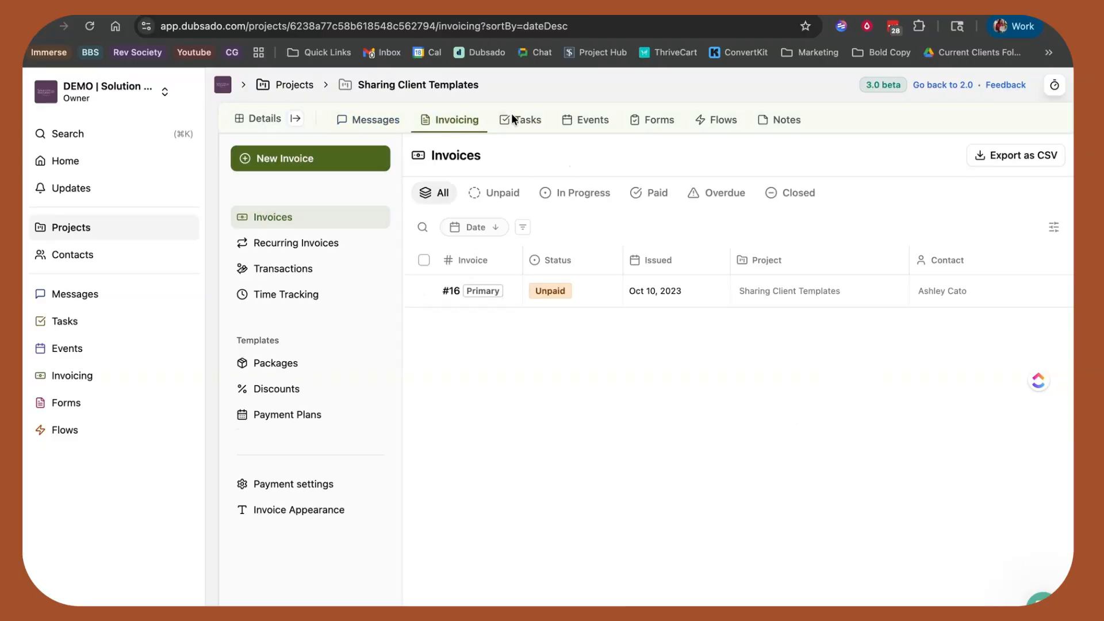
{"action": "left_click", "coordinate": [651, 118]}
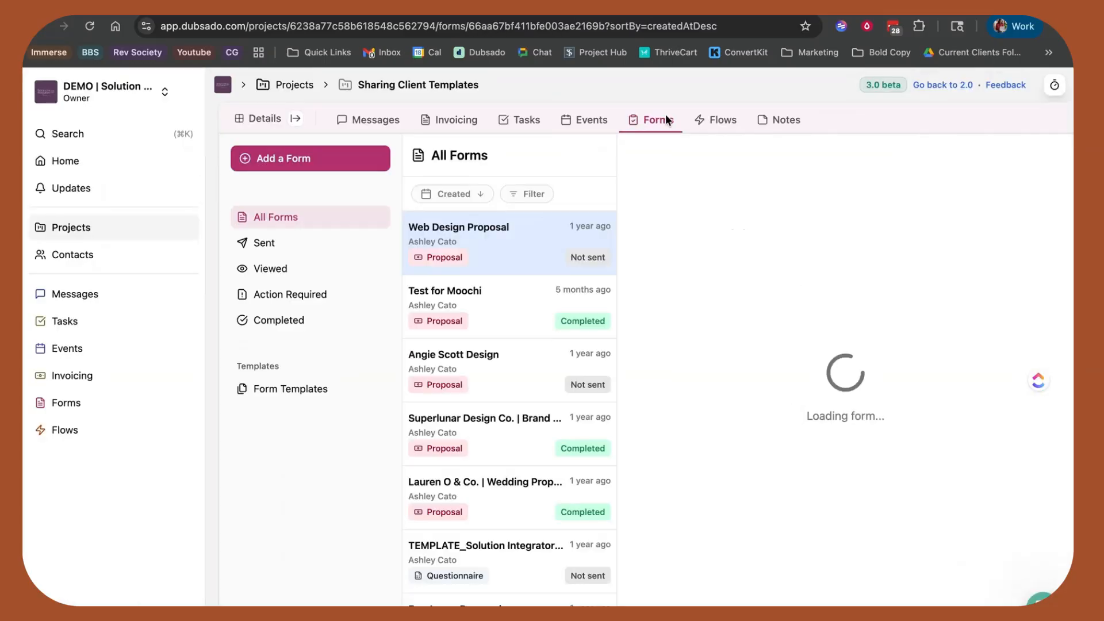
{"action": "left_click", "coordinate": [785, 120]}
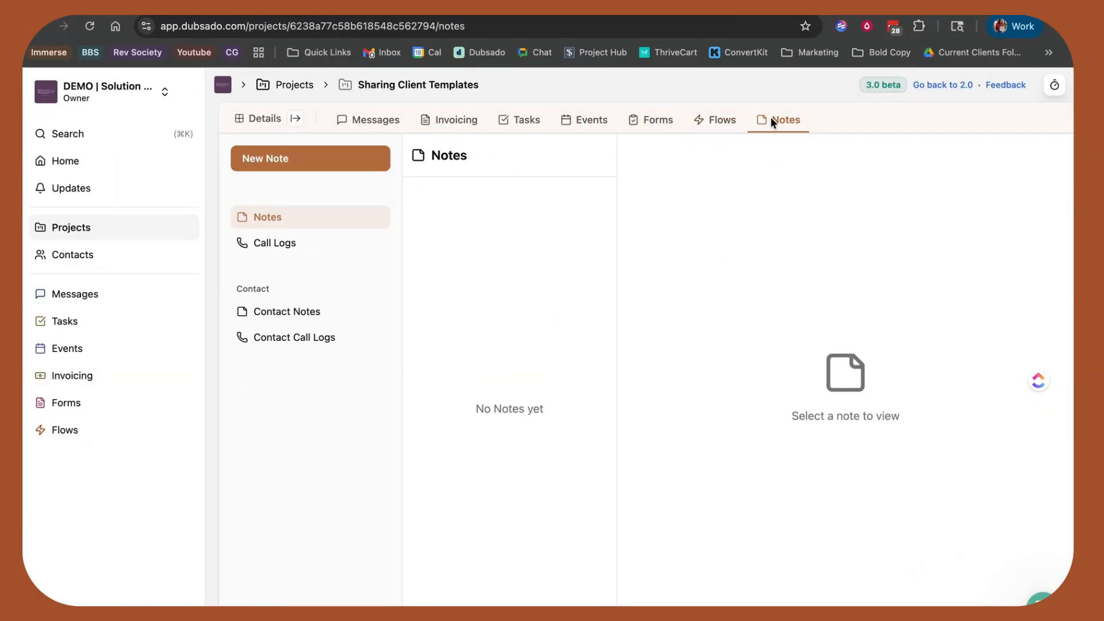
{"action": "left_click", "coordinate": [657, 118]}
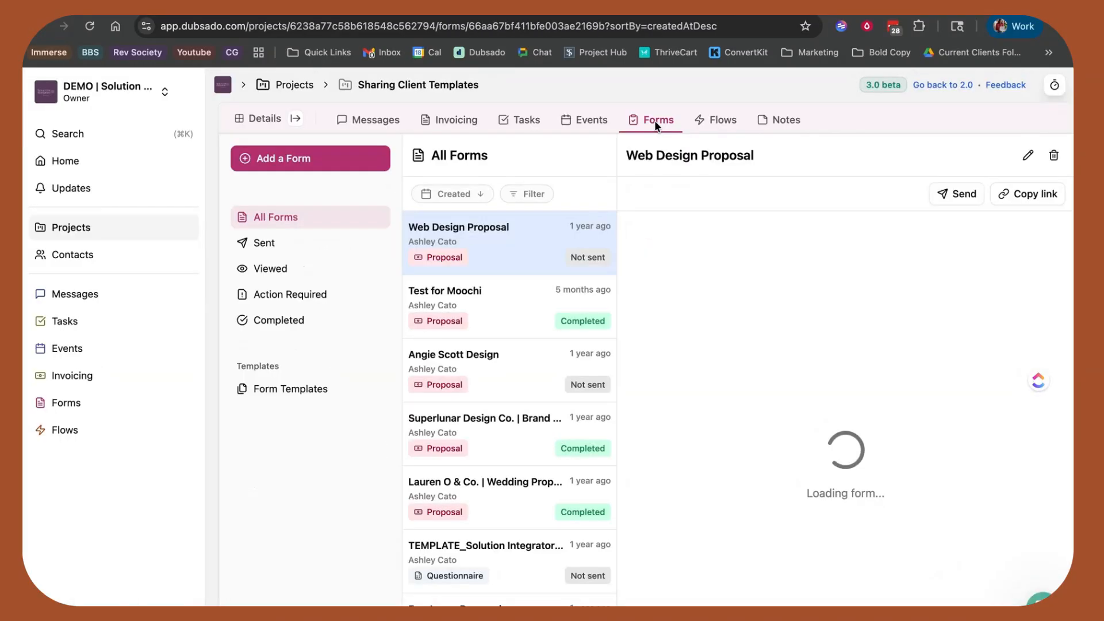
{"action": "left_click", "coordinate": [592, 118]}
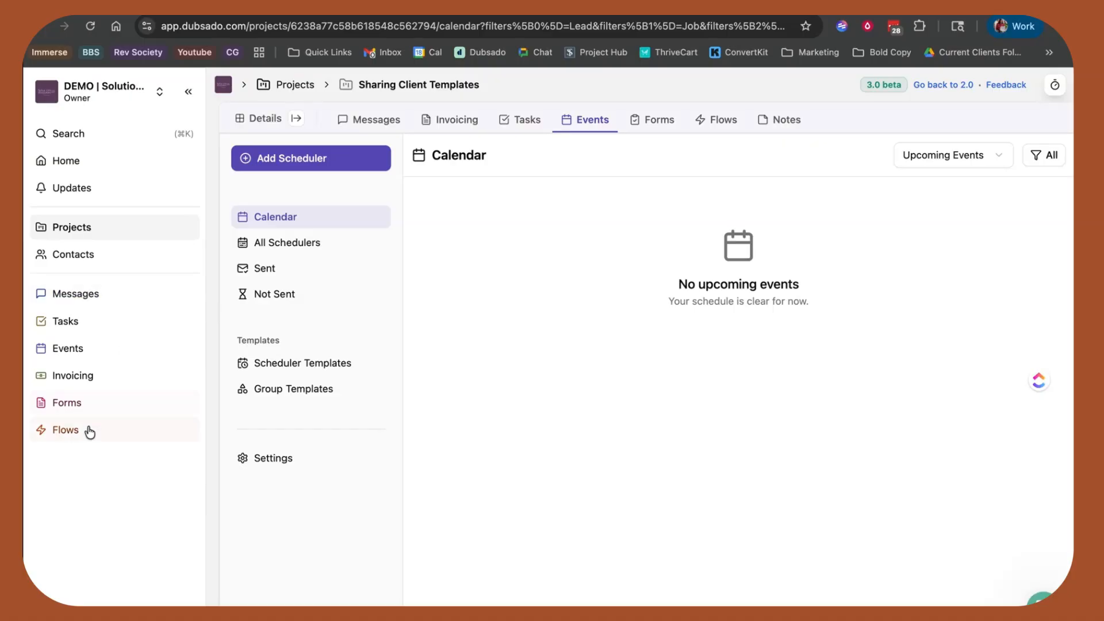
Step: Edit the BOOKING | Web Design flow template and browse its available flow actions
{"action": "left_click", "coordinate": [65, 429]}
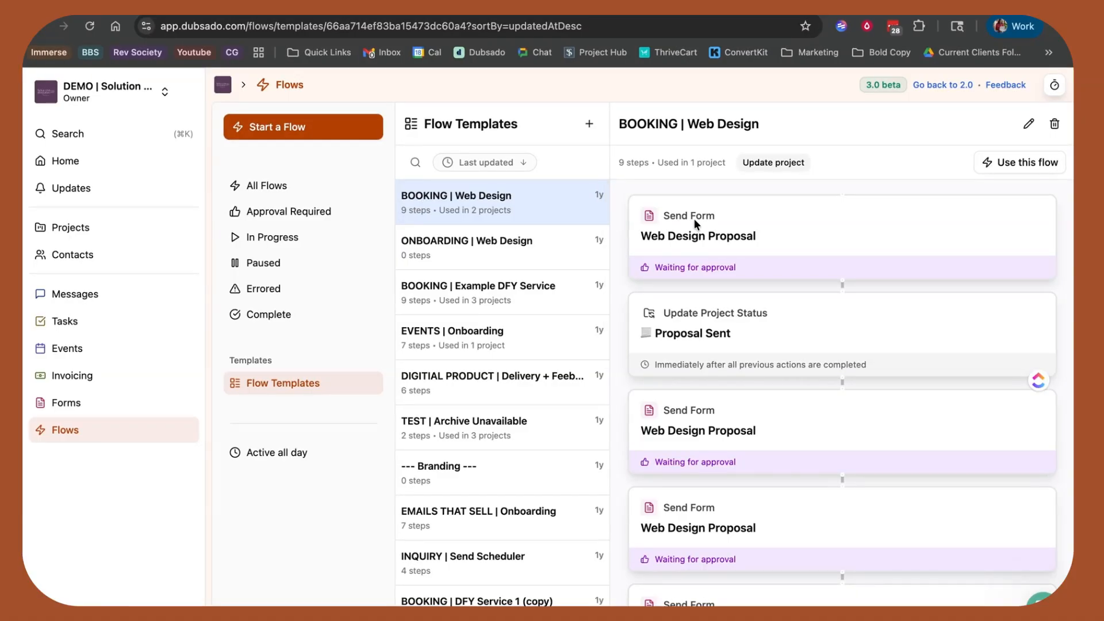
{"action": "mouse_move", "coordinate": [1054, 124]}
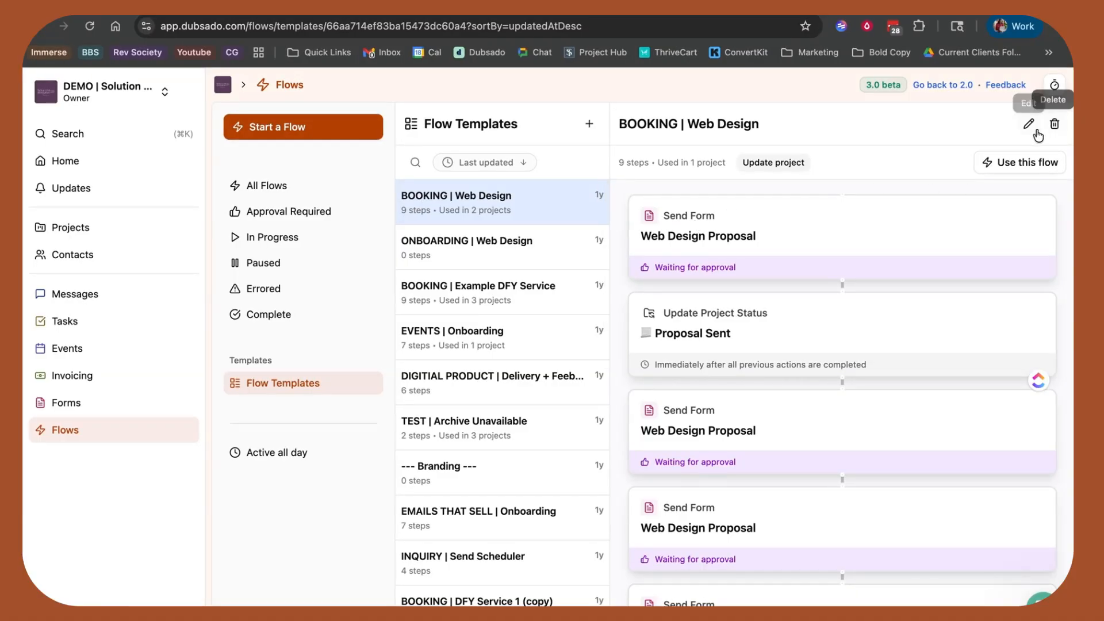
{"action": "left_click", "coordinate": [1028, 124]}
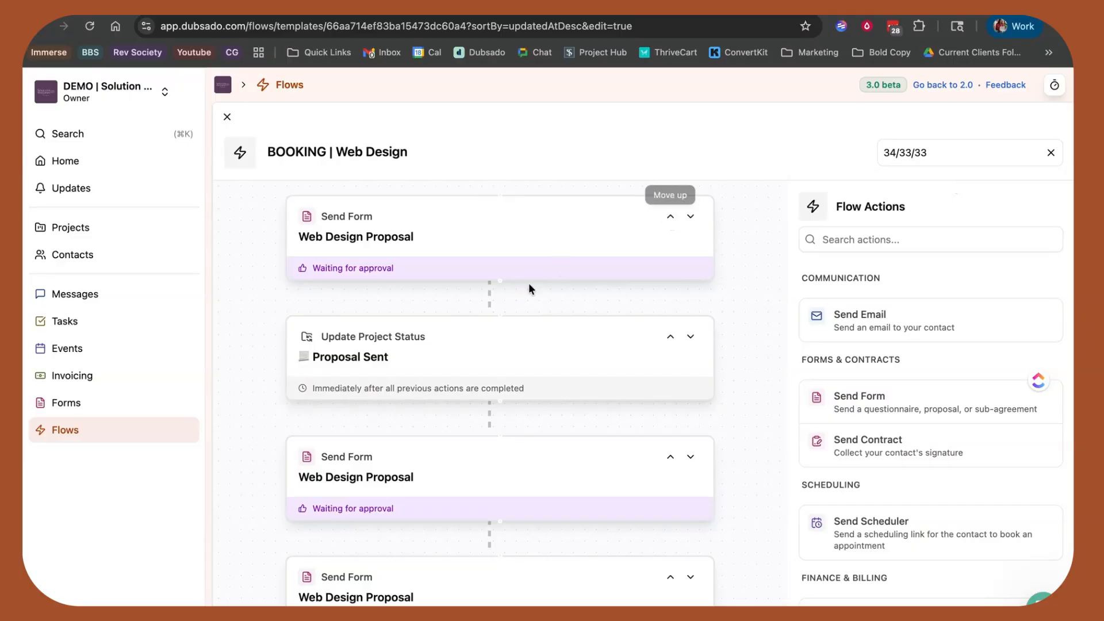
{"action": "mouse_move", "coordinate": [557, 365]}
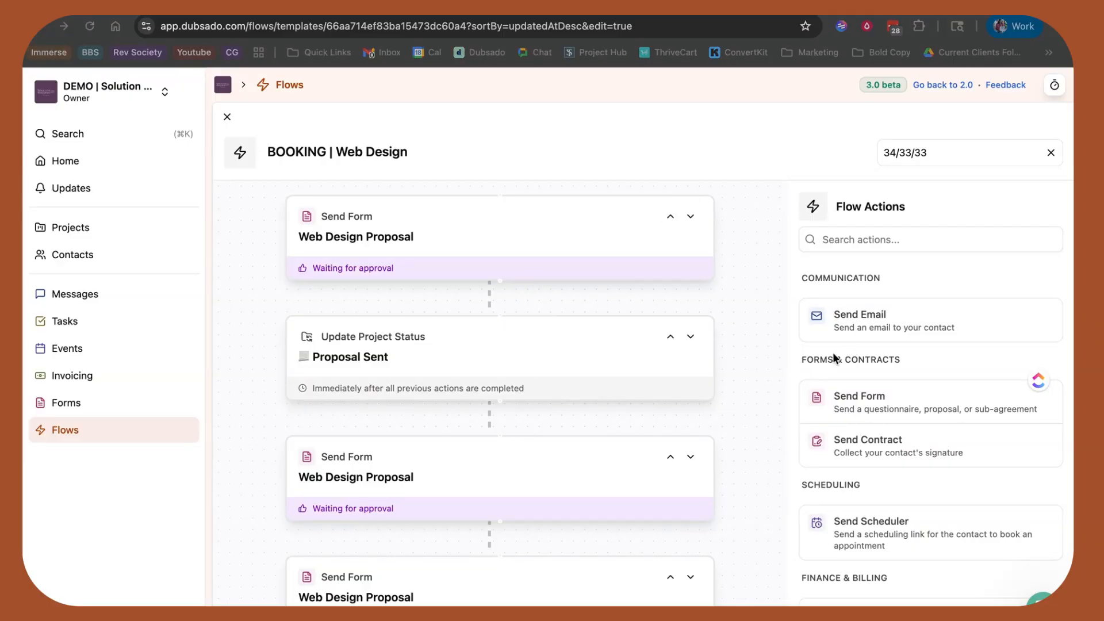
{"action": "scroll", "scroll_direction": "down", "scroll_amount": 3}
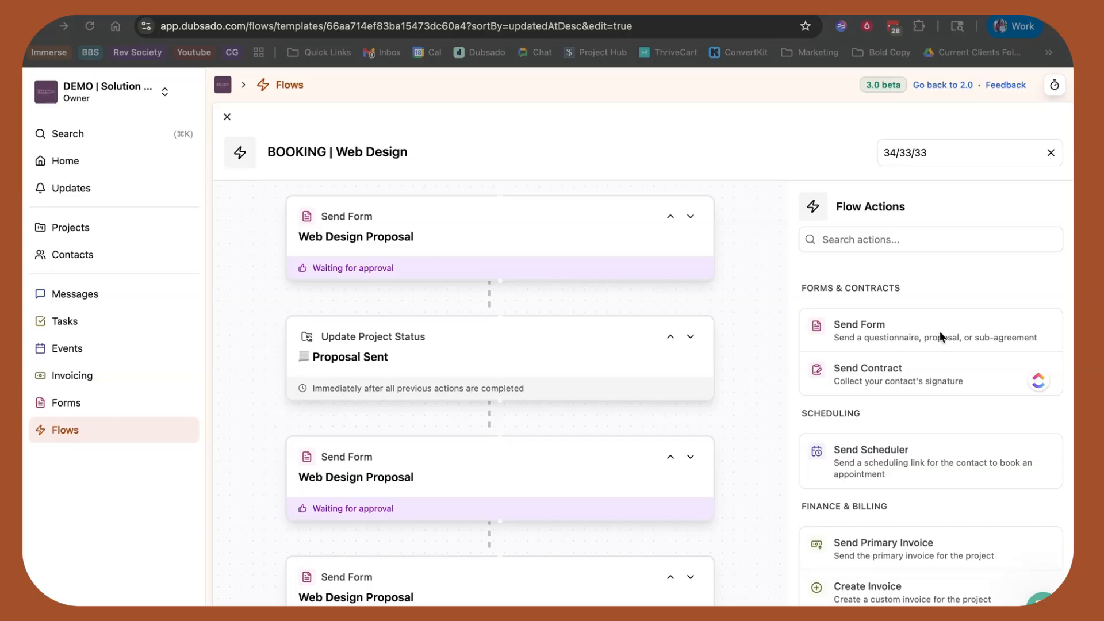
Step: Leave the editor for the All Flows list and select the paused BOOKING | Example DFY Service flow
{"action": "left_click", "coordinate": [227, 116]}
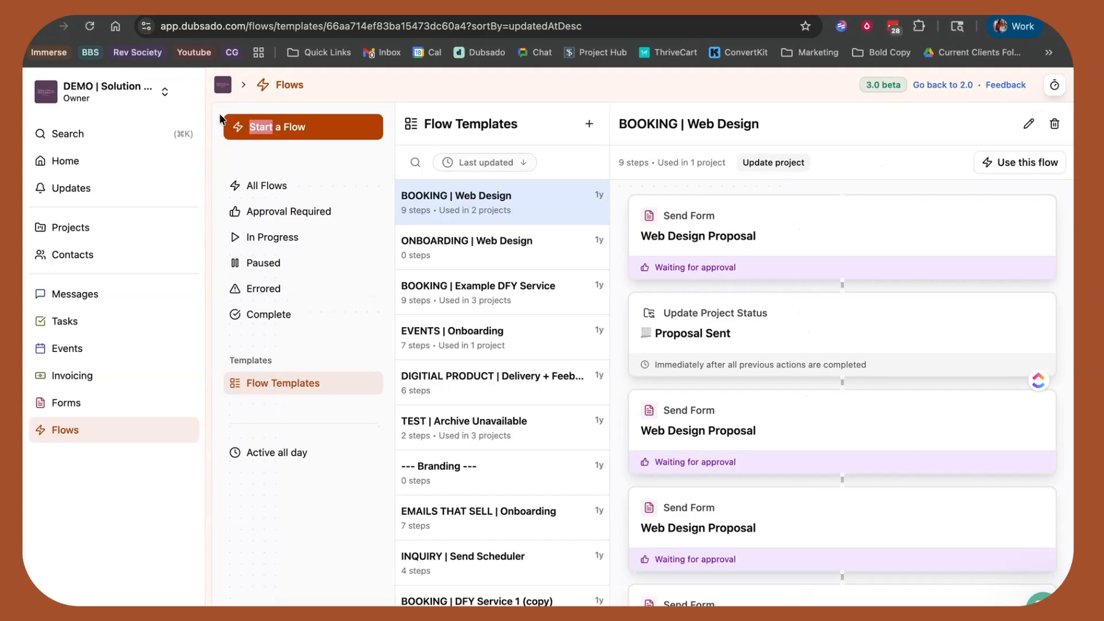
{"action": "left_click", "coordinate": [267, 186]}
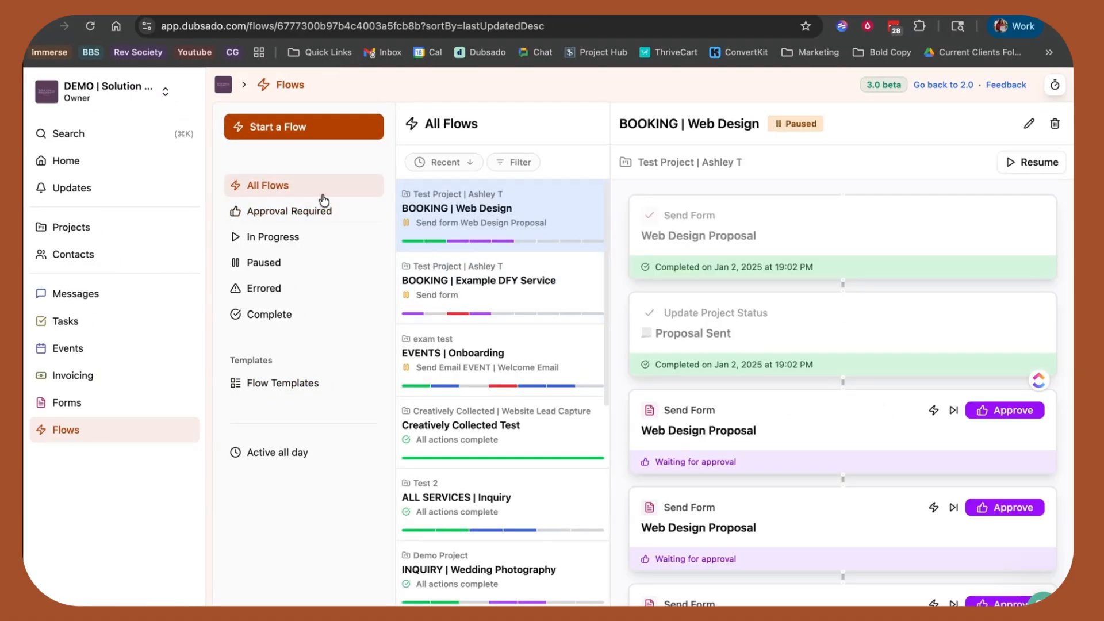
{"action": "mouse_move", "coordinate": [494, 247]}
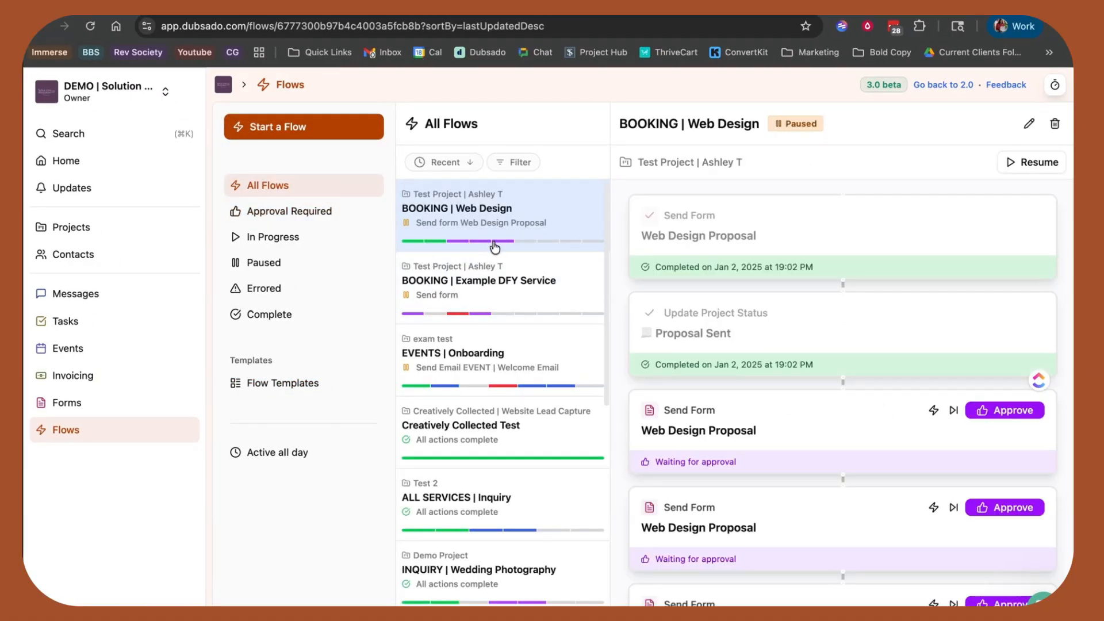
{"action": "mouse_move", "coordinate": [491, 261]}
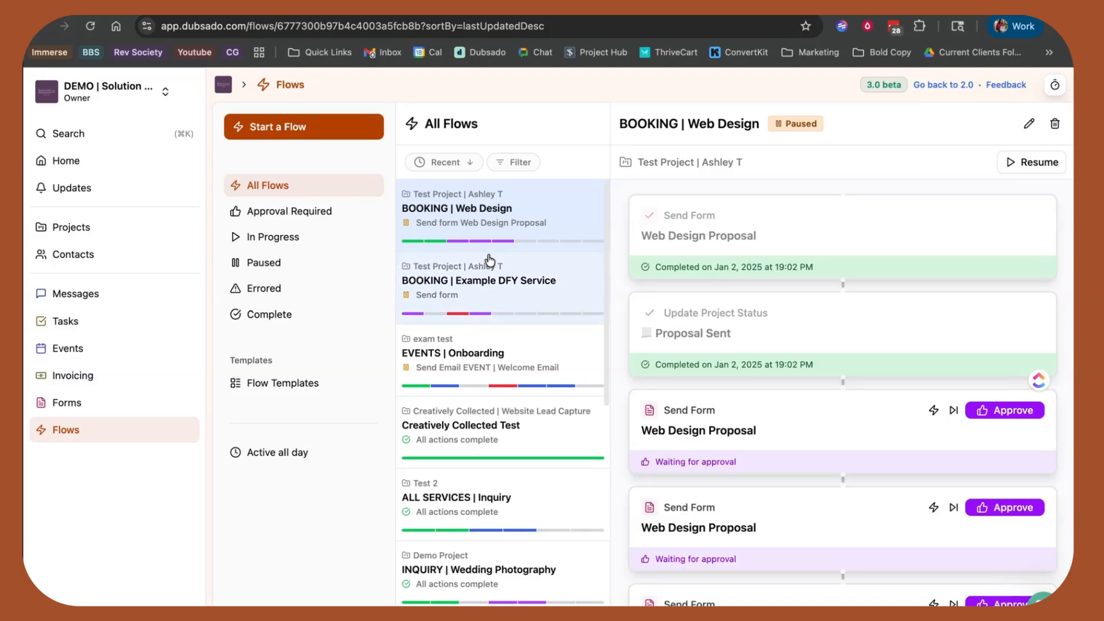
{"action": "mouse_move", "coordinate": [235, 145]}
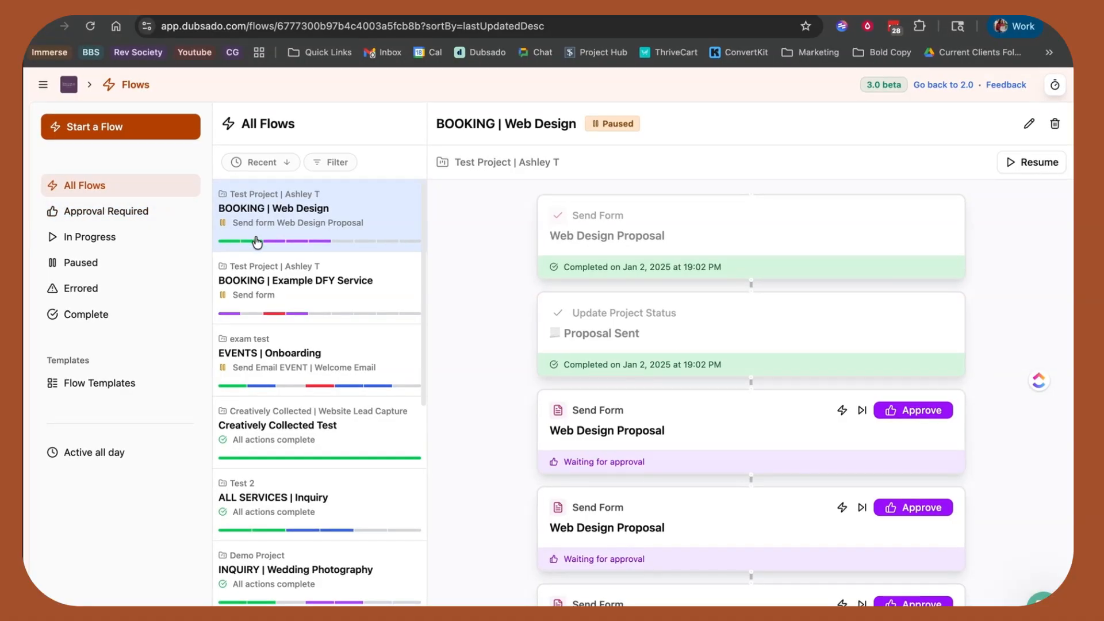
{"action": "mouse_move", "coordinate": [324, 248]}
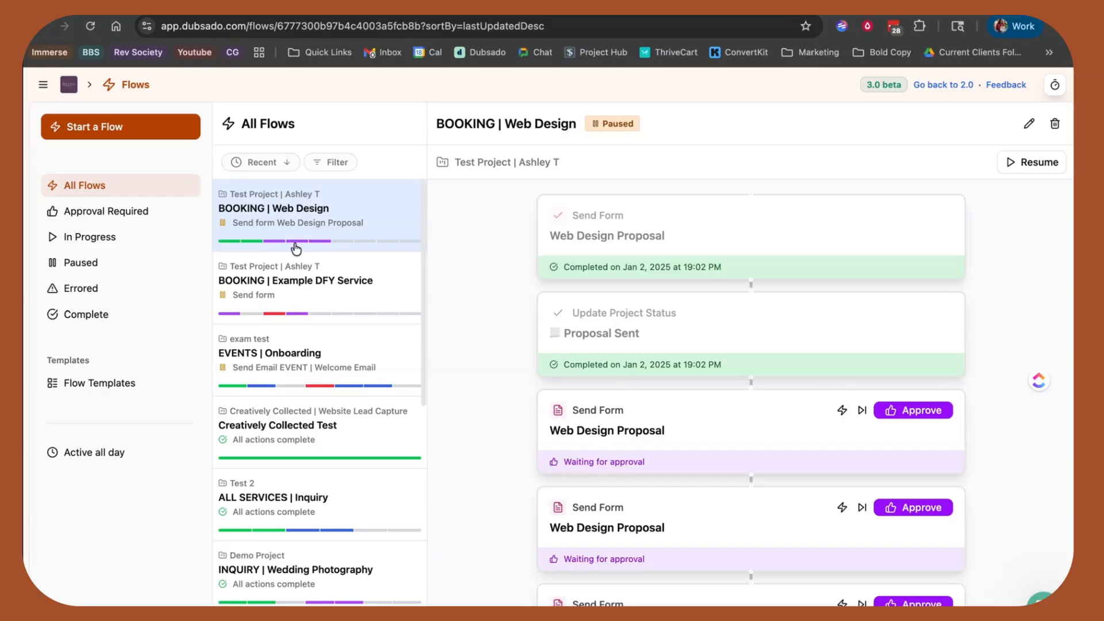
{"action": "left_click", "coordinate": [296, 281]}
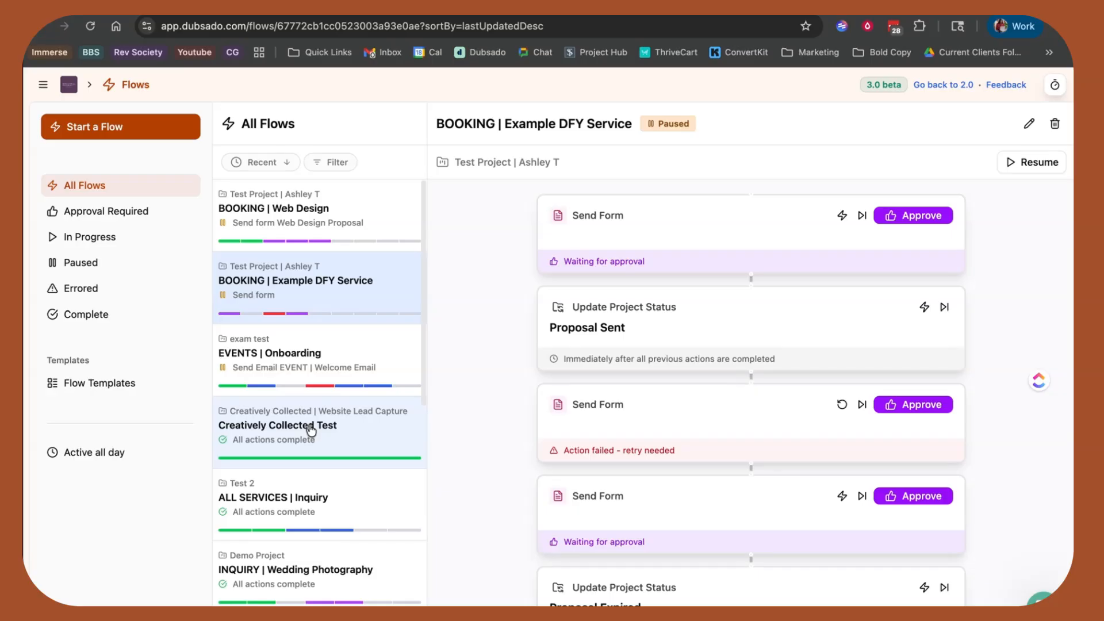
Step: Browse the Waiting for approval, Paused and Errored flow filters, then return to Flow Templates
{"action": "left_click", "coordinate": [106, 212]}
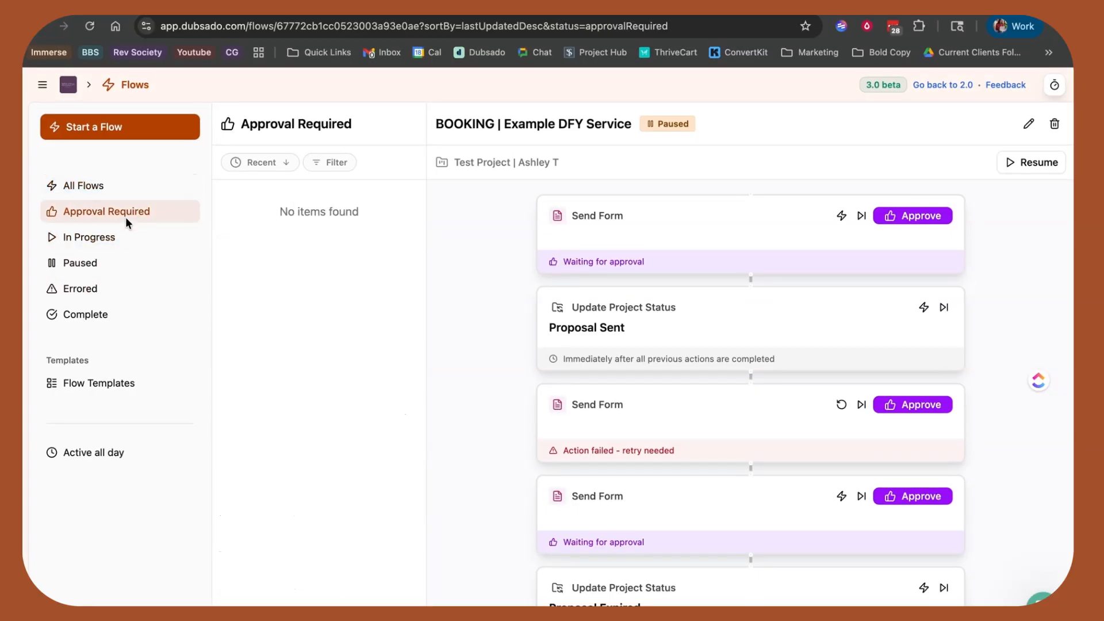
{"action": "left_click", "coordinate": [80, 262]}
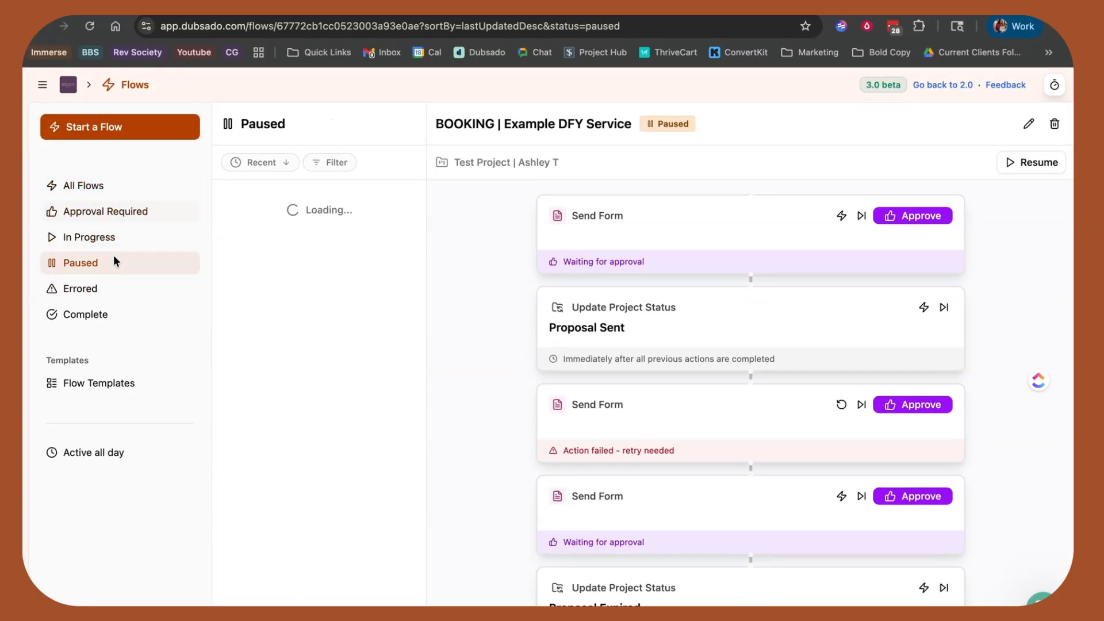
{"action": "left_click", "coordinate": [81, 289]}
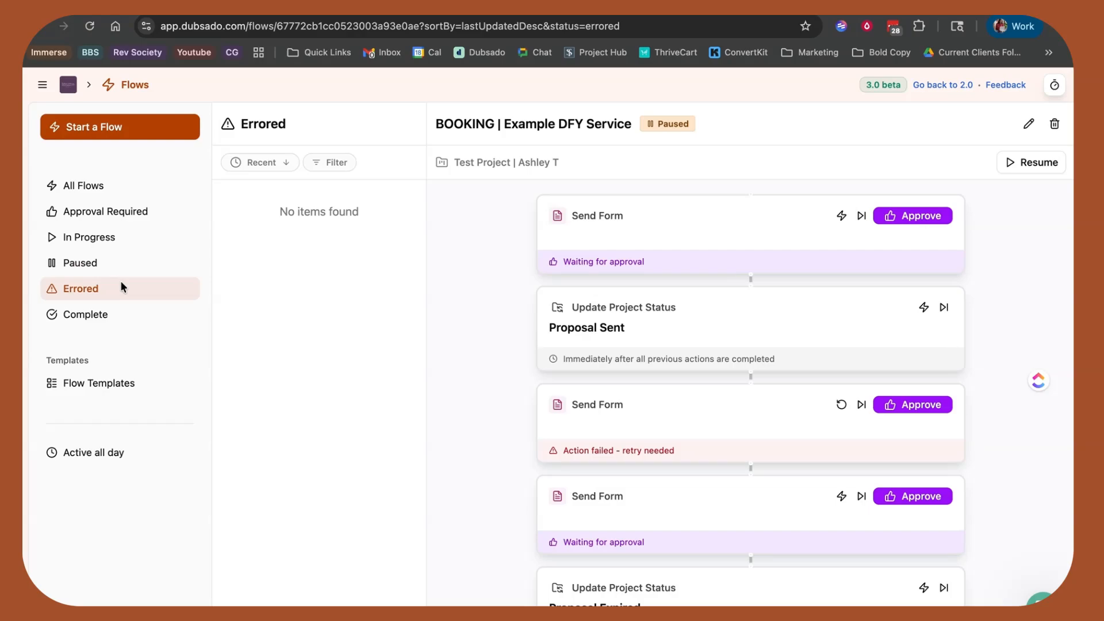
{"action": "mouse_move", "coordinate": [119, 262]}
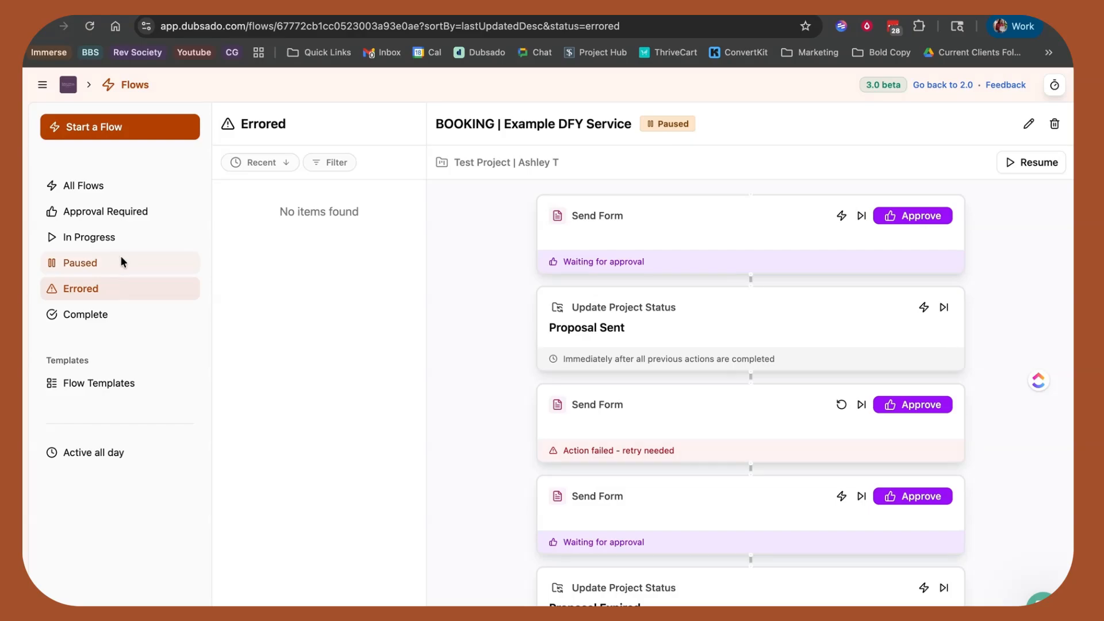
{"action": "left_click", "coordinate": [79, 262]}
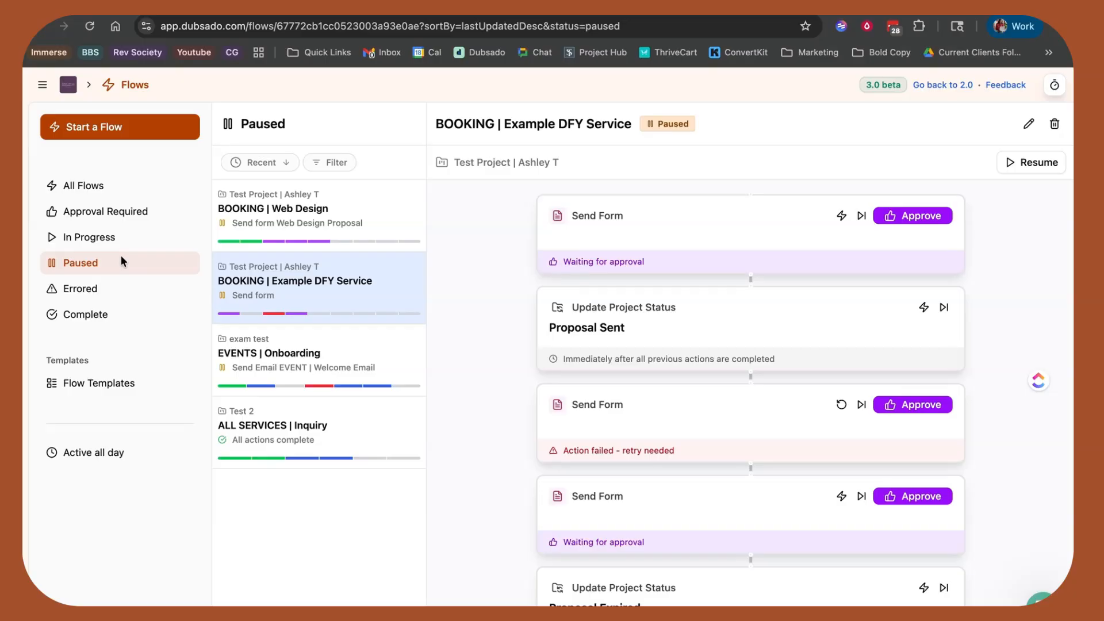
{"action": "mouse_move", "coordinate": [116, 292]}
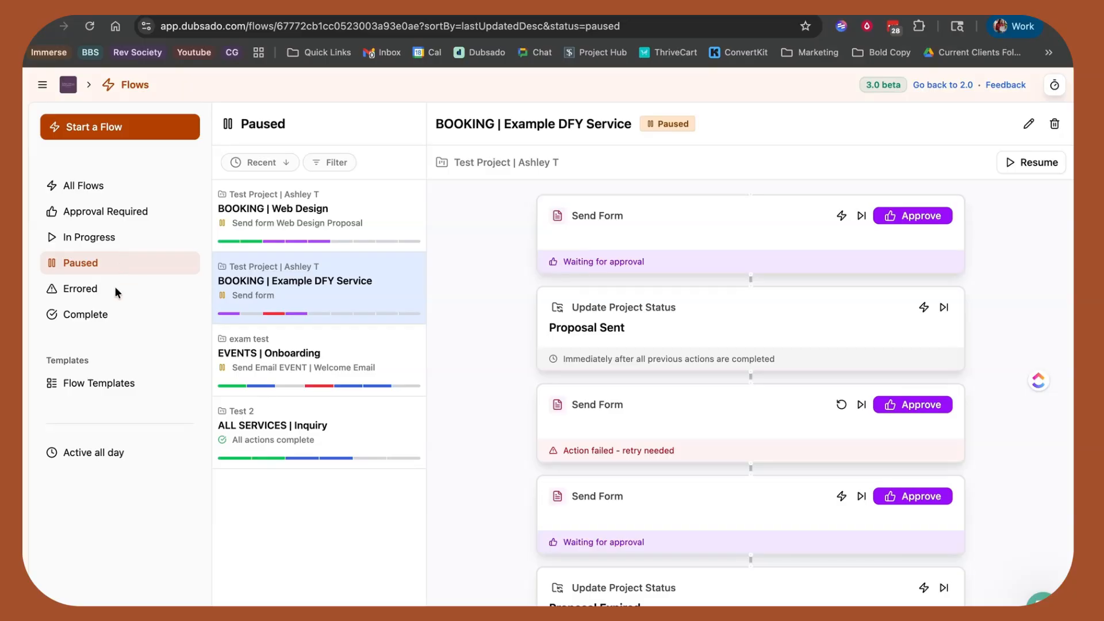
{"action": "left_click", "coordinate": [99, 383]}
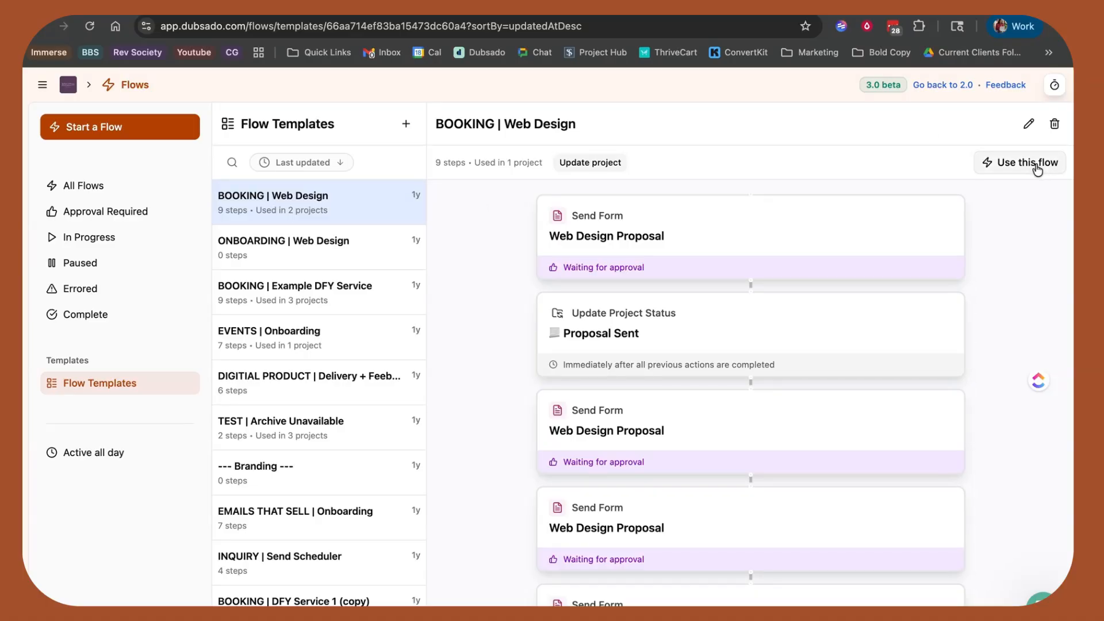
{"action": "mouse_move", "coordinate": [401, 429]}
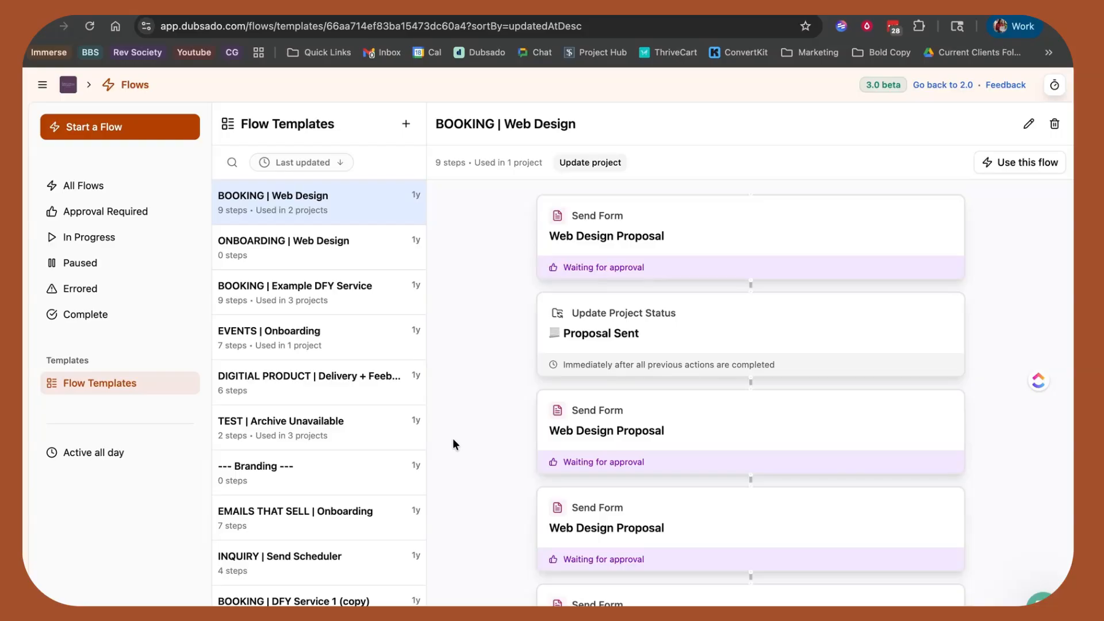
Step: Start using the BOOKING | Example DFY Service template on Test Project, then cancel without starting it
{"action": "left_click", "coordinate": [295, 292]}
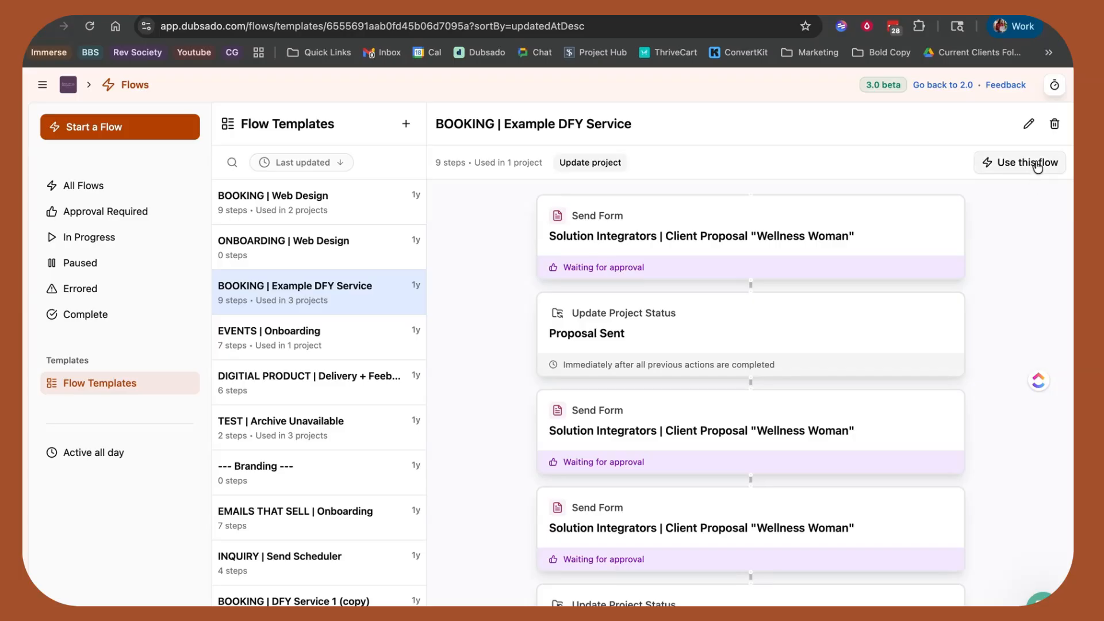
{"action": "left_click", "coordinate": [1020, 162]}
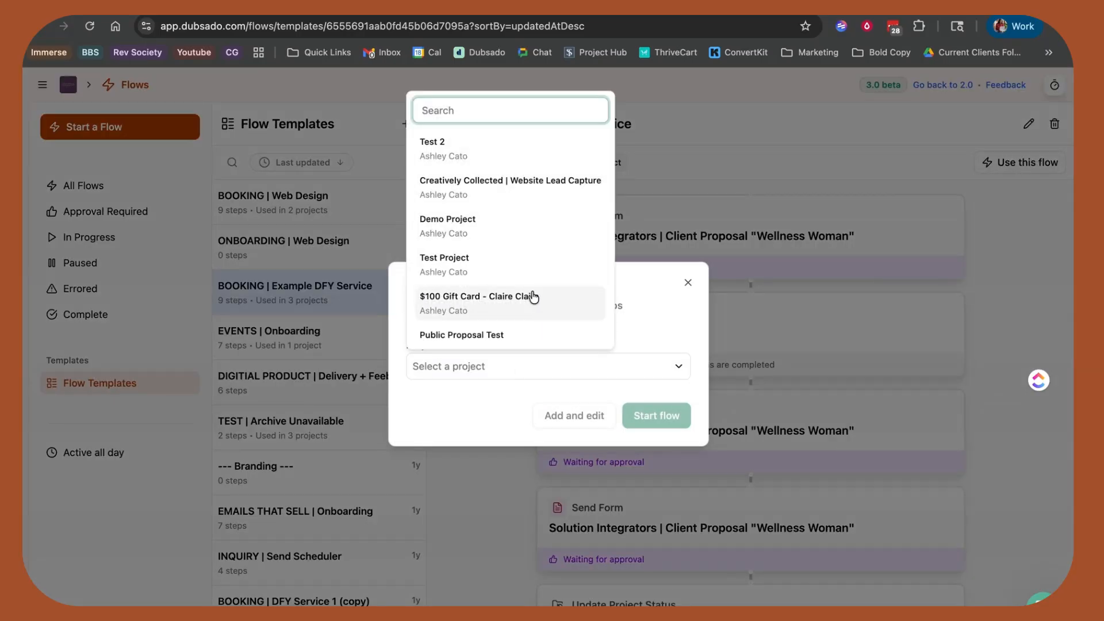
{"action": "left_click", "coordinate": [443, 256]}
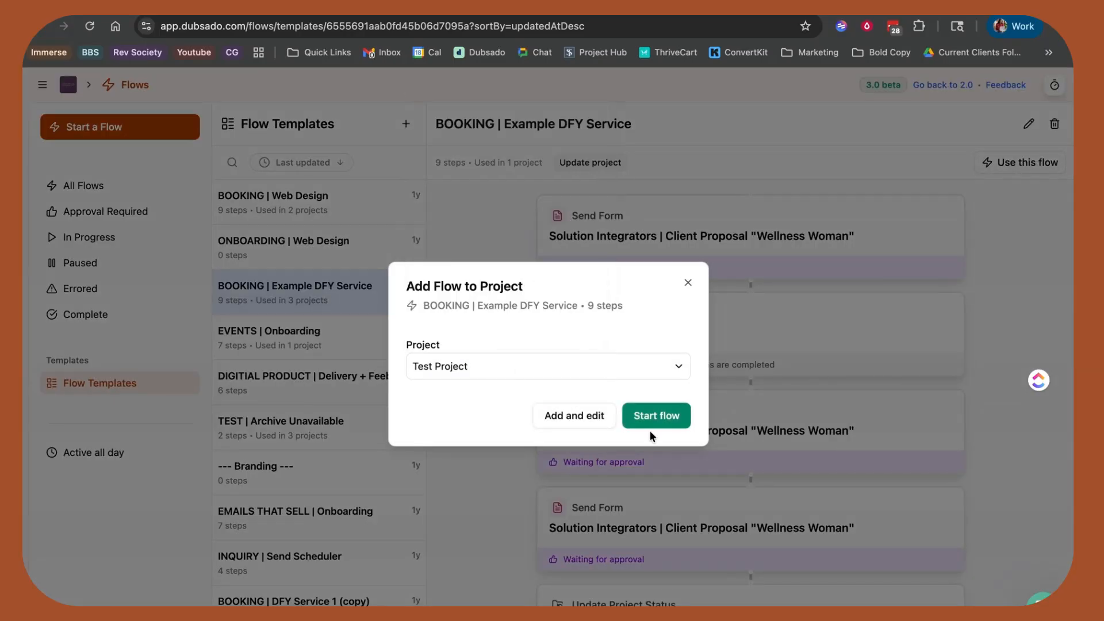
{"action": "mouse_move", "coordinate": [687, 282]}
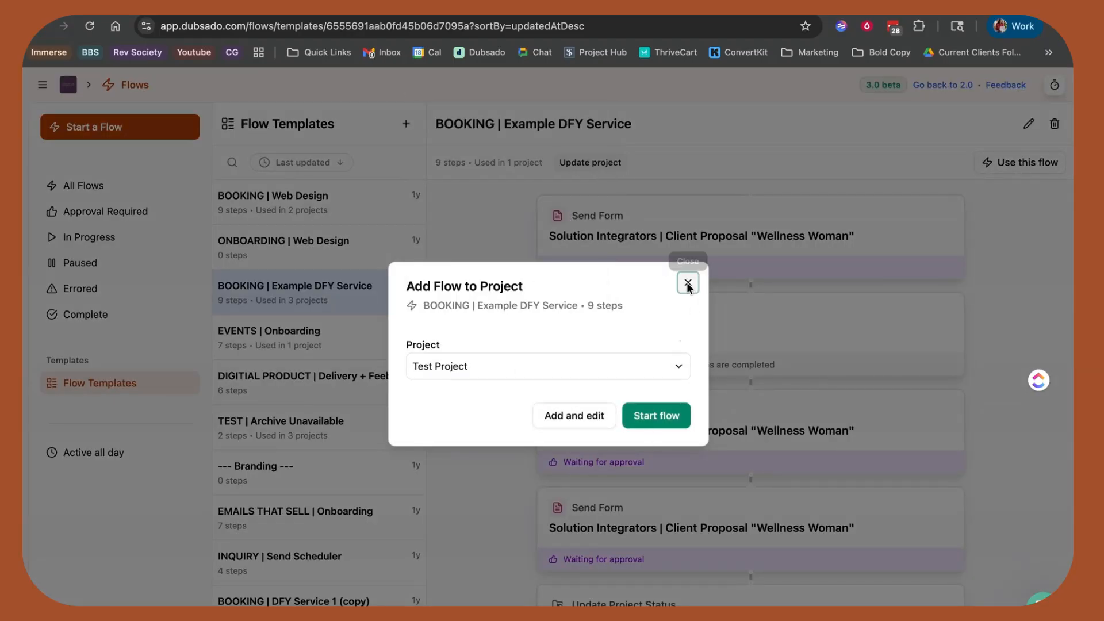
{"action": "left_click", "coordinate": [687, 282]}
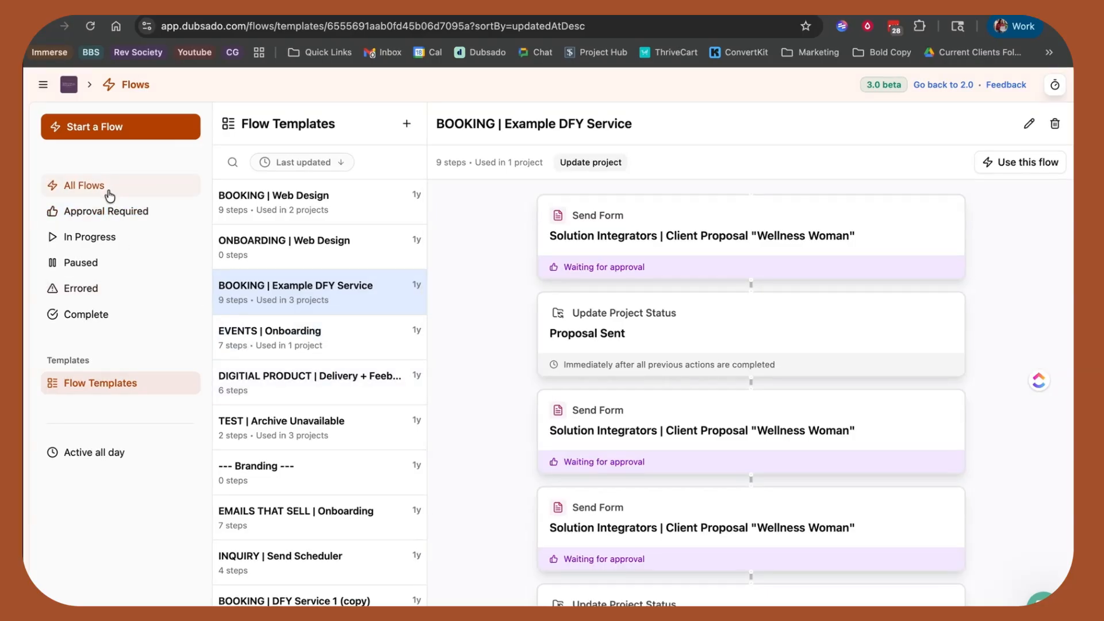
Step: Go to the home dashboard and list its show/hide section options
{"action": "left_click", "coordinate": [83, 185]}
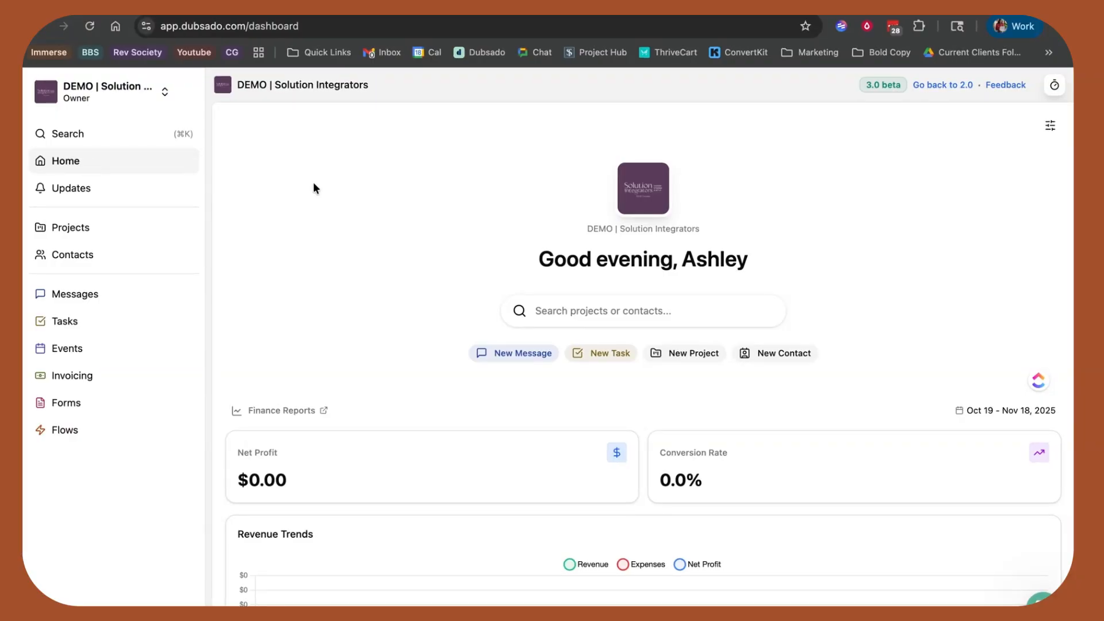
{"action": "left_click", "coordinate": [1050, 126]}
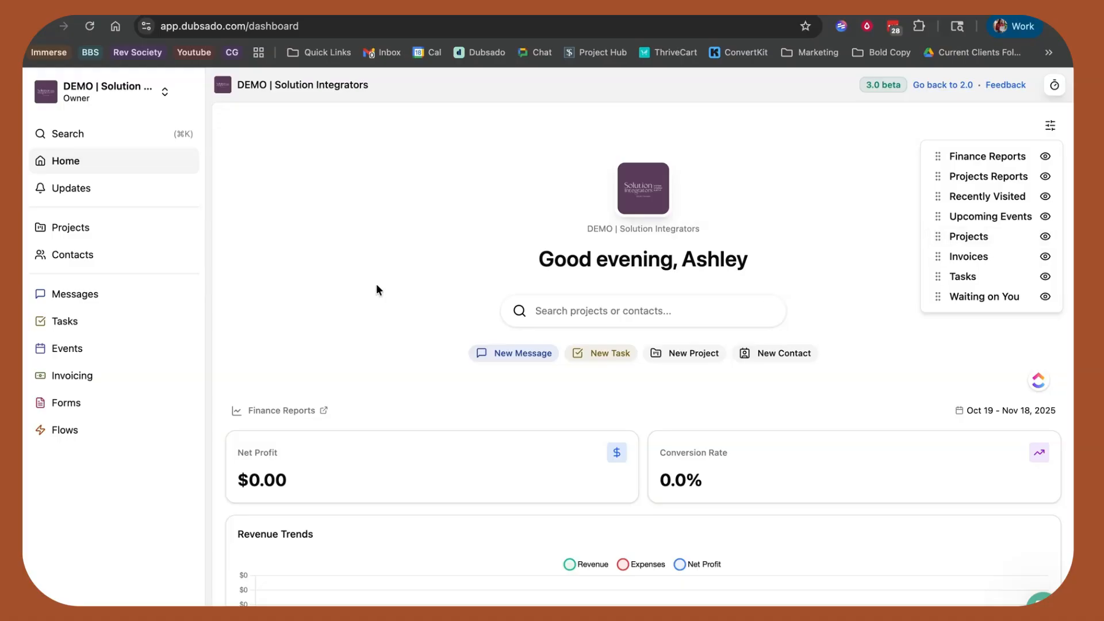
Step: Show the Projects leads board with its Table/Board layout and Group by status settings
{"action": "left_click", "coordinate": [70, 227]}
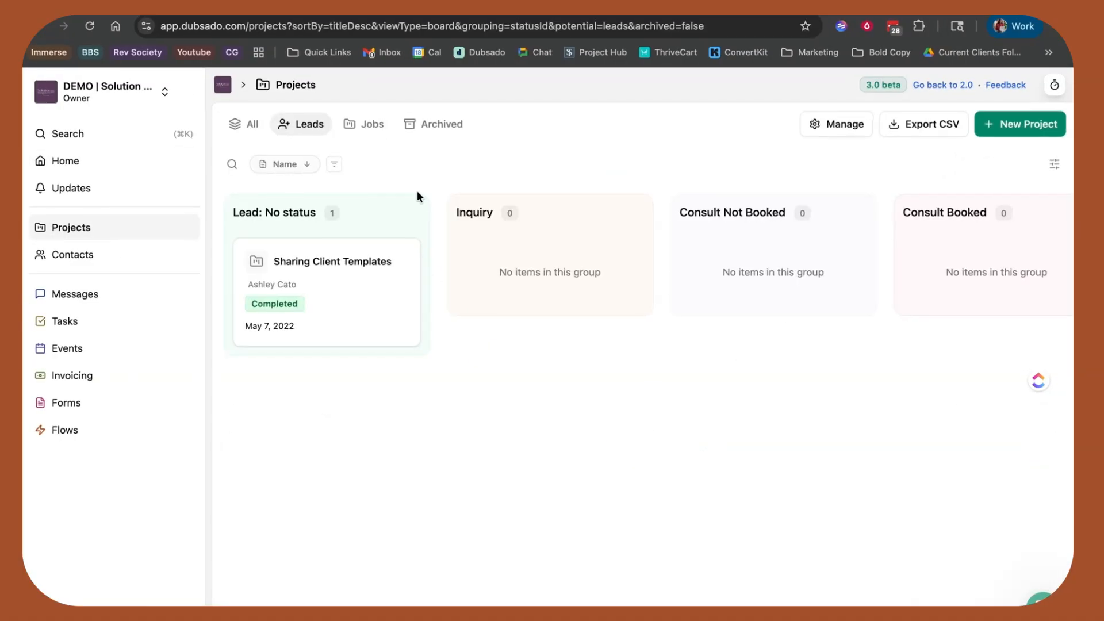
{"action": "mouse_move", "coordinate": [1067, 177]}
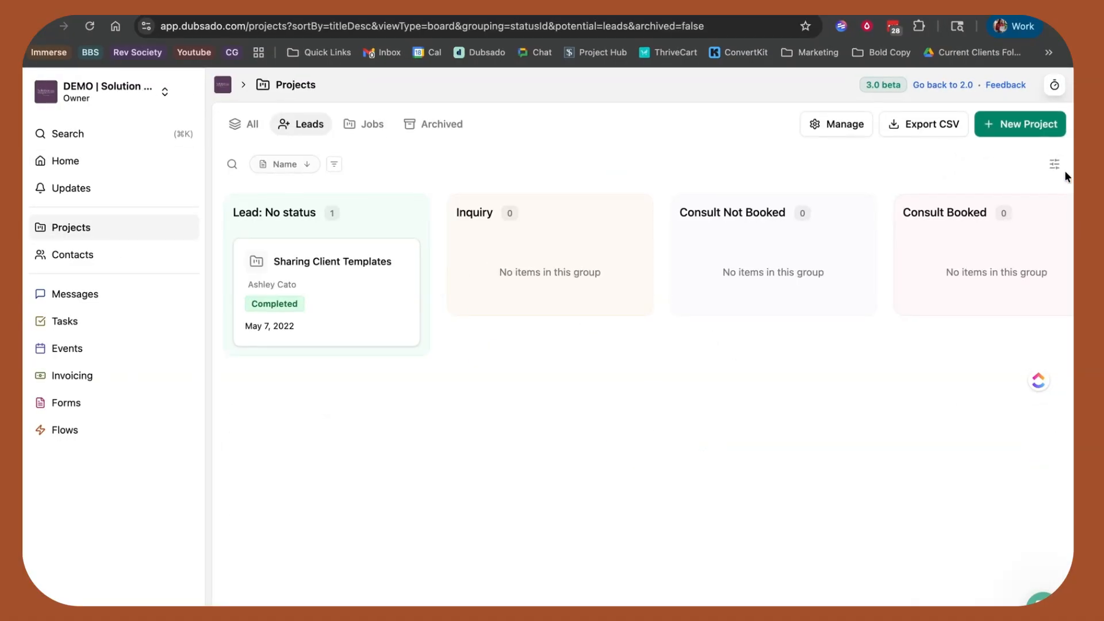
{"action": "left_click", "coordinate": [1055, 164]}
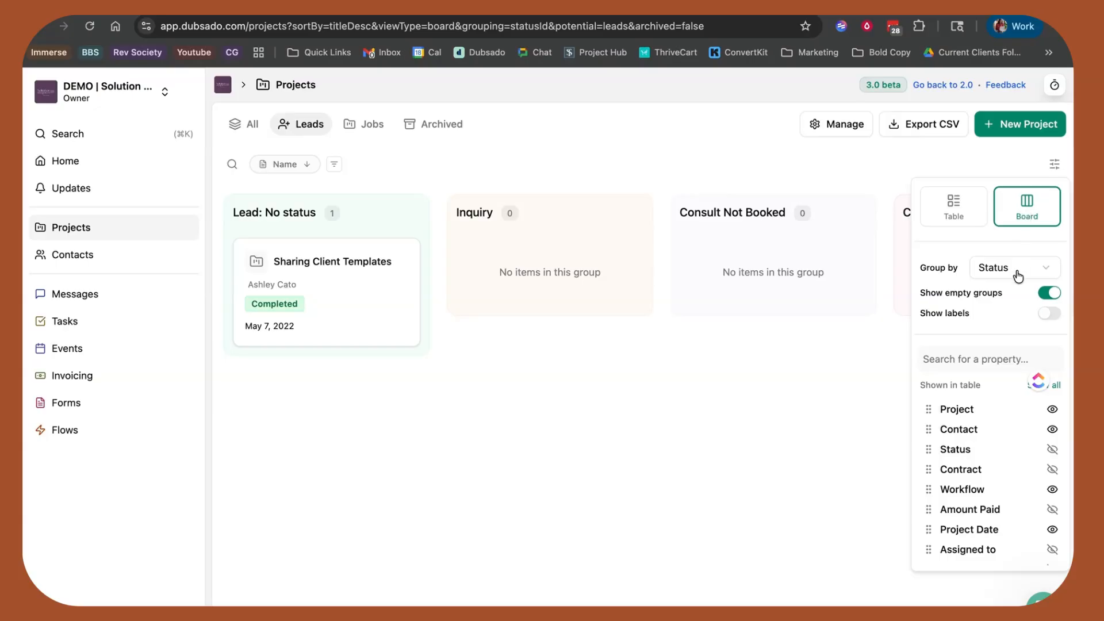
{"action": "mouse_move", "coordinate": [1042, 449]}
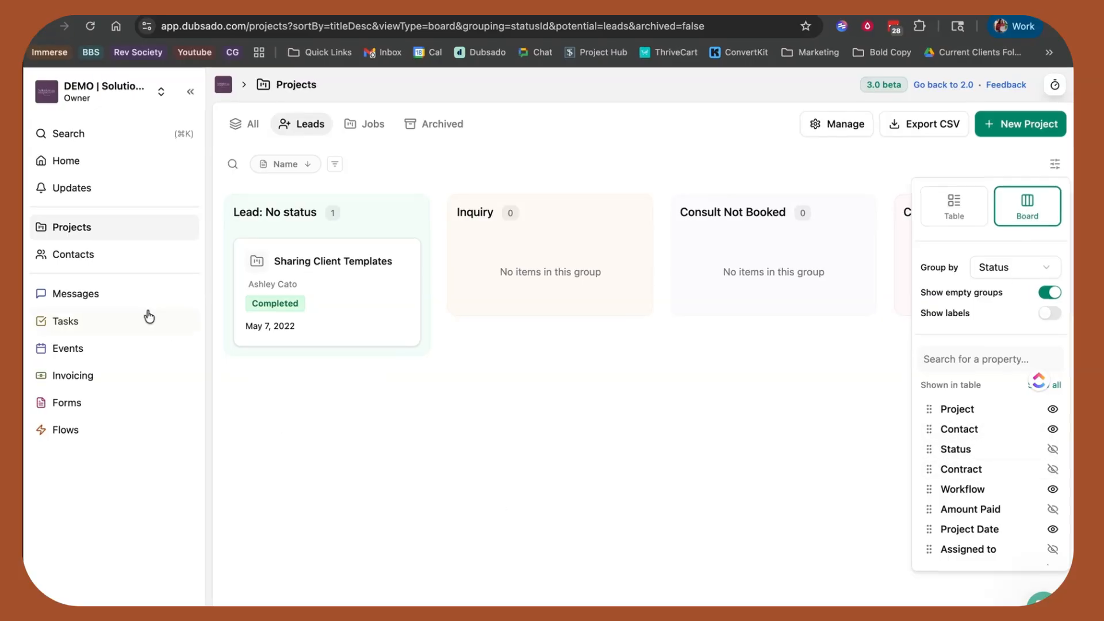
Step: Visit the Messages inbox, the Tasks list and then the Forms section
{"action": "left_click", "coordinate": [76, 293]}
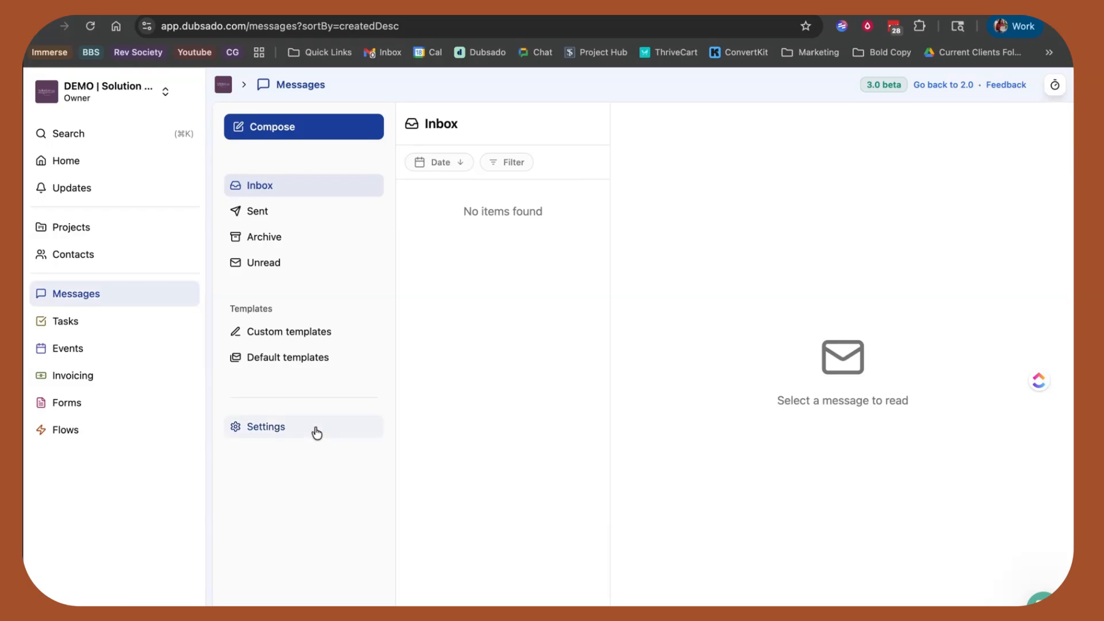
{"action": "mouse_move", "coordinate": [331, 287]}
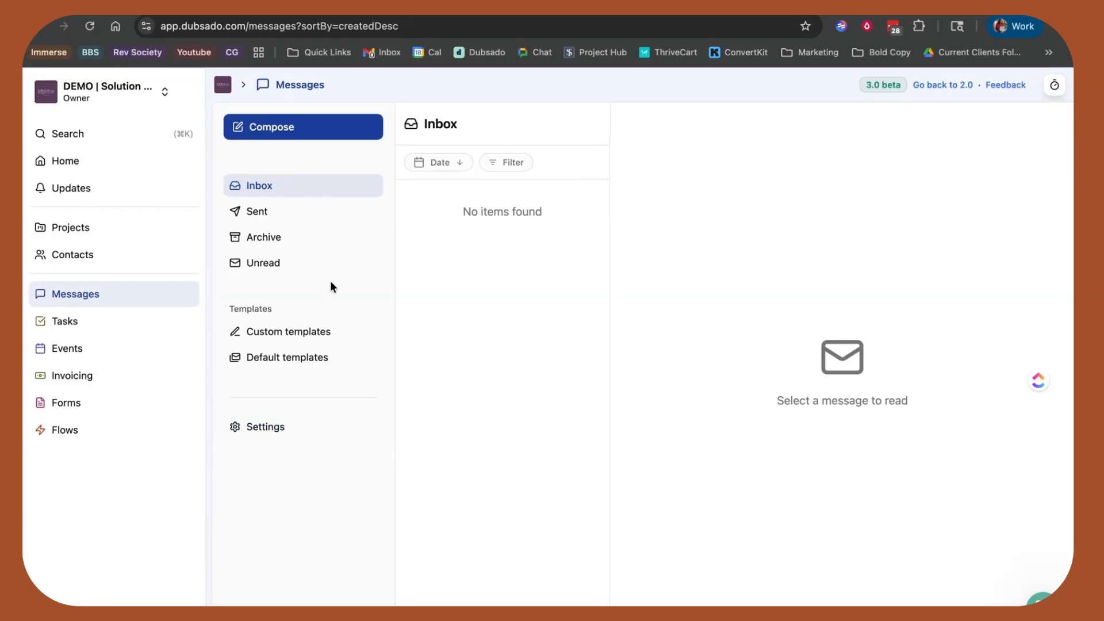
{"action": "mouse_move", "coordinate": [485, 176]}
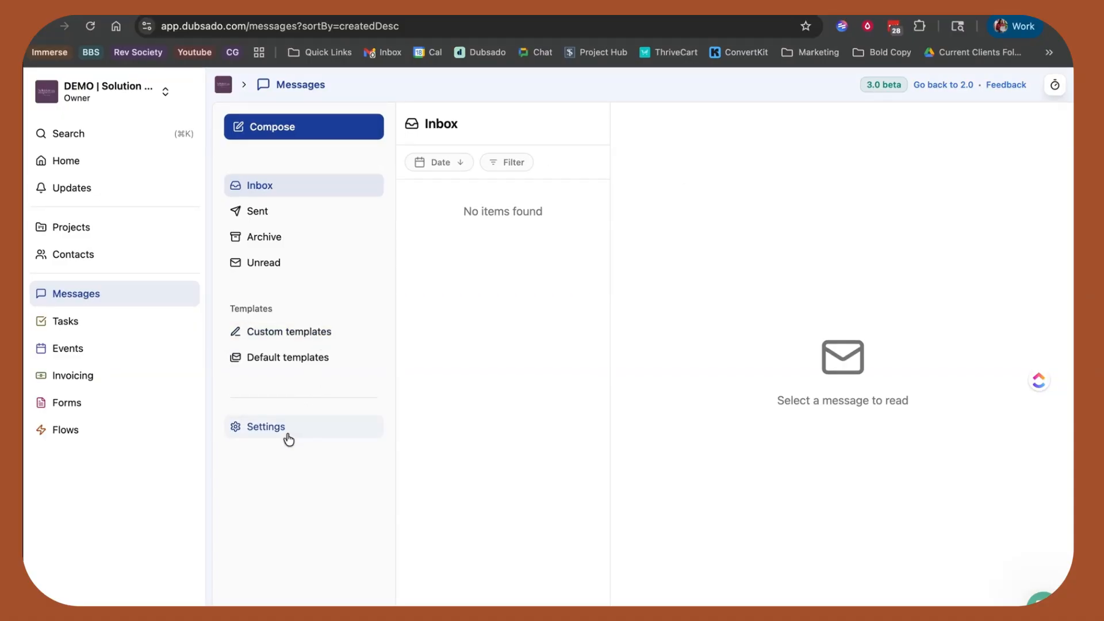
{"action": "mouse_move", "coordinate": [312, 402]}
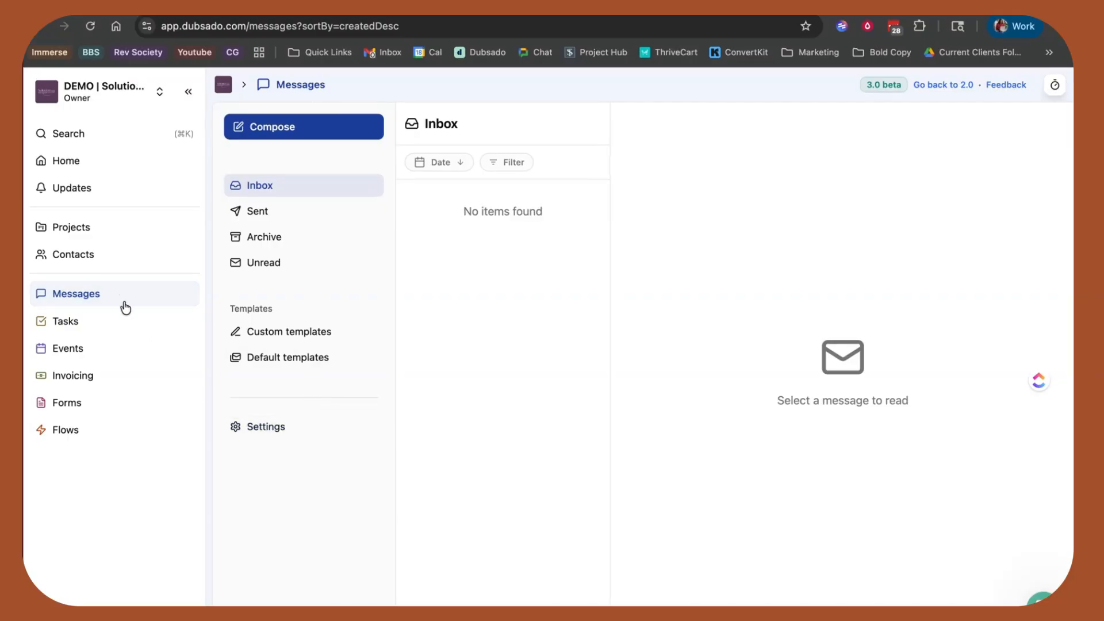
{"action": "left_click", "coordinate": [65, 320]}
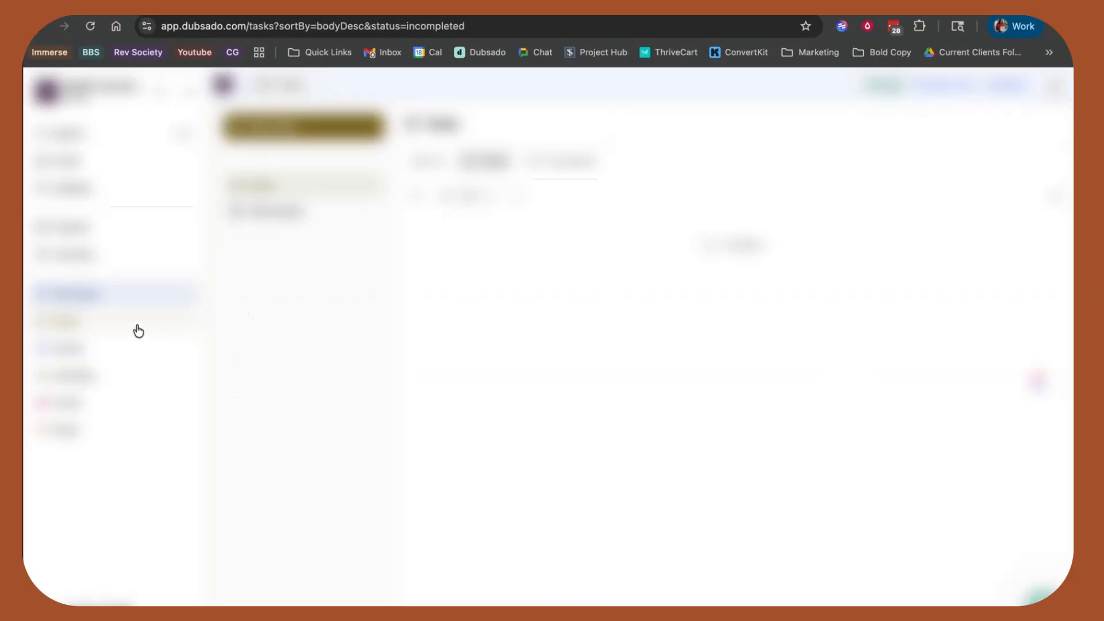
{"action": "left_click", "coordinate": [68, 347]}
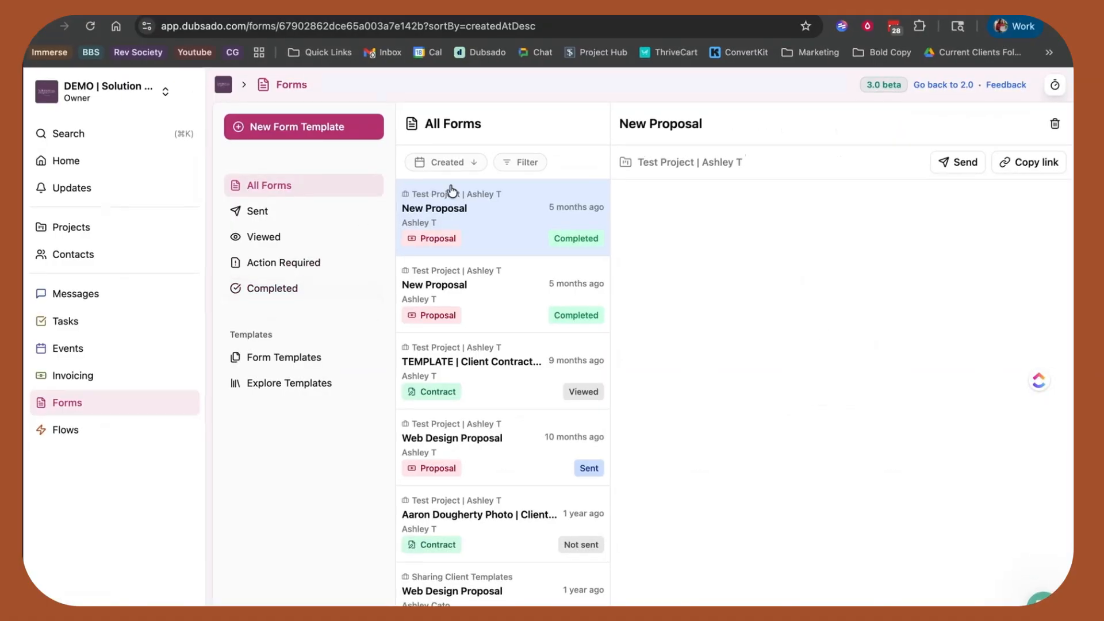
Step: Preview the New Proposal form, browse Viewed, Action Required and Form Templates, then return to Flows
{"action": "left_click", "coordinate": [433, 208]}
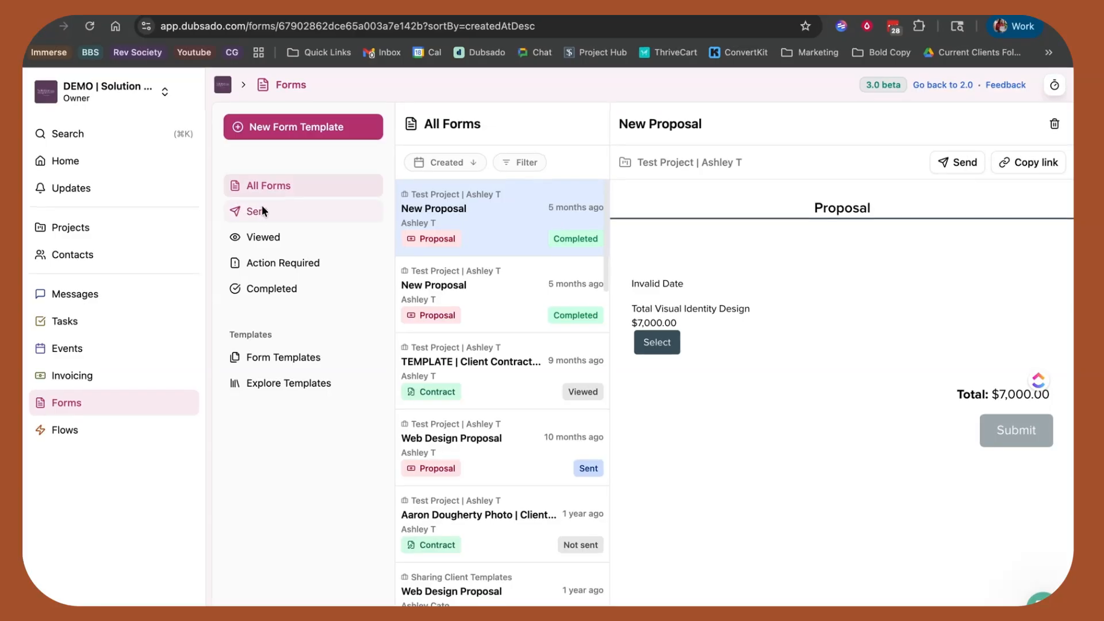
{"action": "left_click", "coordinate": [264, 237]}
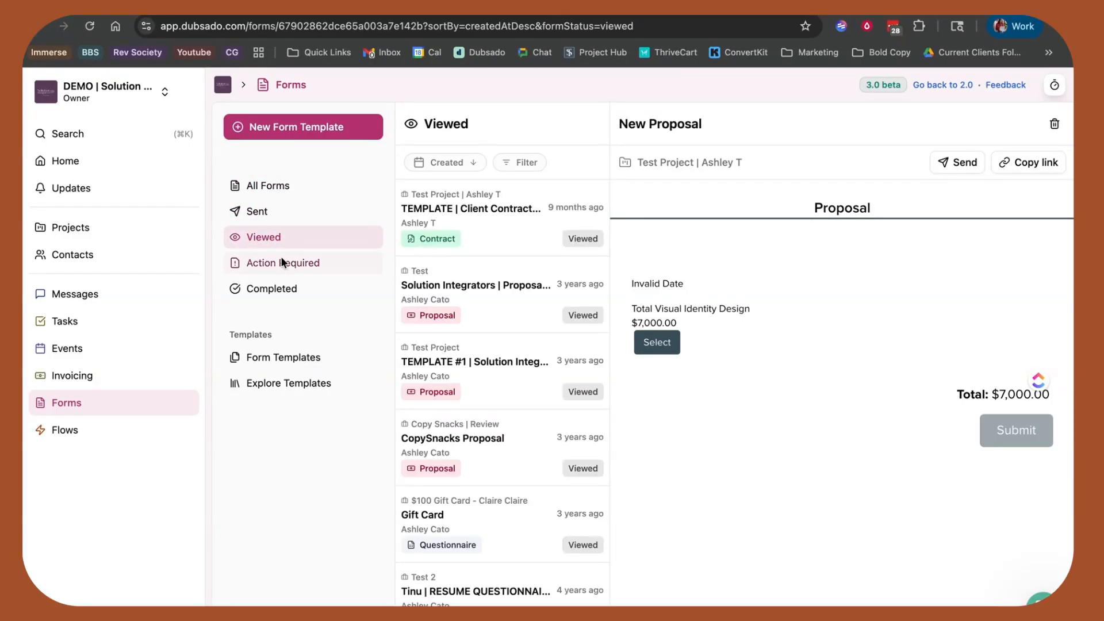
{"action": "left_click", "coordinate": [283, 262]}
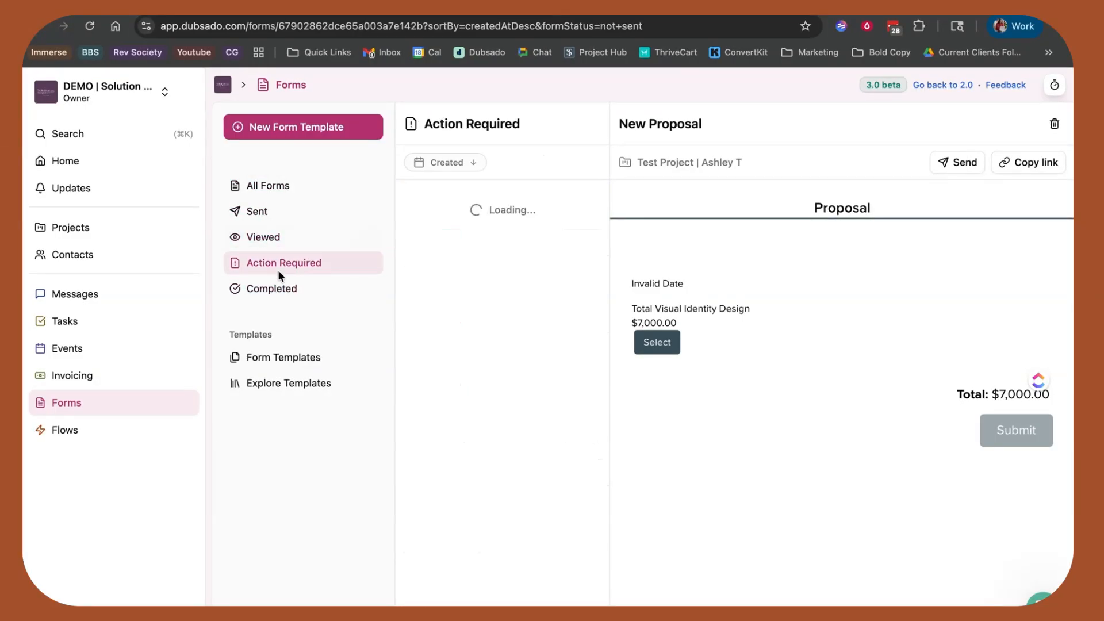
{"action": "left_click", "coordinate": [283, 357]}
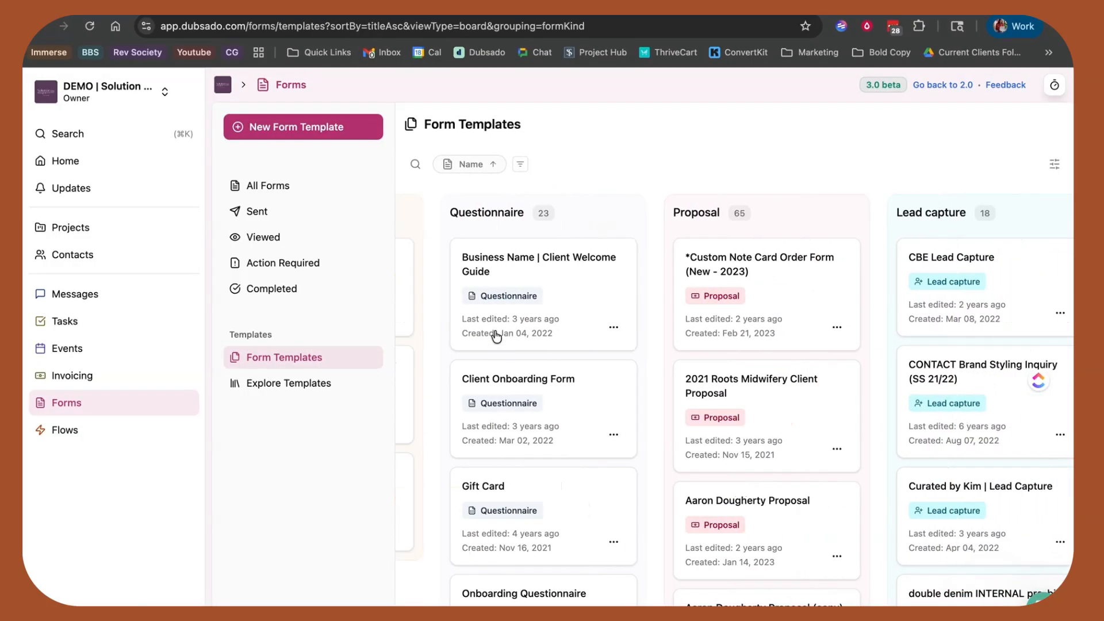
{"action": "left_click", "coordinate": [66, 429]}
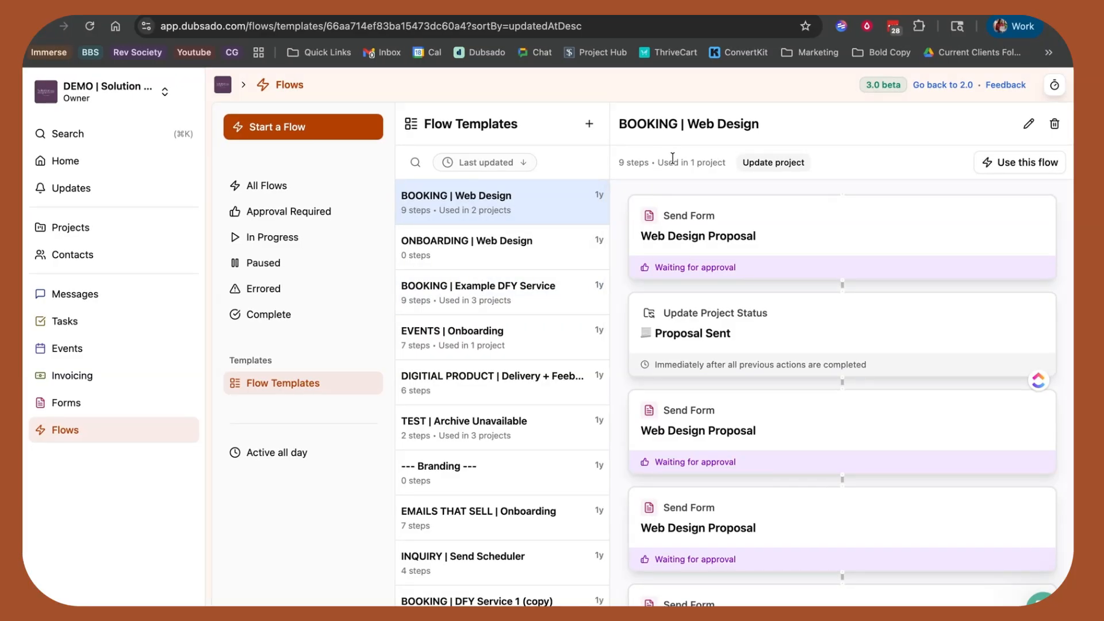
{"action": "left_click", "coordinate": [267, 185]}
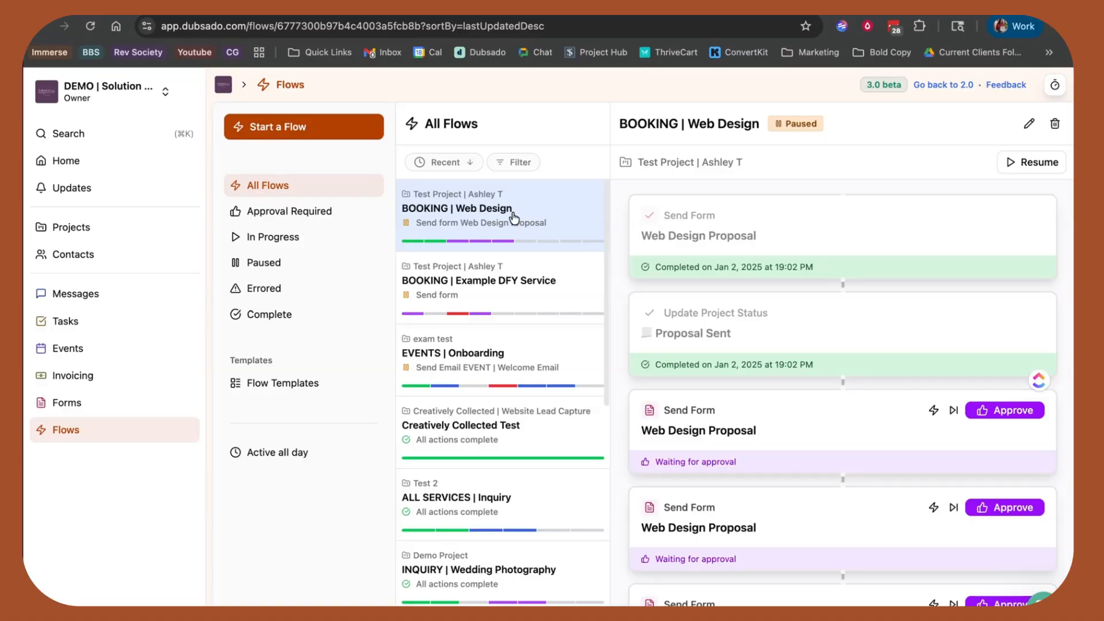
{"action": "mouse_move", "coordinate": [456, 243]}
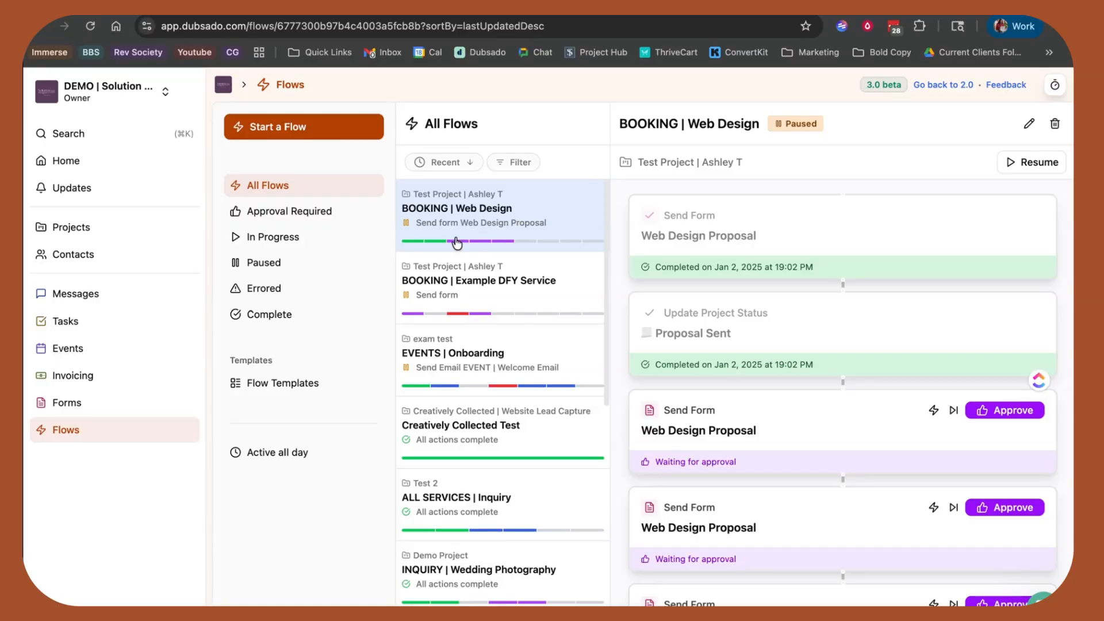
{"action": "mouse_move", "coordinate": [533, 246]}
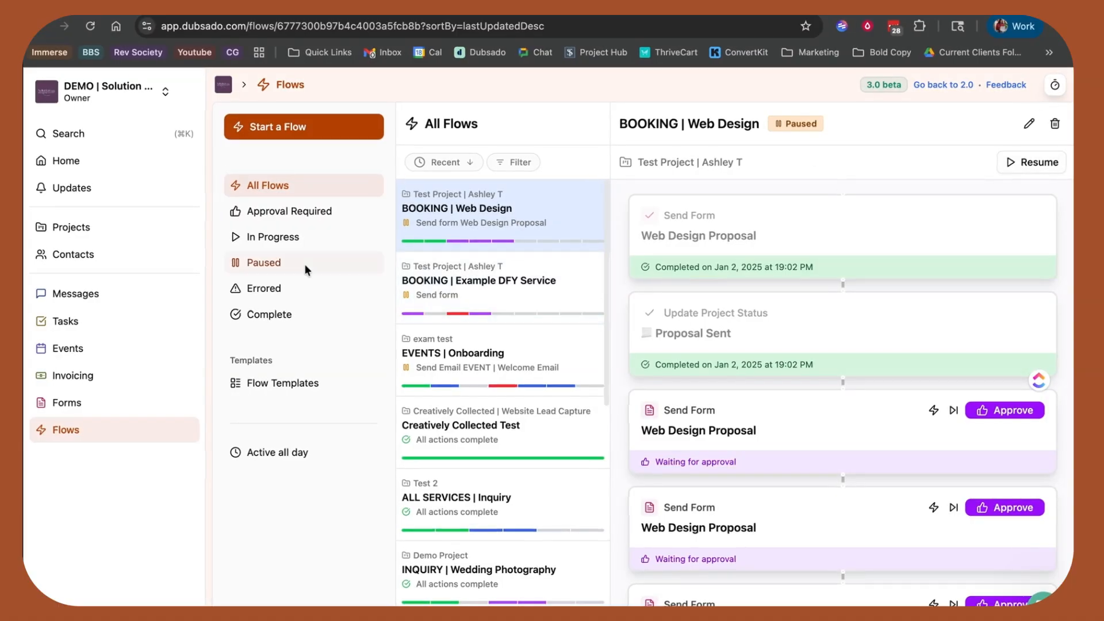
{"action": "left_click", "coordinate": [283, 382]}
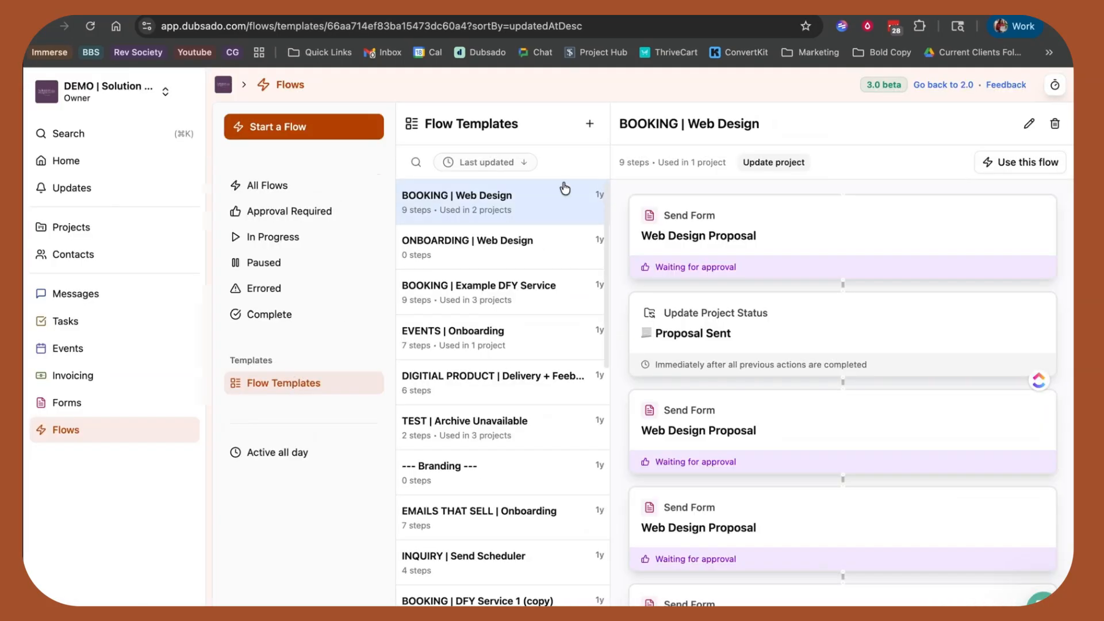